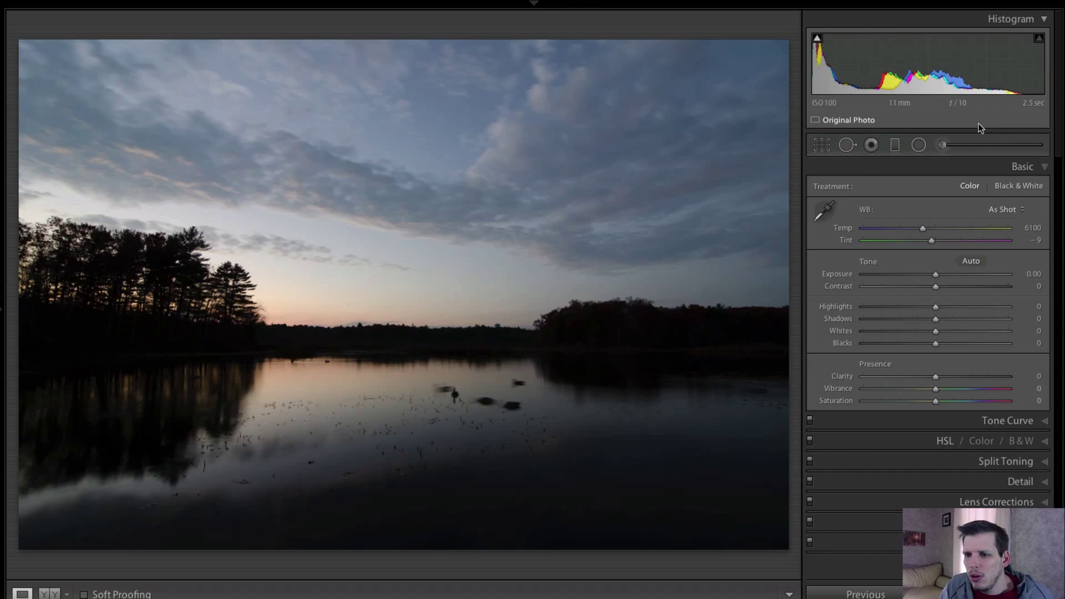
- Add a graduated filter over the lower lake with Exposure 0.54 and Shadows 63, then close it
{"action": "left_click", "coordinate": [871, 144]}
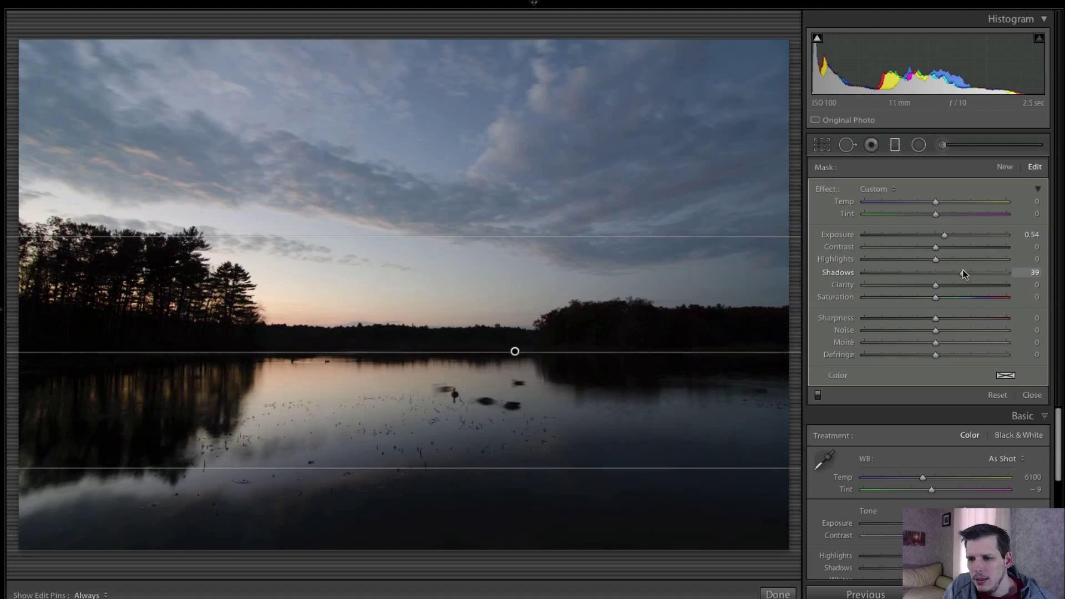
{"action": "left_click_drag", "start_coordinate": [959, 273], "coordinate": [964, 273]}
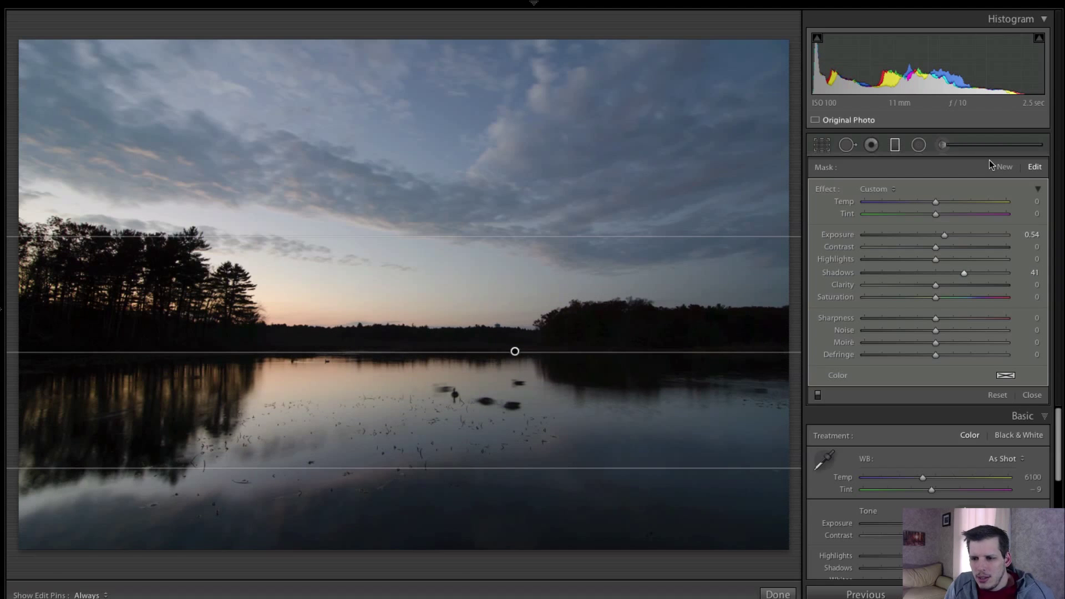
{"action": "left_click_drag", "start_coordinate": [963, 273], "coordinate": [980, 273]}
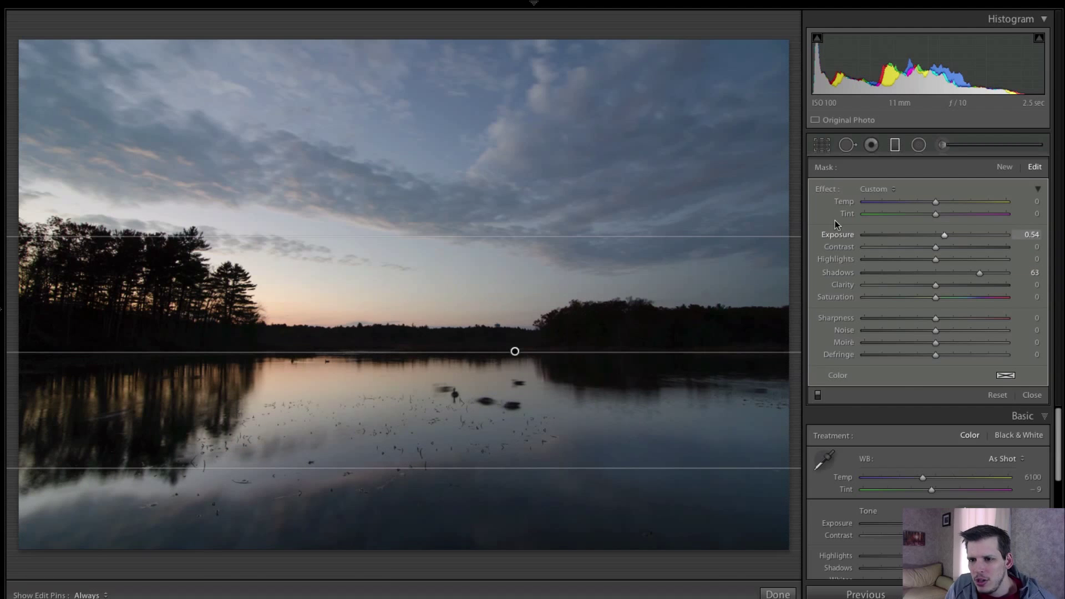
{"action": "left_click", "coordinate": [1032, 395]}
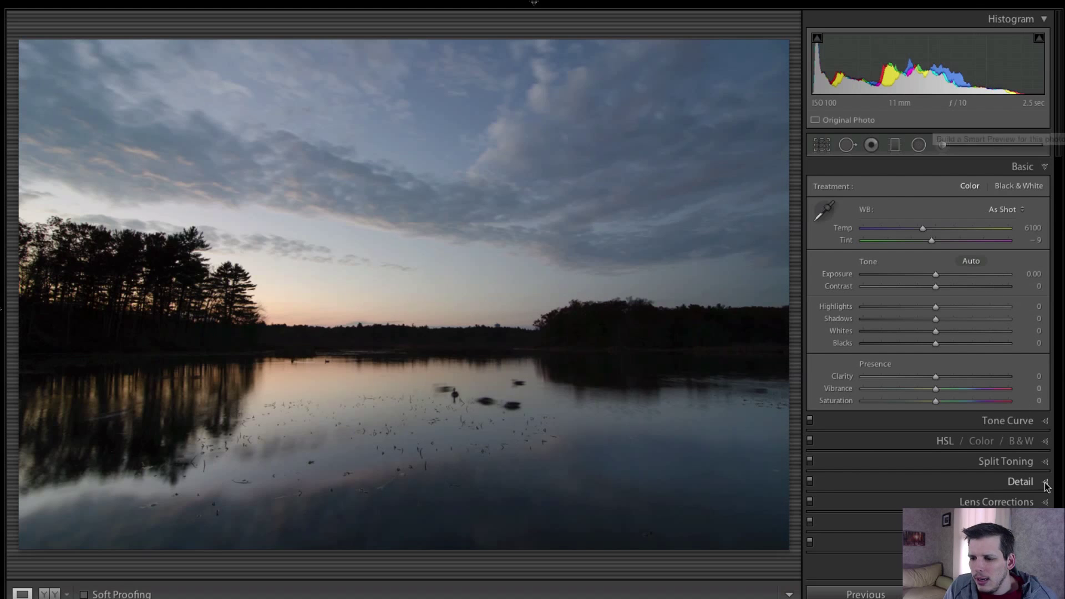
{"action": "mouse_move", "coordinate": [1018, 198]}
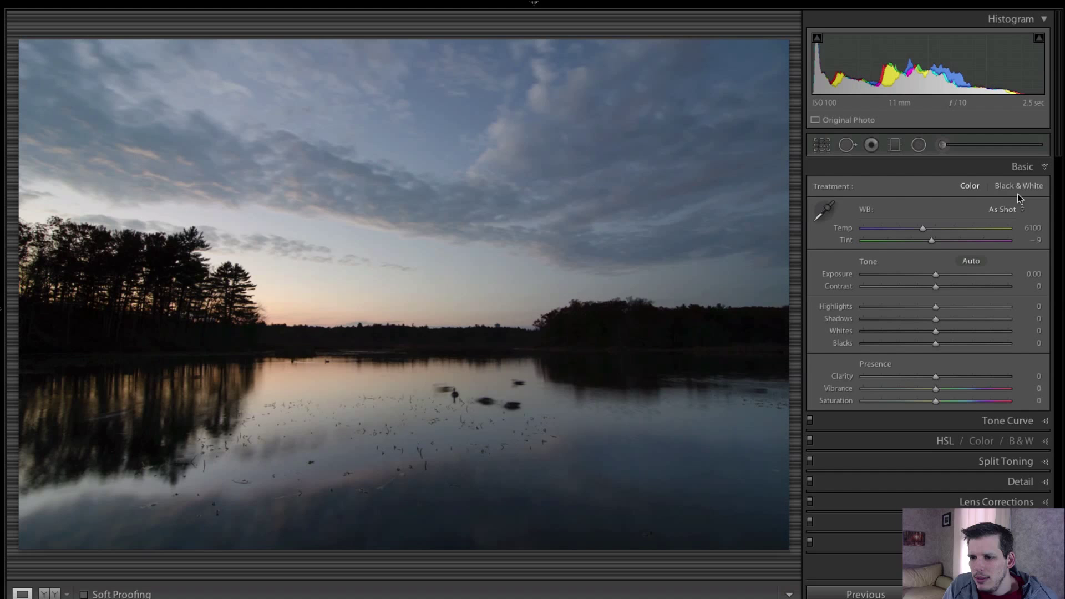
- Switch the Treatment to Black & White for the lake sunset photo
{"action": "left_click", "coordinate": [1019, 185]}
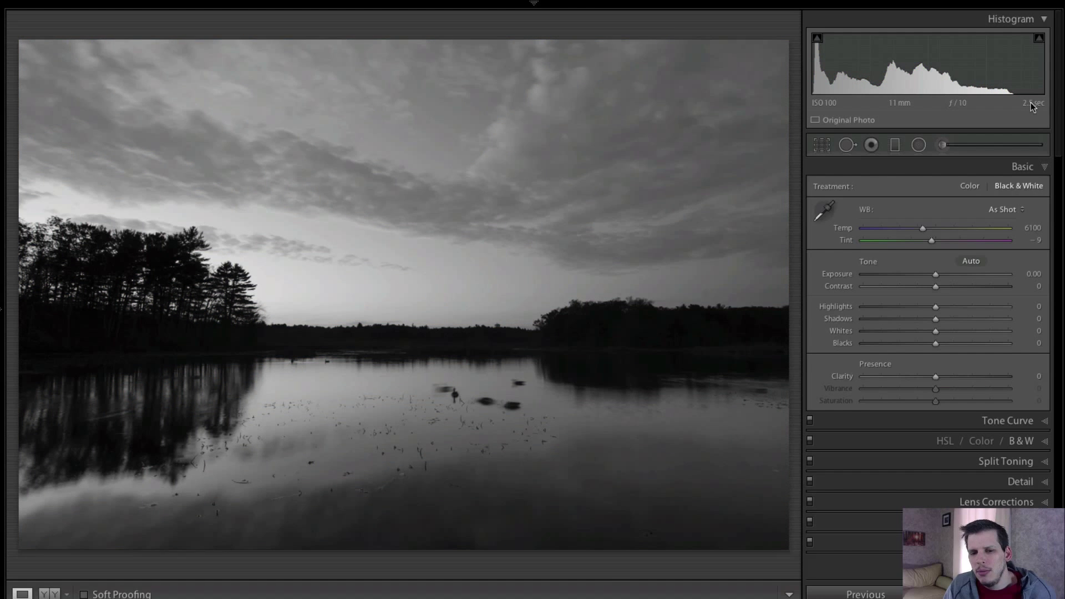
{"action": "mouse_move", "coordinate": [1033, 102]}
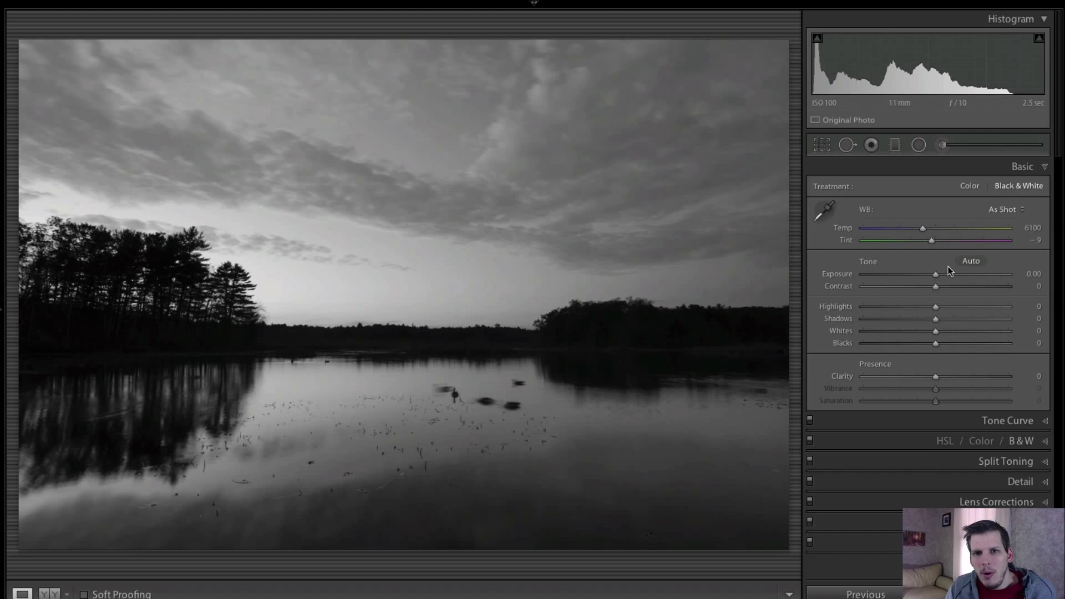
{"action": "mouse_move", "coordinate": [973, 341]}
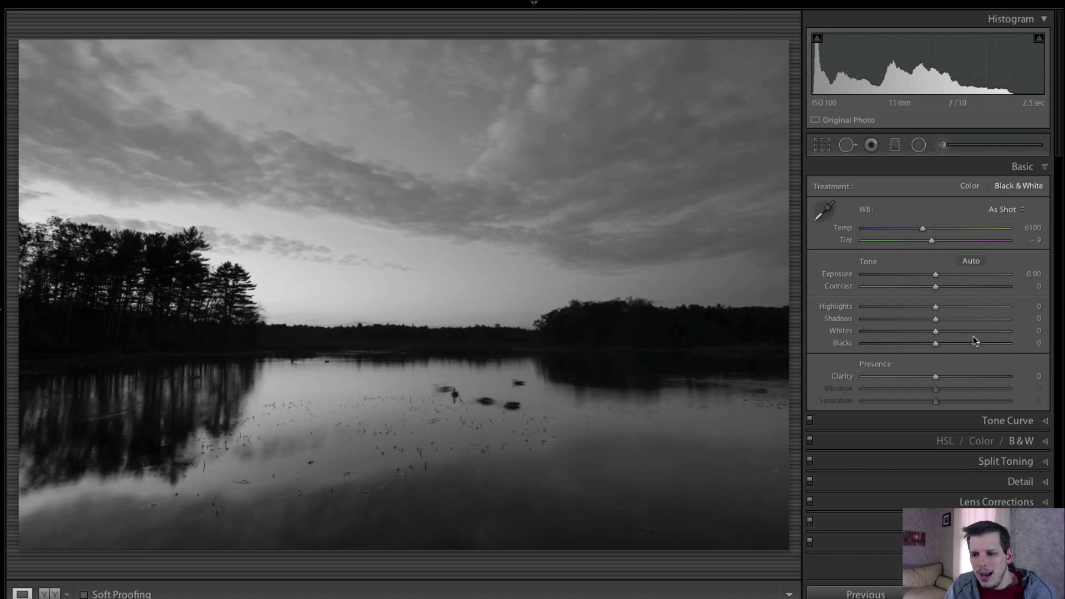
- Set Whites to +42, Blacks to -48 and Clarity to +15 for a punchier image
{"action": "left_click_drag", "start_coordinate": [936, 330], "coordinate": [967, 330]}
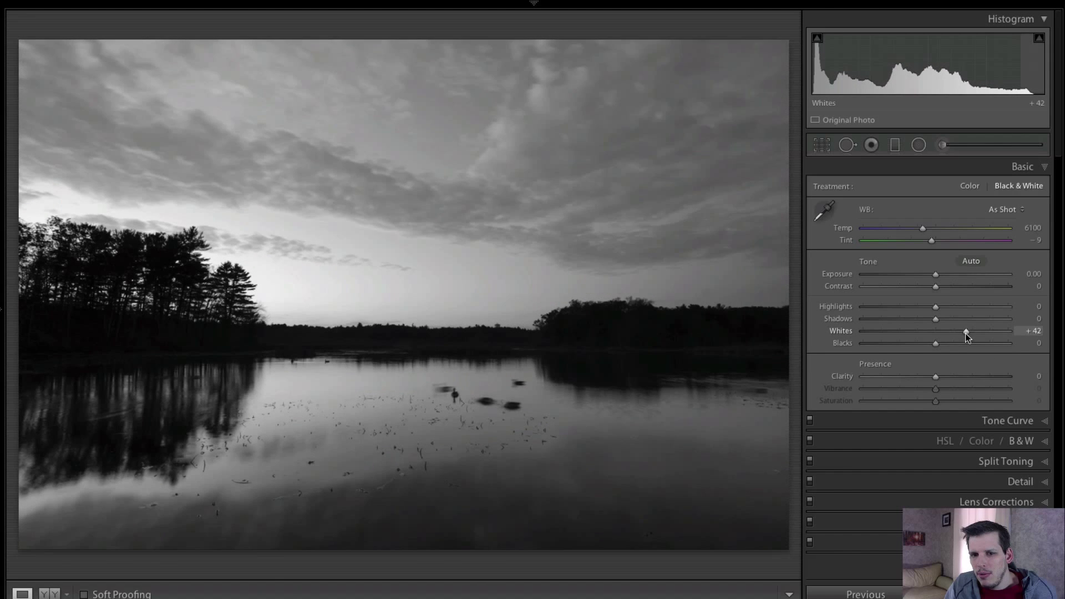
{"action": "left_click_drag", "start_coordinate": [935, 343], "coordinate": [908, 343]}
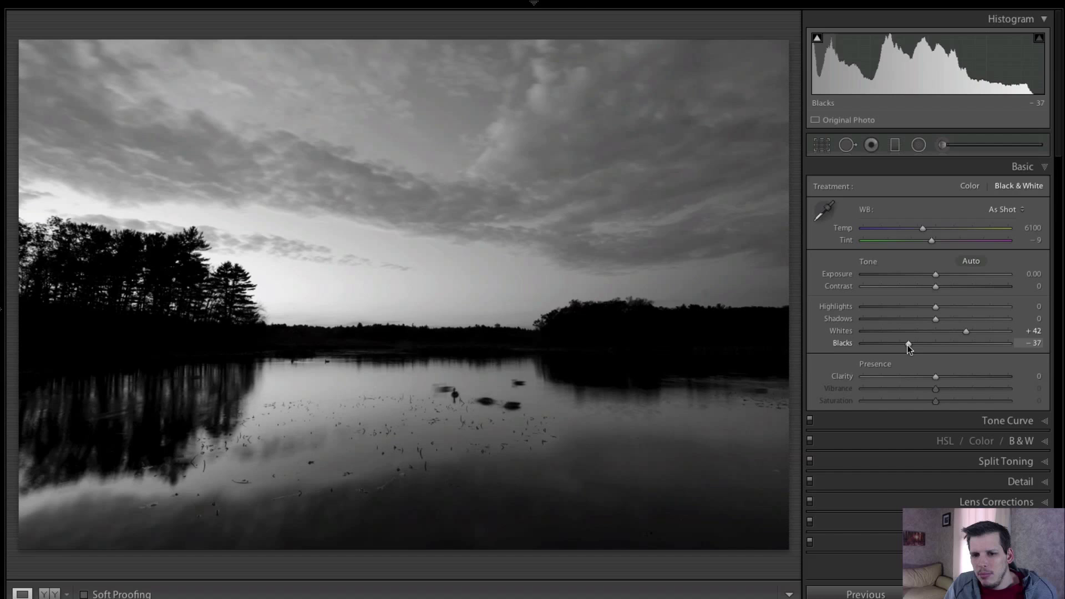
{"action": "left_click_drag", "start_coordinate": [909, 343], "coordinate": [900, 343]}
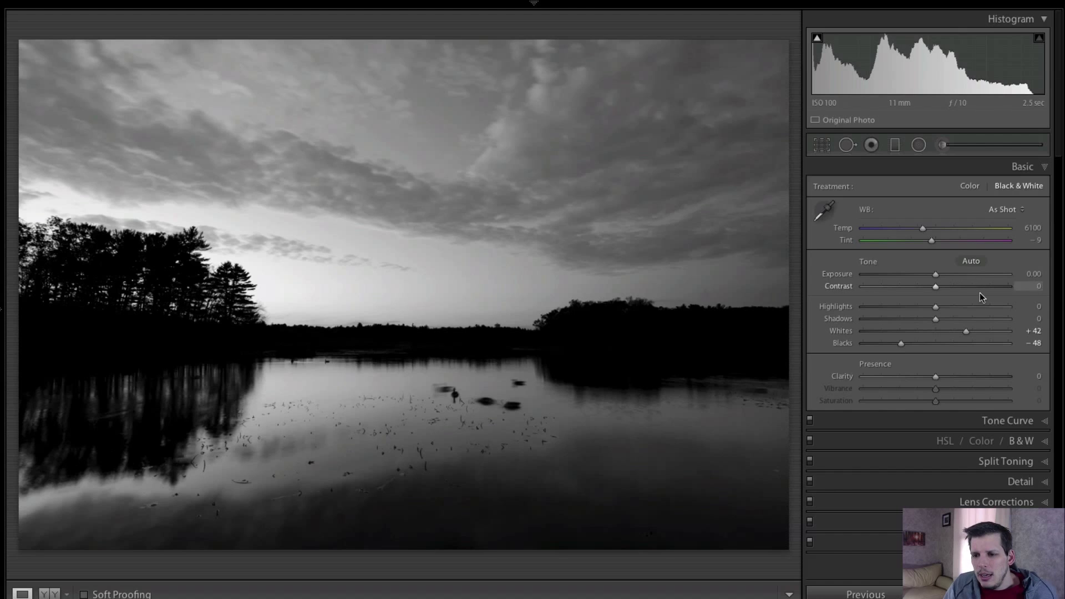
{"action": "left_click_drag", "start_coordinate": [936, 376], "coordinate": [944, 376]}
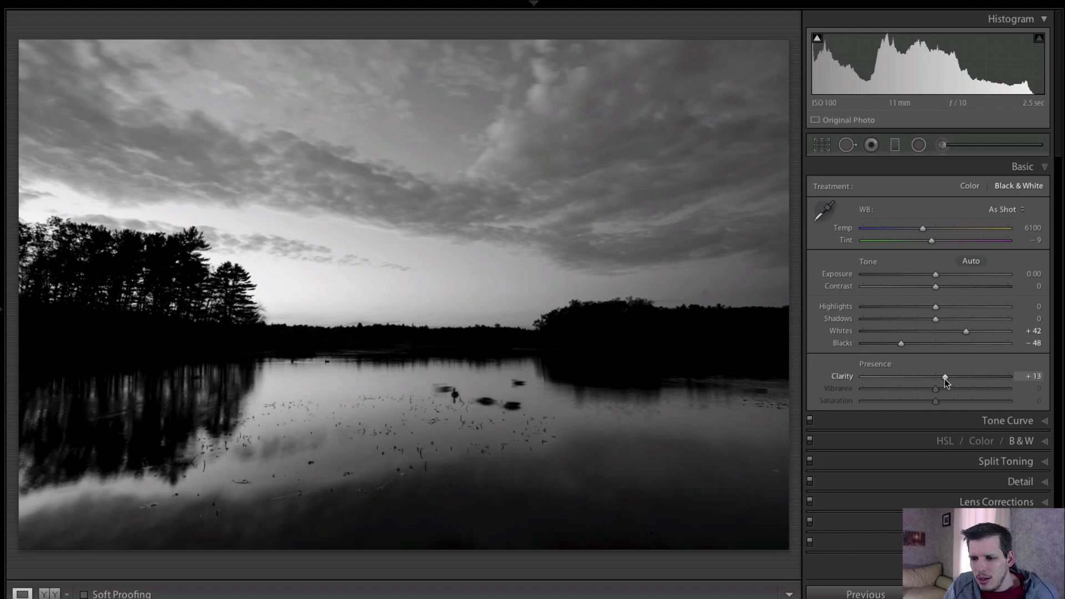
{"action": "left_click_drag", "start_coordinate": [944, 376], "coordinate": [946, 376]}
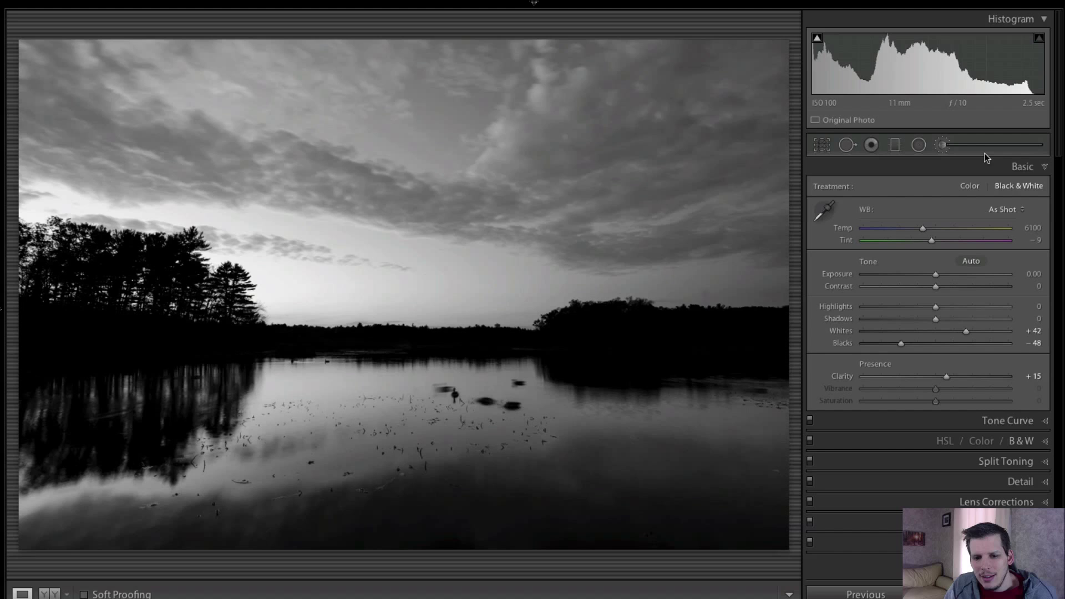
{"action": "mouse_move", "coordinate": [942, 144]}
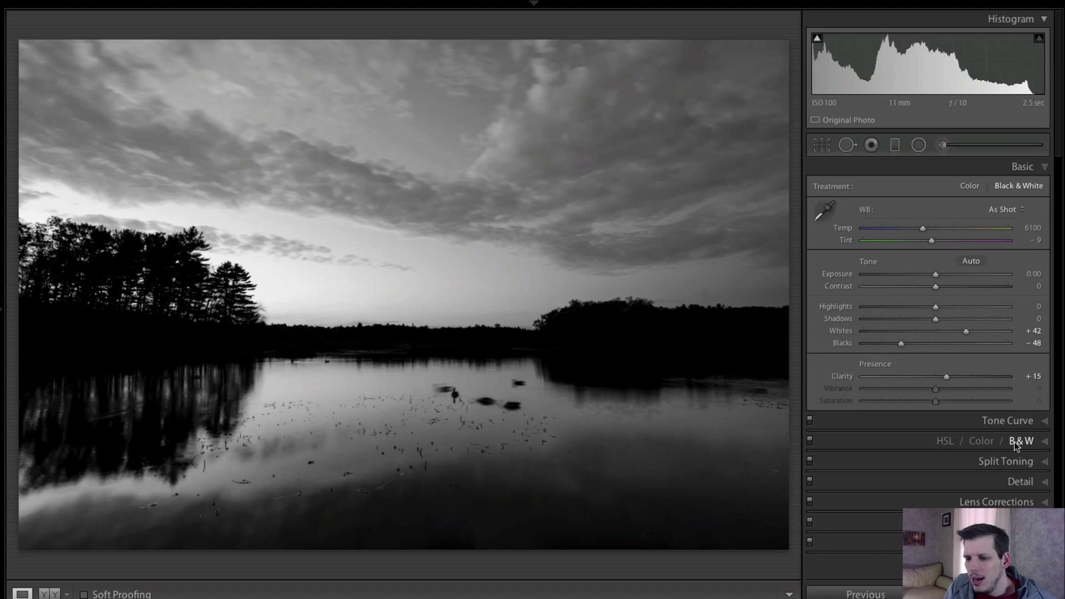
- In the B&W mix, test the Blue slider across its range and leave it at +55
{"action": "left_click", "coordinate": [1021, 440]}
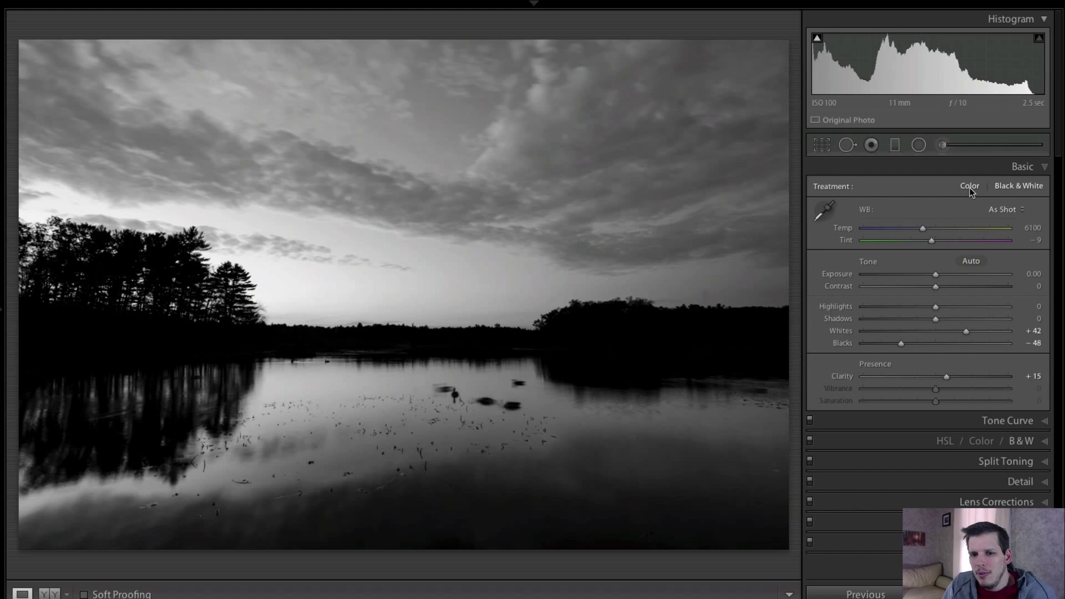
{"action": "left_click", "coordinate": [969, 185]}
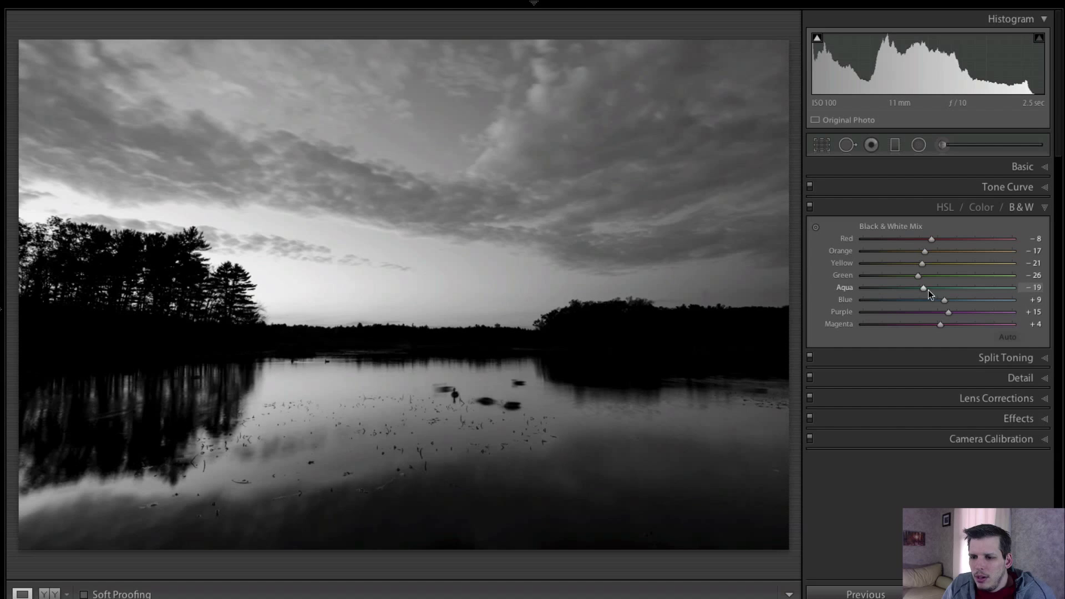
{"action": "left_click_drag", "start_coordinate": [943, 300], "coordinate": [945, 300]}
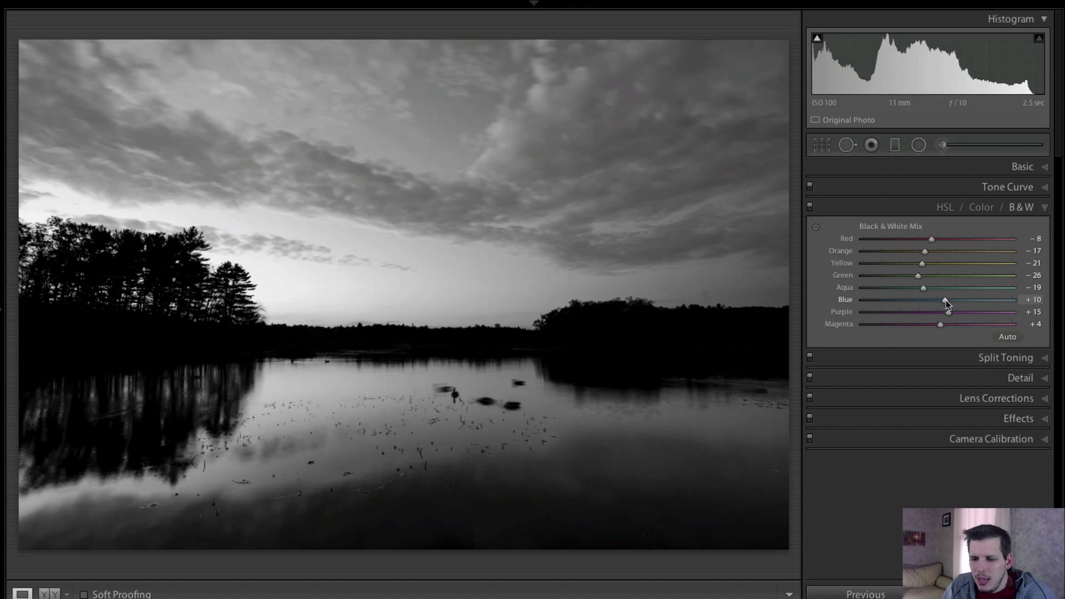
{"action": "left_click_drag", "start_coordinate": [944, 300], "coordinate": [877, 300]}
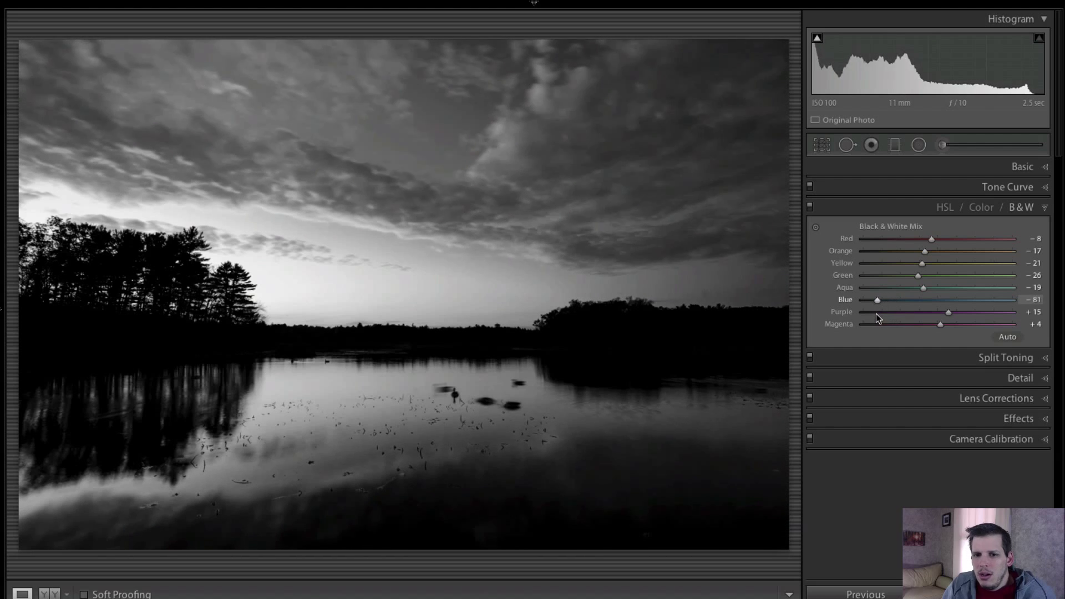
{"action": "left_click_drag", "start_coordinate": [876, 300], "coordinate": [863, 299]}
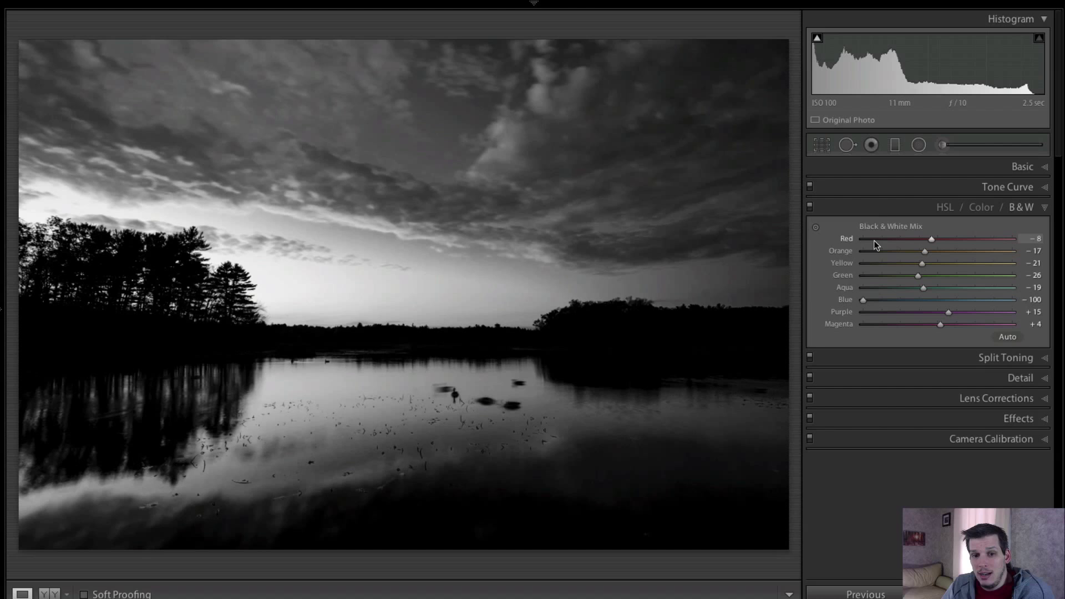
{"action": "mouse_move", "coordinate": [909, 301]}
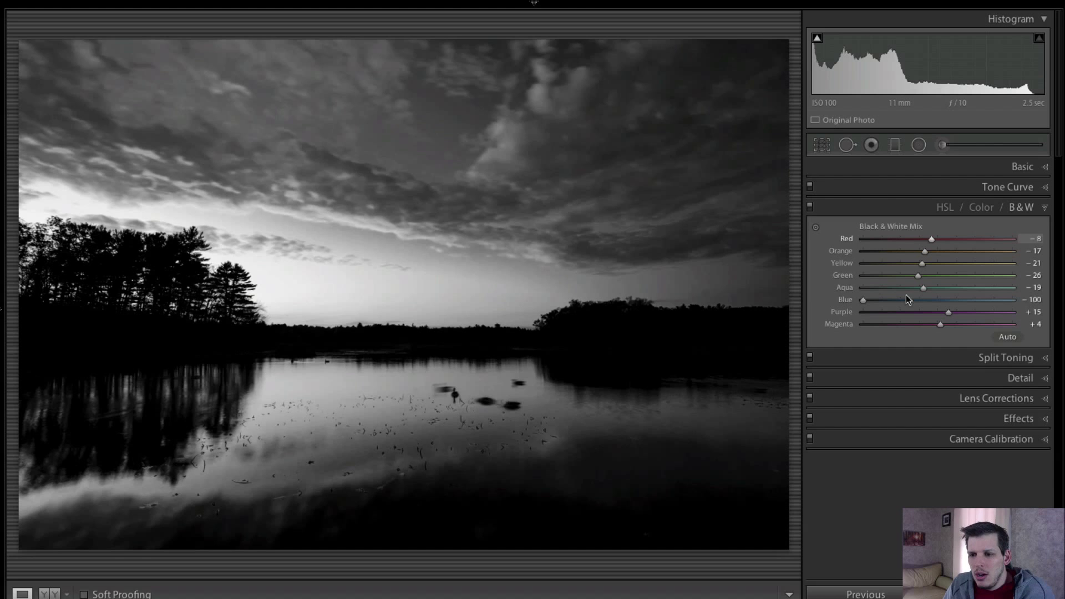
{"action": "left_click_drag", "start_coordinate": [863, 299], "coordinate": [1010, 299]}
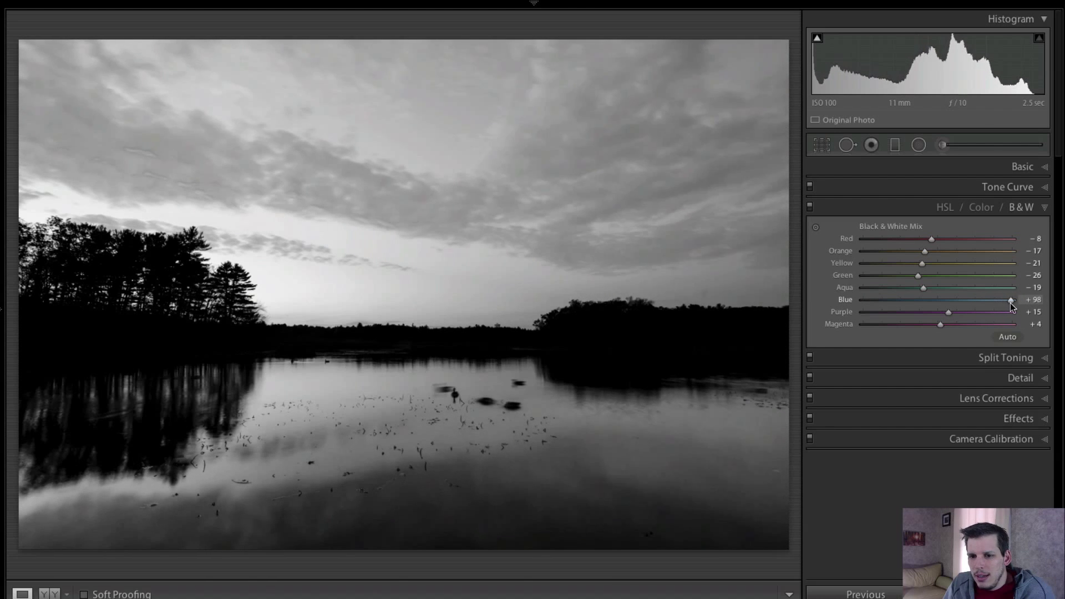
{"action": "left_click_drag", "start_coordinate": [1012, 299], "coordinate": [960, 300]}
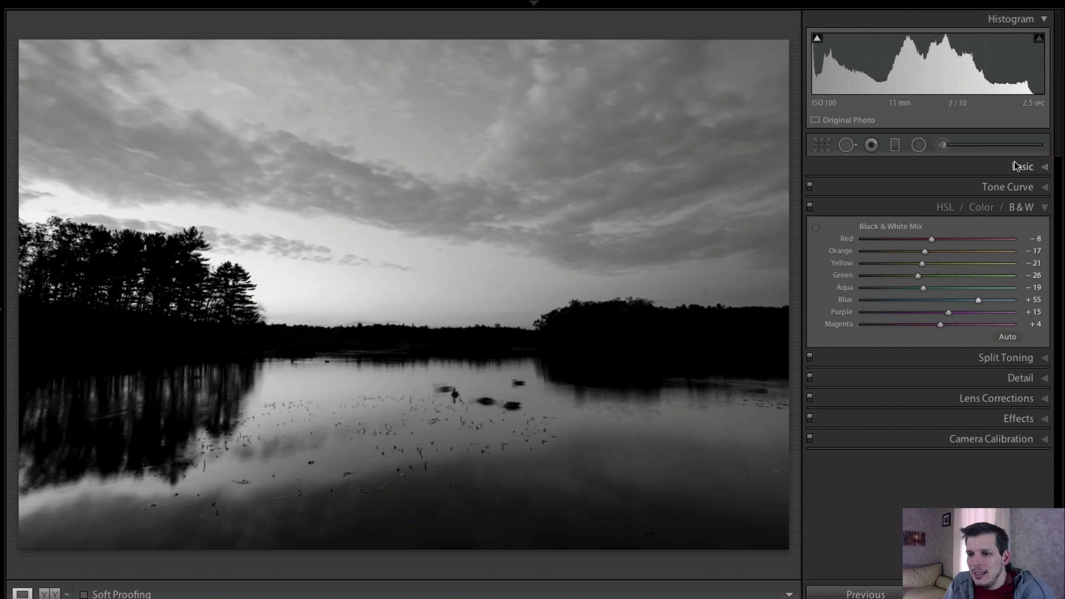
- Lower the white balance temperature in the Basic panel to brighten the sky
{"action": "left_click", "coordinate": [1022, 167]}
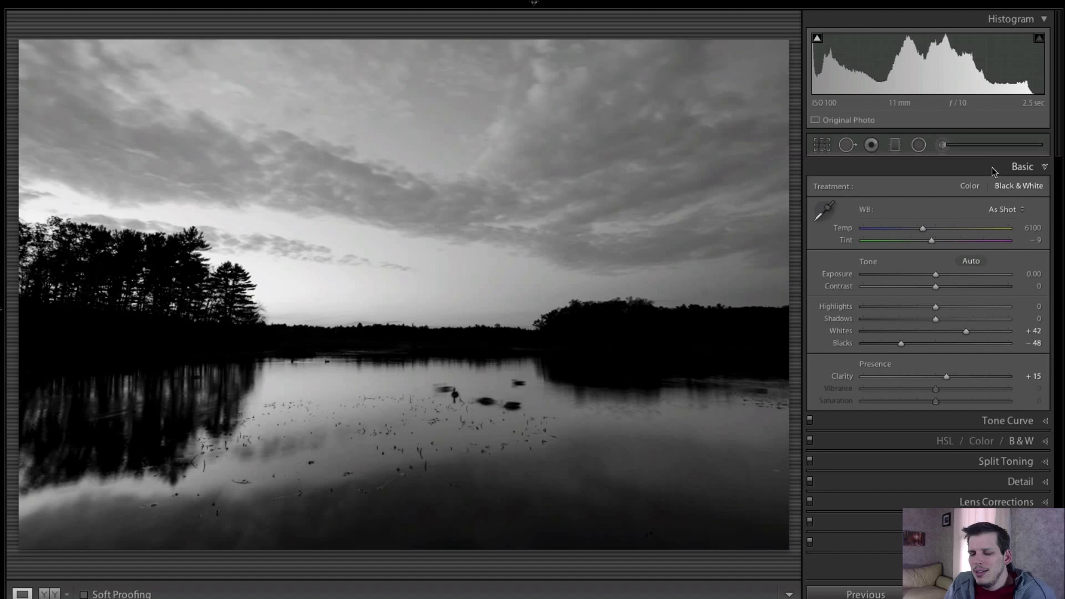
{"action": "mouse_move", "coordinate": [818, 176]}
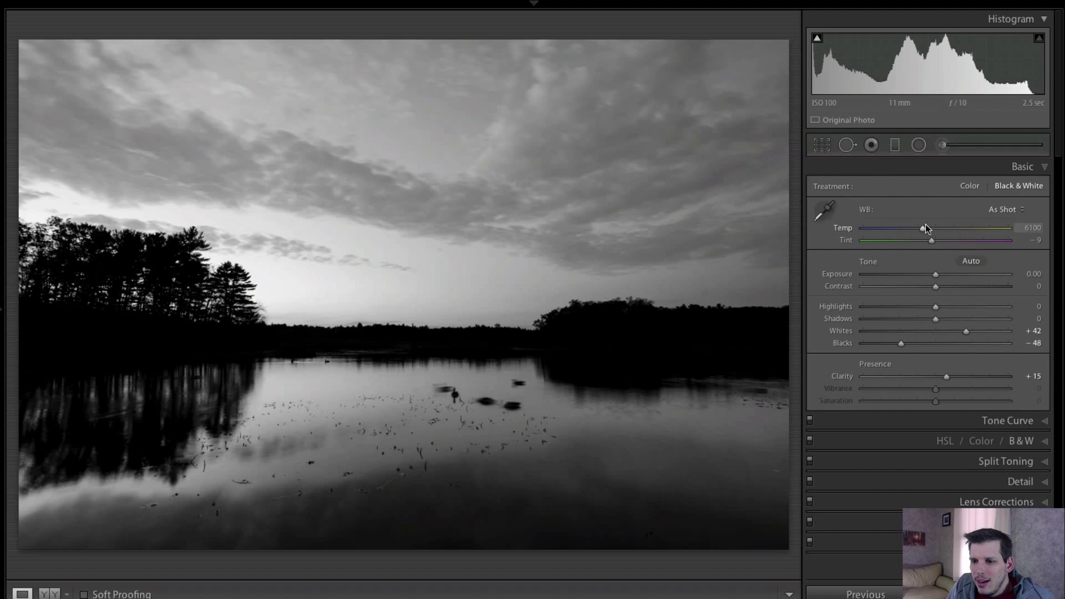
{"action": "left_click_drag", "start_coordinate": [922, 228], "coordinate": [894, 227]}
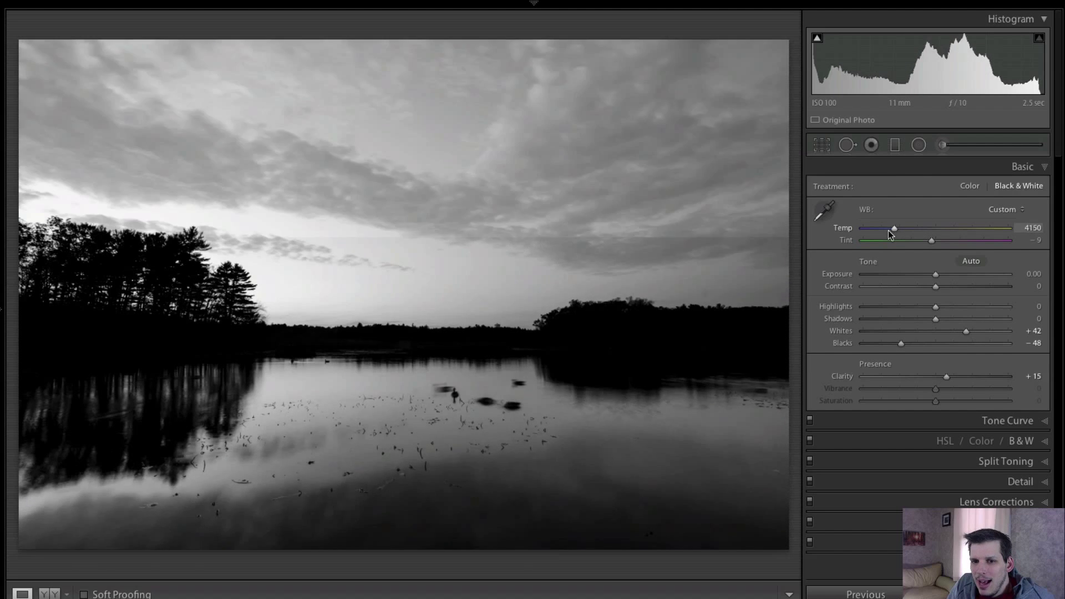
{"action": "left_click_drag", "start_coordinate": [895, 227], "coordinate": [878, 227]}
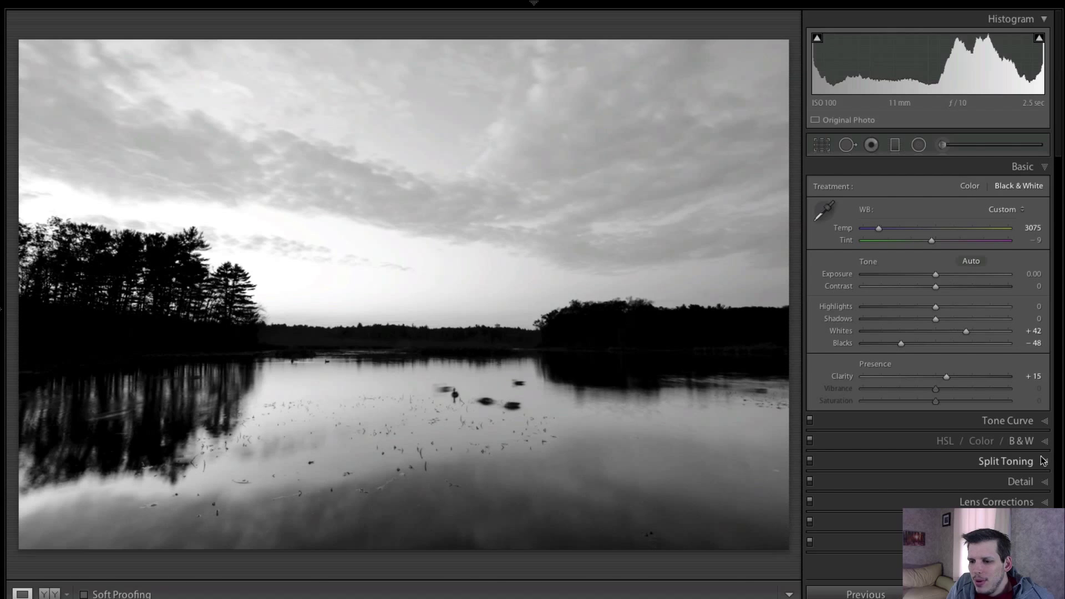
- Test Blue mix values around -19, then push Temp to its 50000 maximum
{"action": "left_click", "coordinate": [1018, 441]}
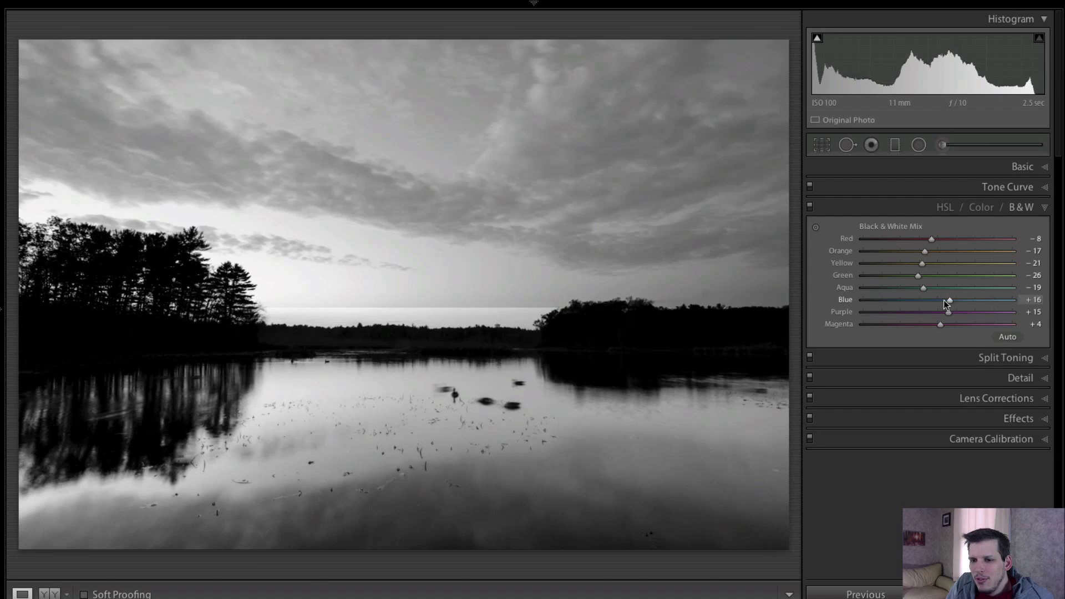
{"action": "left_click_drag", "start_coordinate": [949, 300], "coordinate": [1000, 299]}
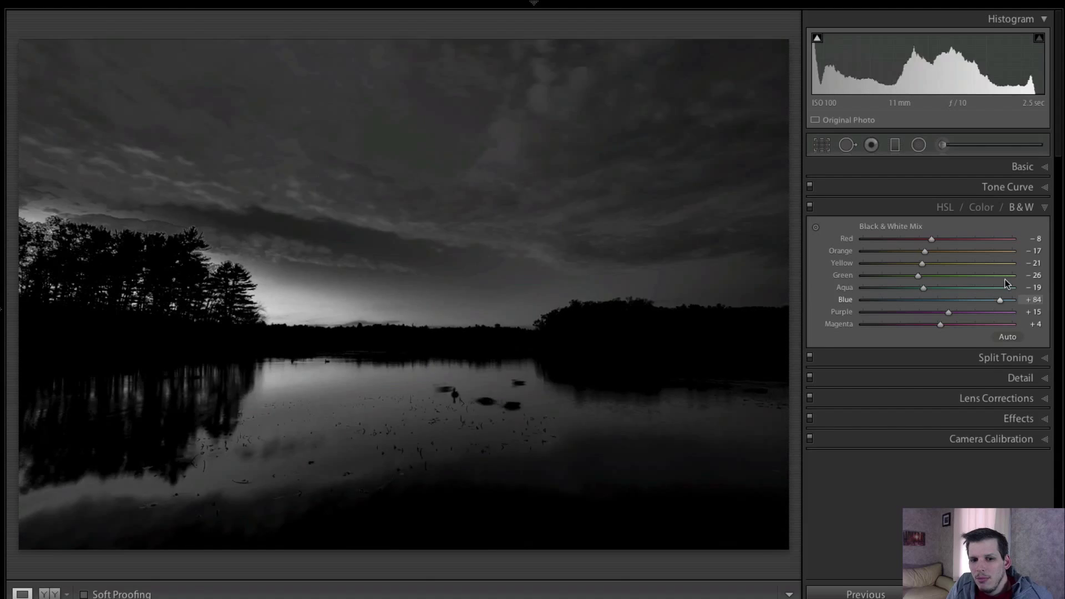
{"action": "left_click_drag", "start_coordinate": [1000, 298], "coordinate": [922, 299]}
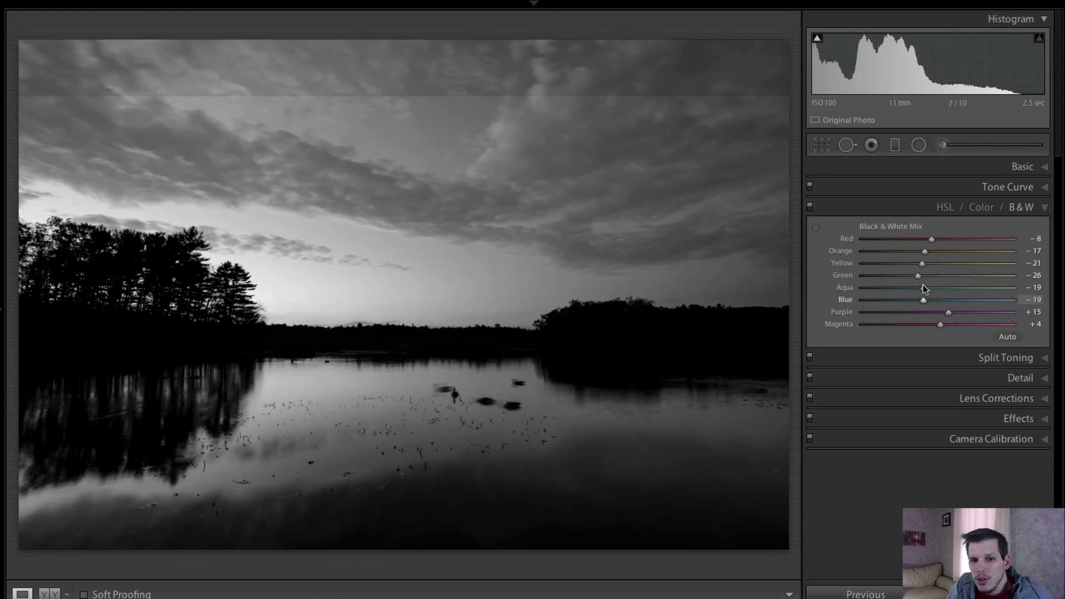
{"action": "left_click_drag", "start_coordinate": [923, 300], "coordinate": [949, 300]}
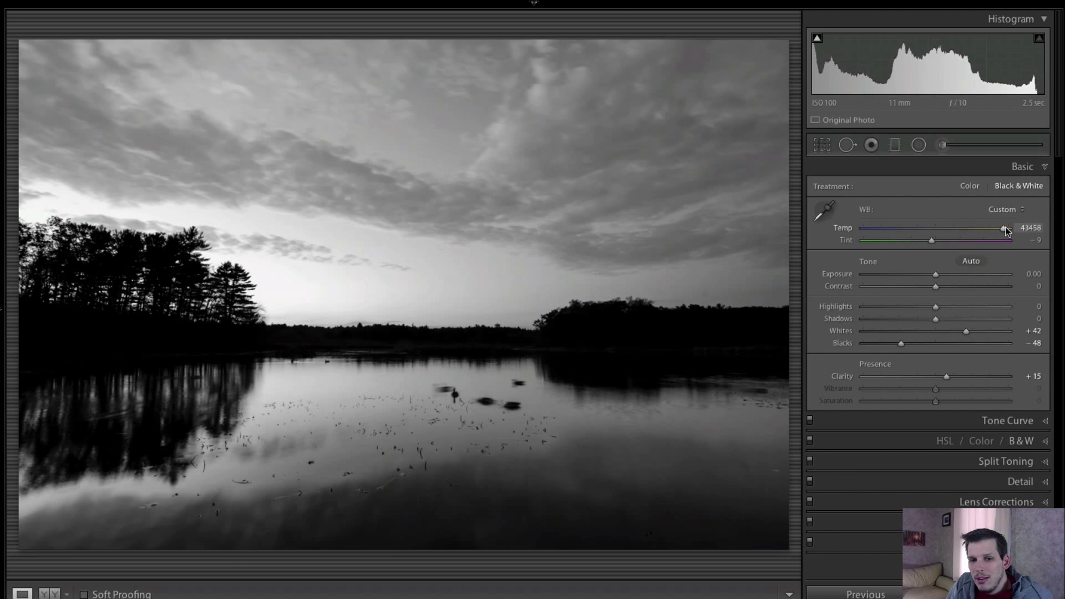
{"action": "left_click_drag", "start_coordinate": [1004, 228], "coordinate": [1008, 227]}
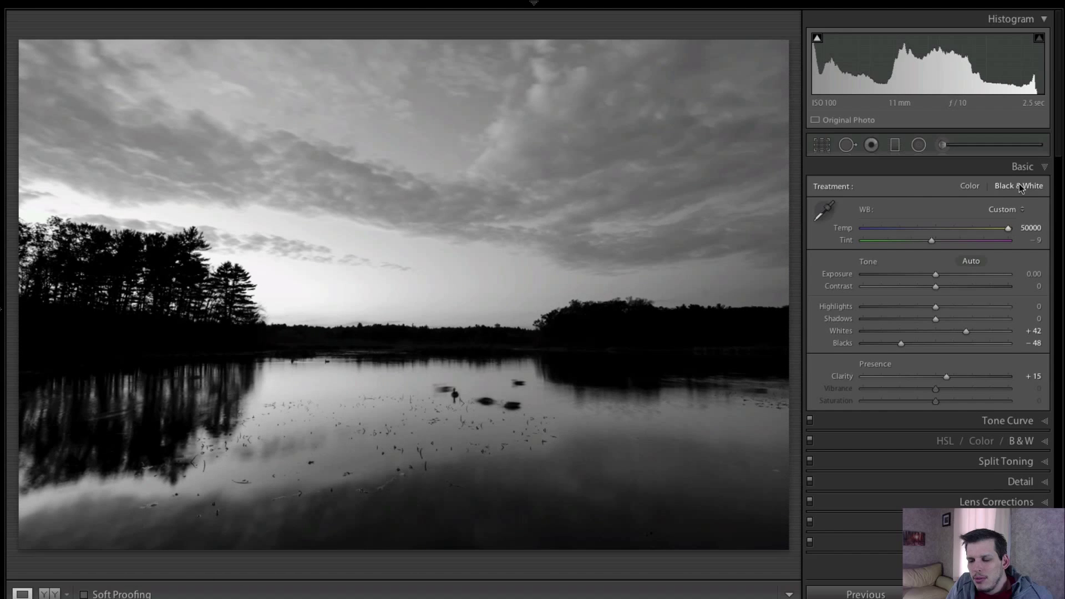
- In the B&W mix, try Blue down to -80 and settle it at +11
{"action": "left_click", "coordinate": [1021, 207]}
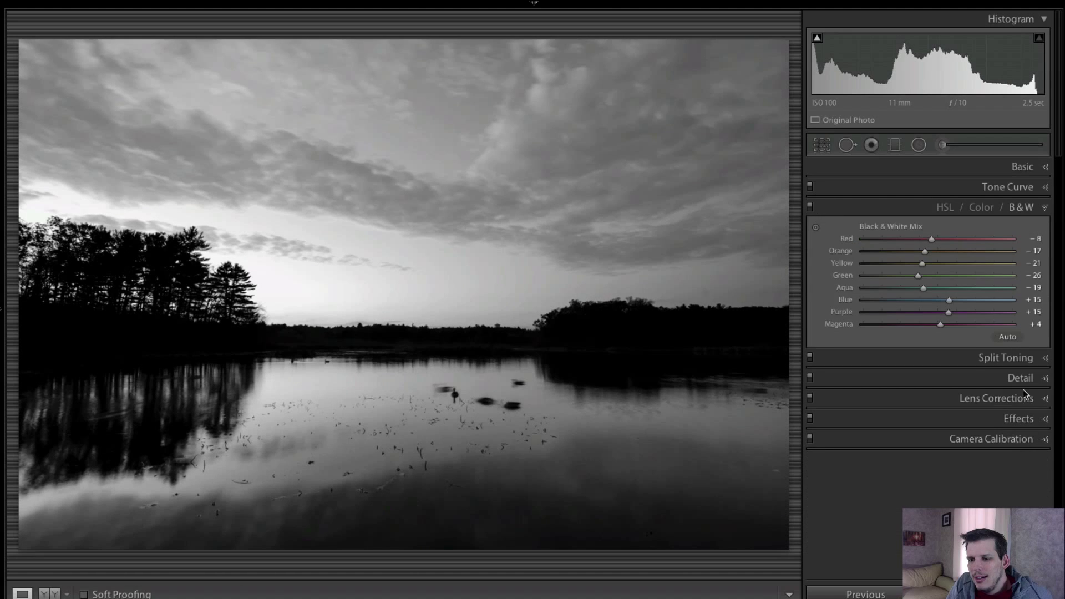
{"action": "left_click_drag", "start_coordinate": [950, 300], "coordinate": [918, 299]}
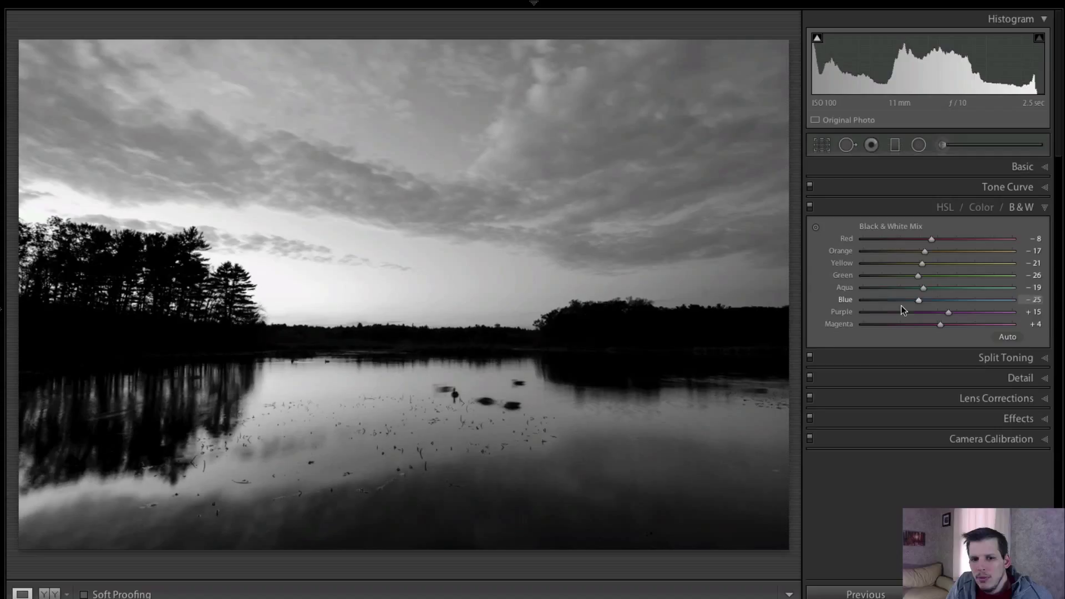
{"action": "left_click_drag", "start_coordinate": [918, 300], "coordinate": [873, 300]}
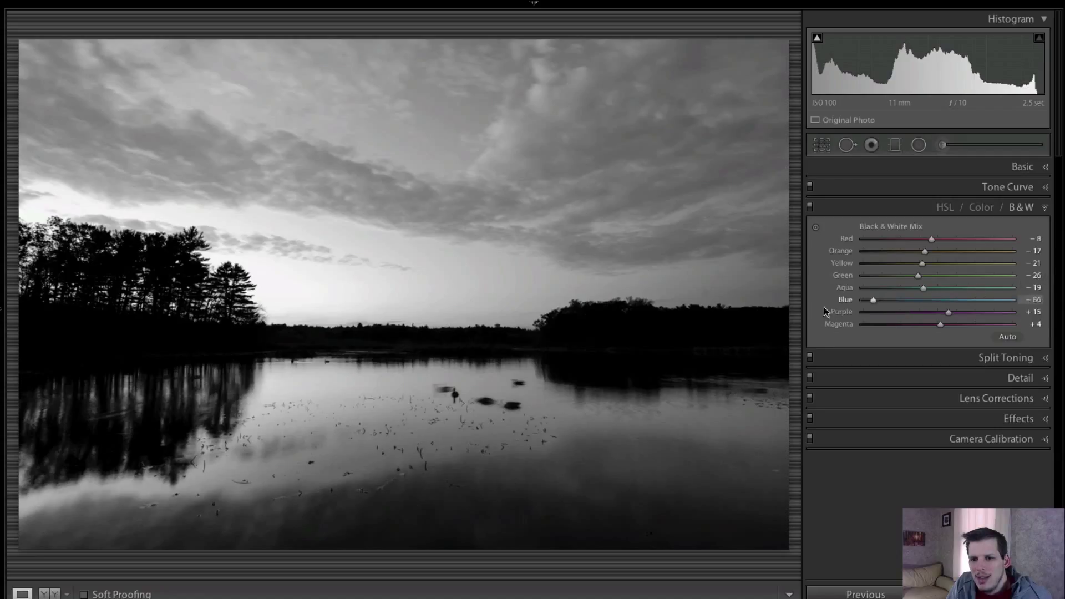
{"action": "left_click_drag", "start_coordinate": [875, 300], "coordinate": [947, 299]}
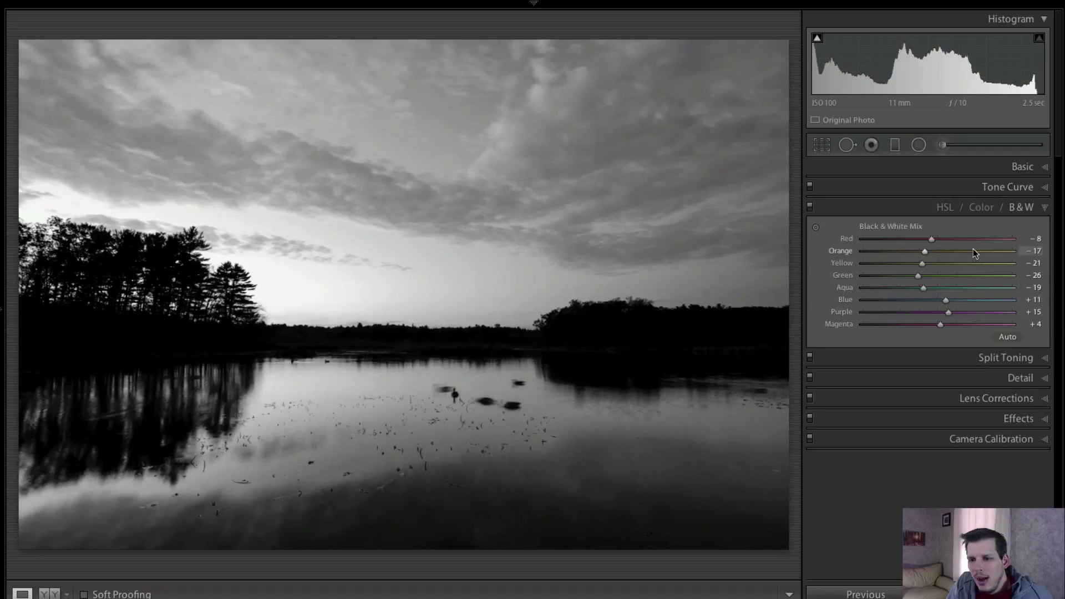
- Test Yellow between -59 and +34 and leave it darkened at -25
{"action": "left_click_drag", "start_coordinate": [922, 263], "coordinate": [902, 263]}
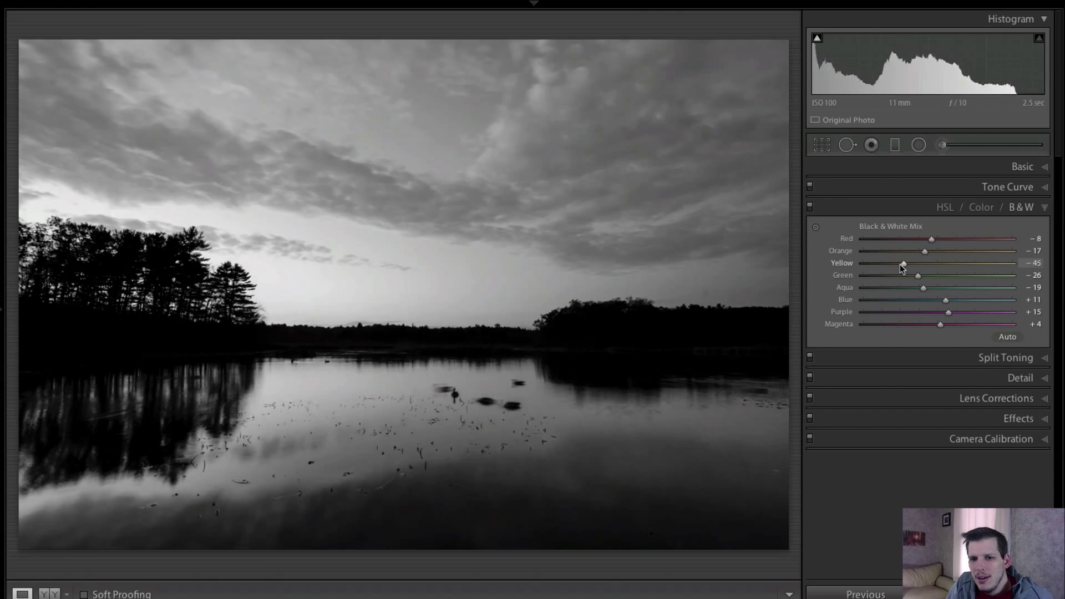
{"action": "left_click_drag", "start_coordinate": [903, 263], "coordinate": [925, 263]}
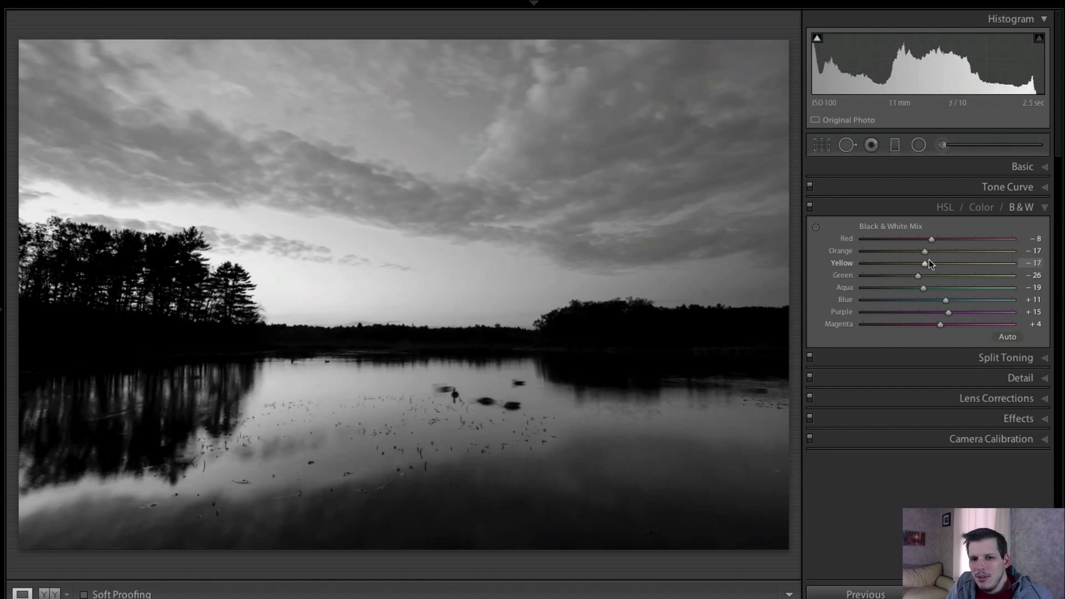
{"action": "left_click_drag", "start_coordinate": [924, 263], "coordinate": [962, 263]}
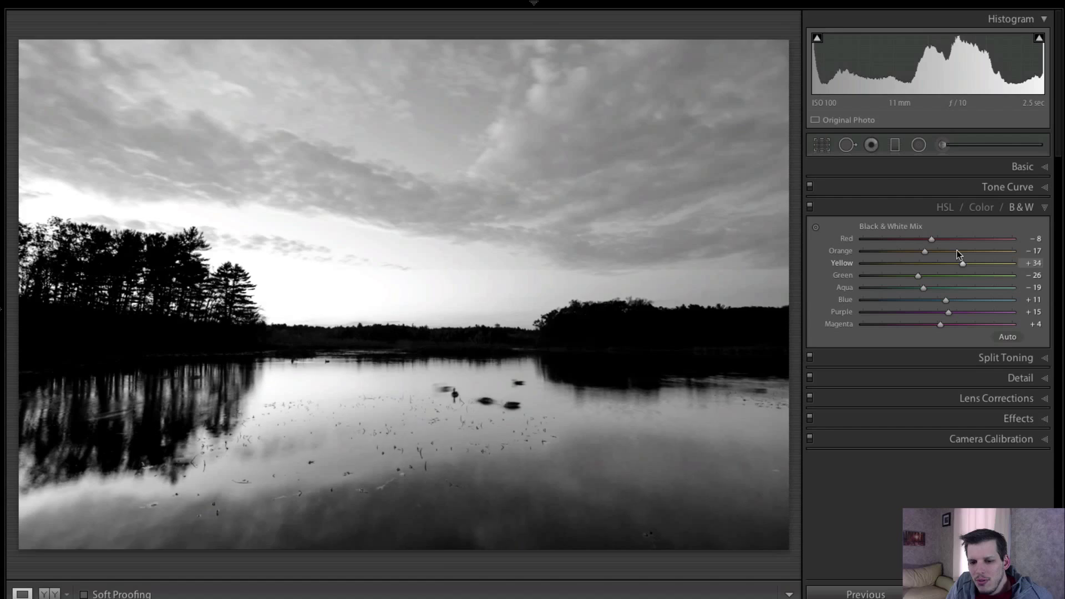
{"action": "left_click_drag", "start_coordinate": [961, 264], "coordinate": [893, 264]}
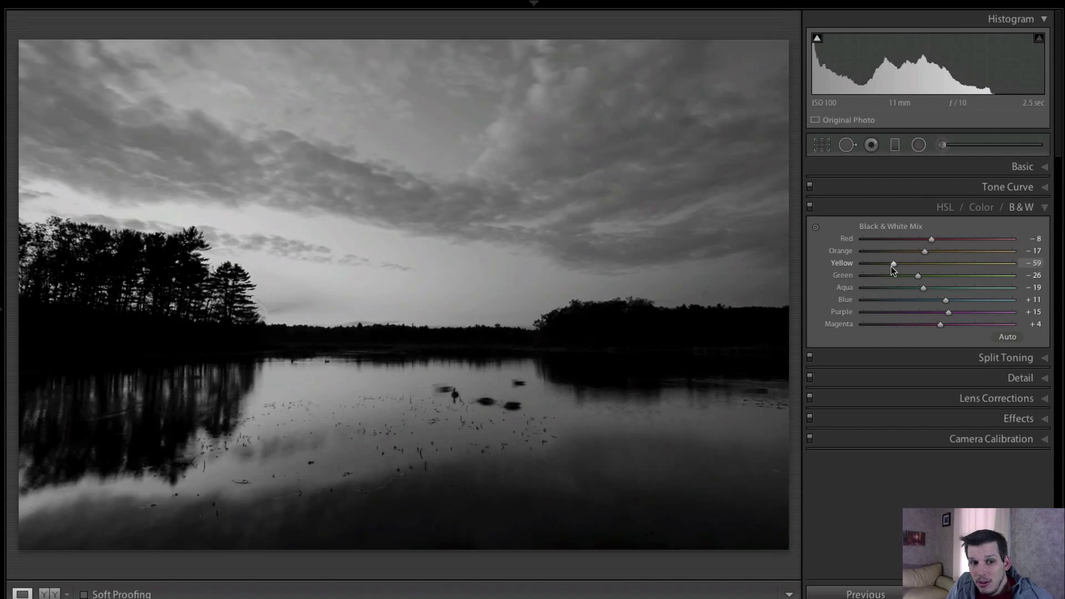
{"action": "left_click_drag", "start_coordinate": [893, 264], "coordinate": [919, 265]}
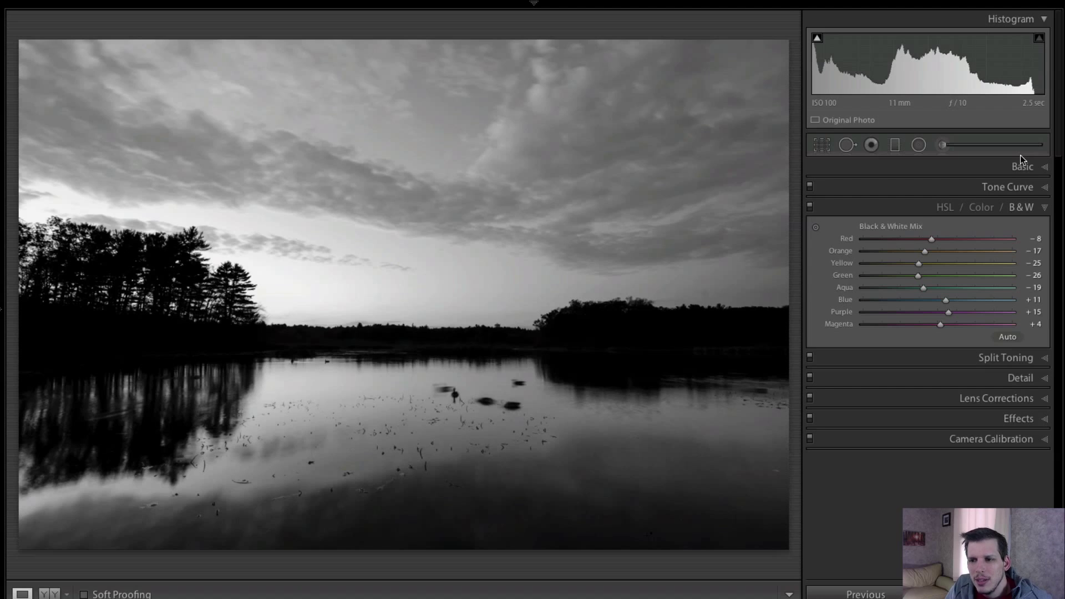
- Set Temp to 9371 and Tint to -74, preview in colour, then return to Black & White
{"action": "left_click", "coordinate": [1022, 167]}
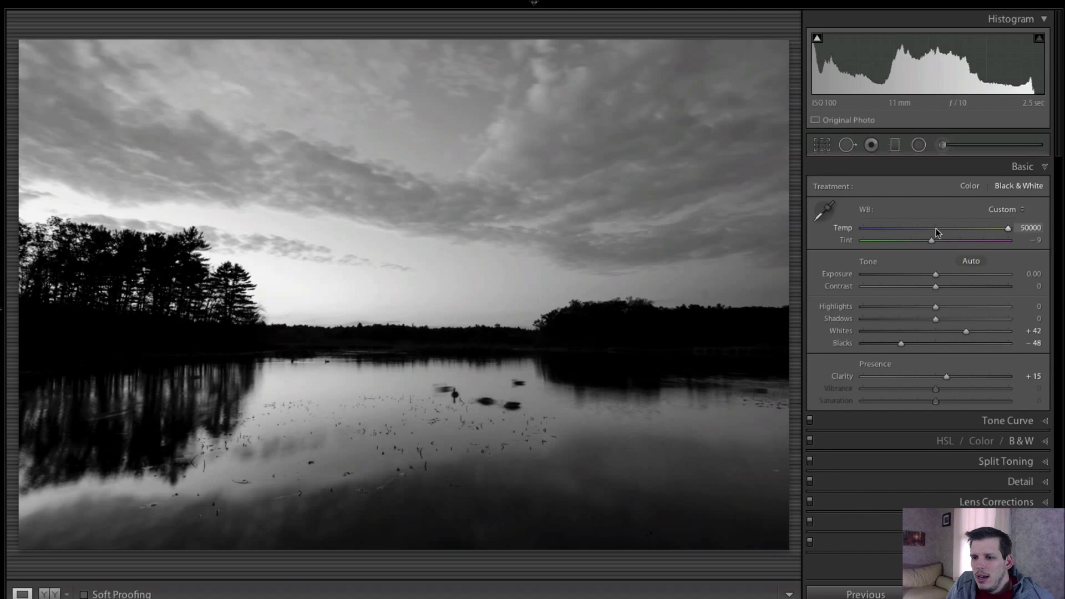
{"action": "left_click_drag", "start_coordinate": [1008, 227], "coordinate": [958, 228]}
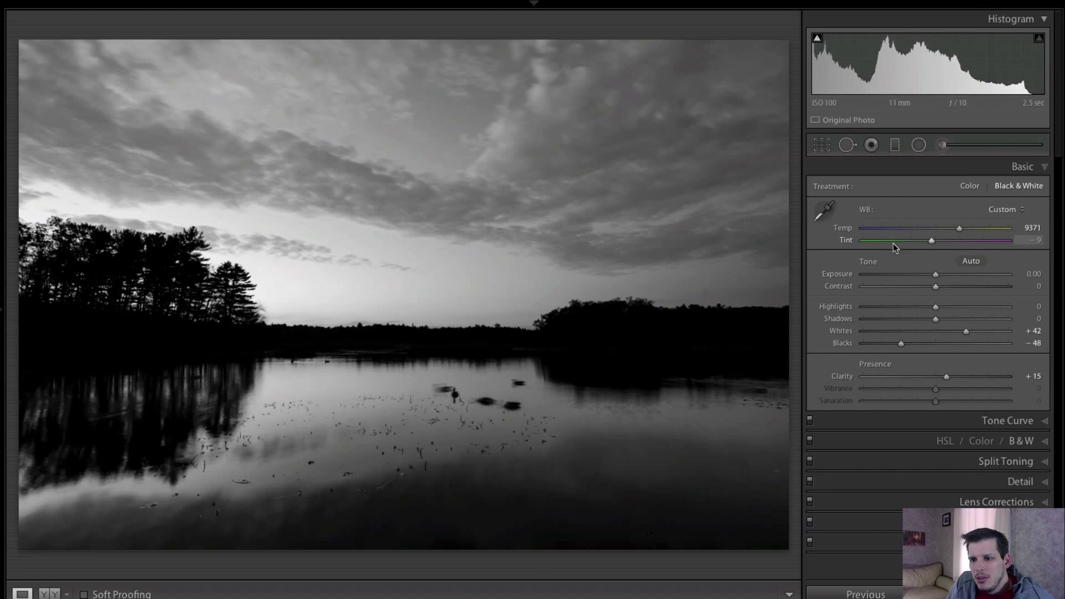
{"action": "mouse_move", "coordinate": [934, 243]}
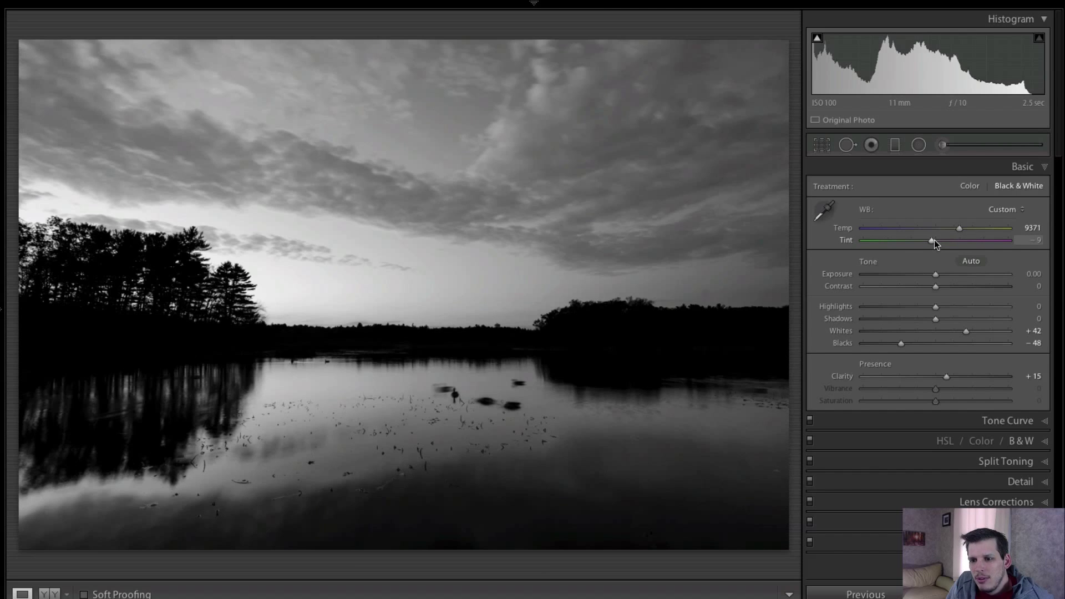
{"action": "left_click_drag", "start_coordinate": [931, 239], "coordinate": [899, 239]}
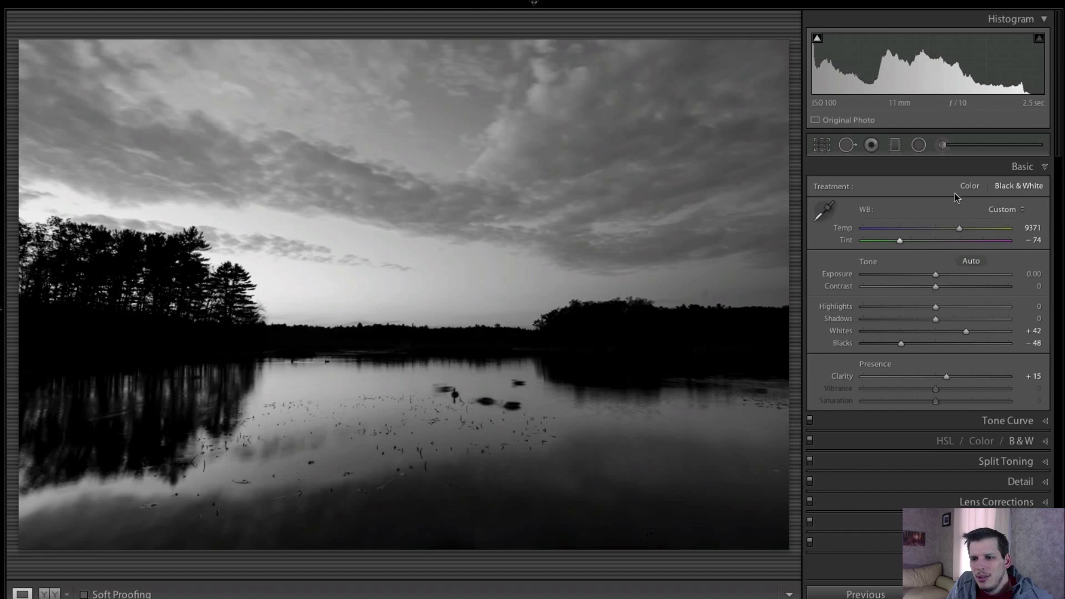
{"action": "left_click", "coordinate": [970, 185]}
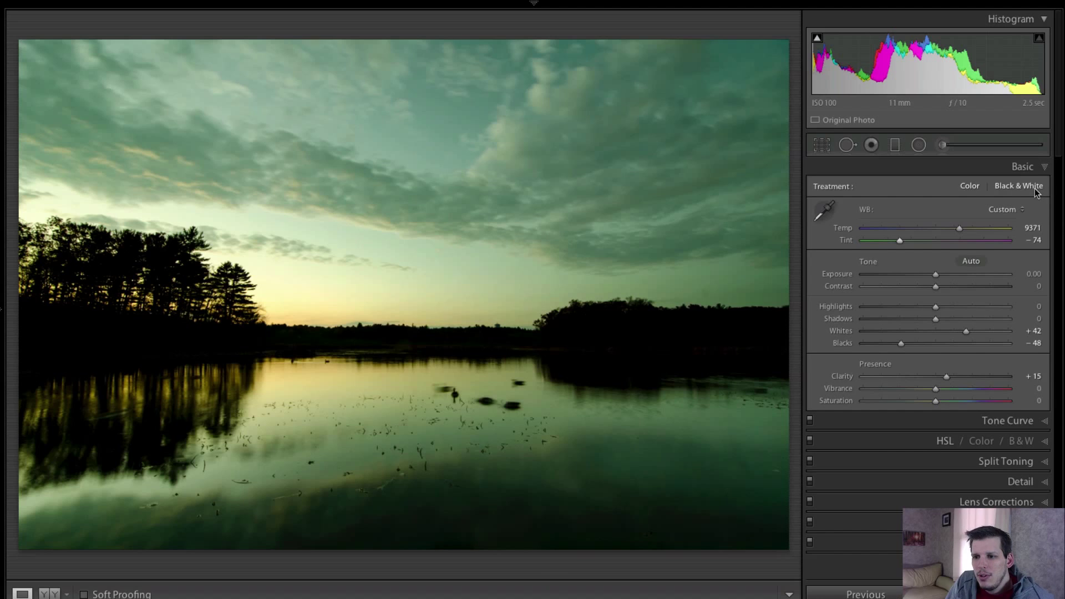
{"action": "left_click", "coordinate": [1018, 186]}
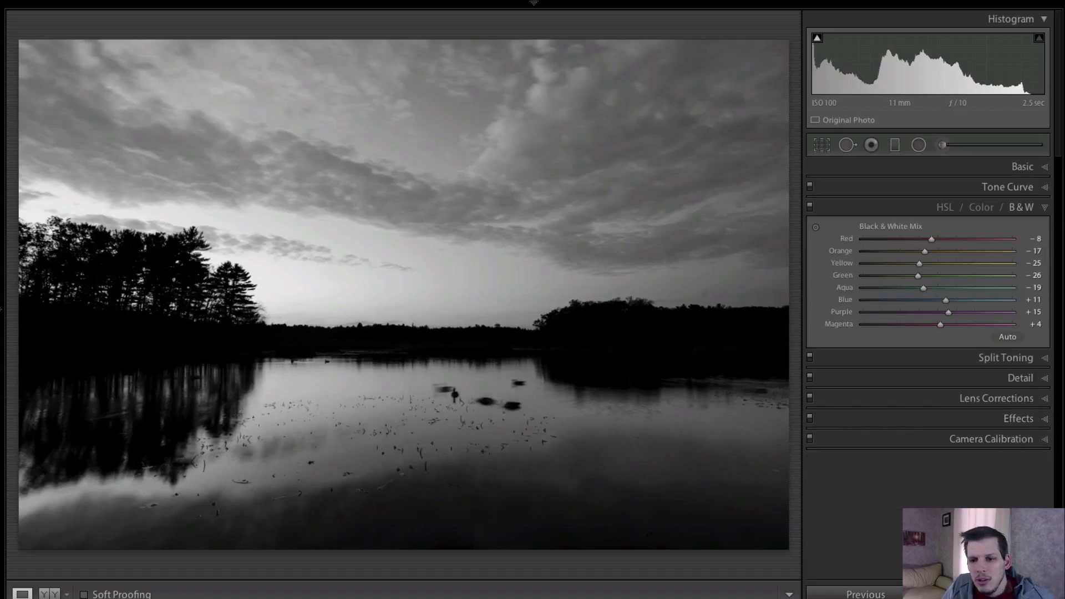
- Raise Green to +57 and Yellow to +41 in the B&W mix
{"action": "left_click_drag", "start_coordinate": [918, 275], "coordinate": [904, 275]}
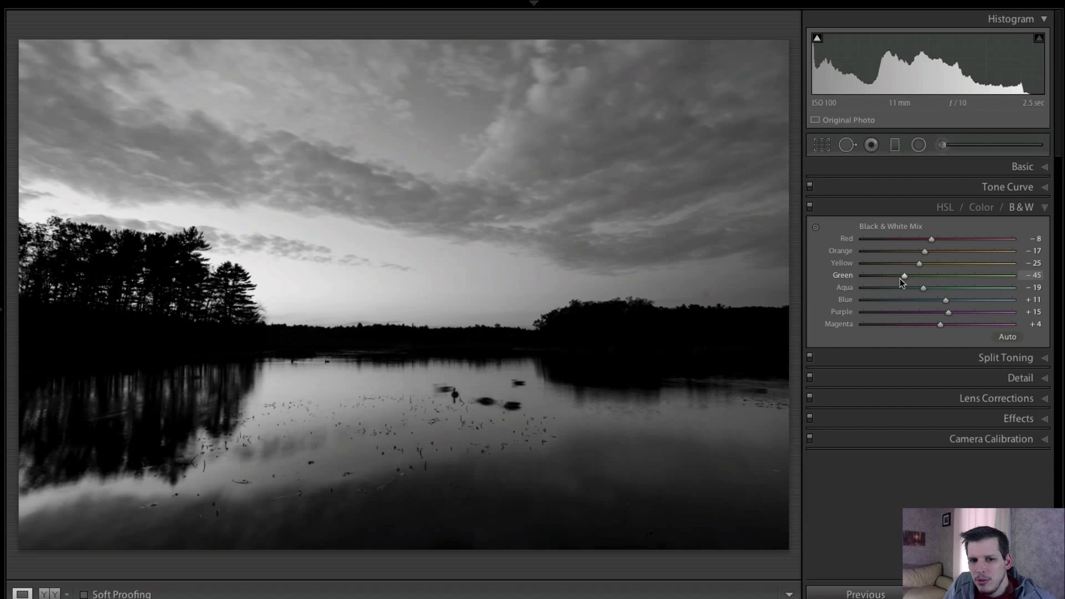
{"action": "left_click_drag", "start_coordinate": [903, 276], "coordinate": [972, 275]}
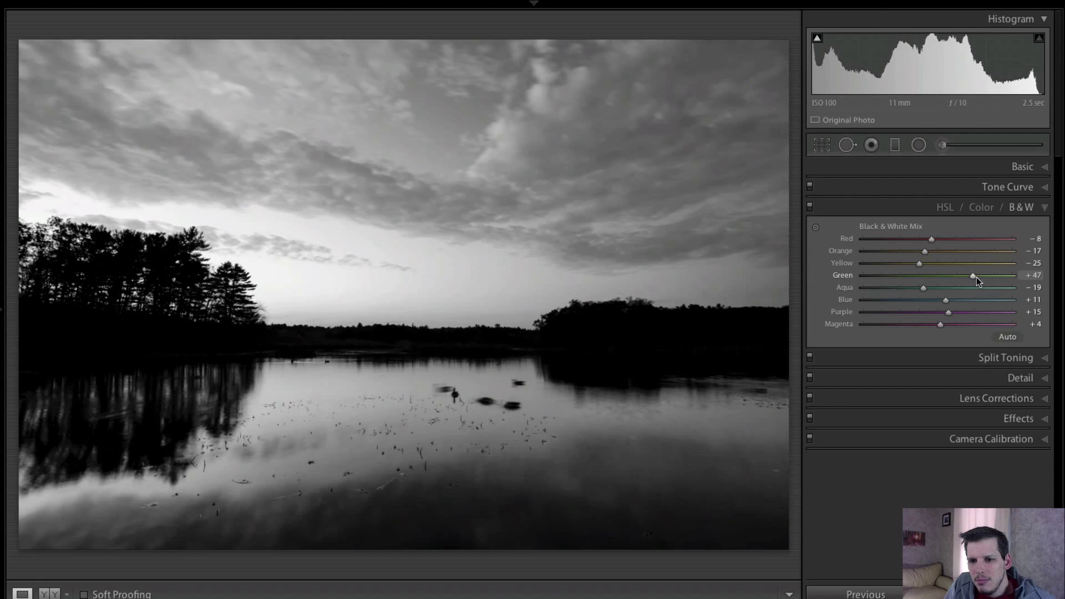
{"action": "left_click_drag", "start_coordinate": [972, 275], "coordinate": [979, 275]}
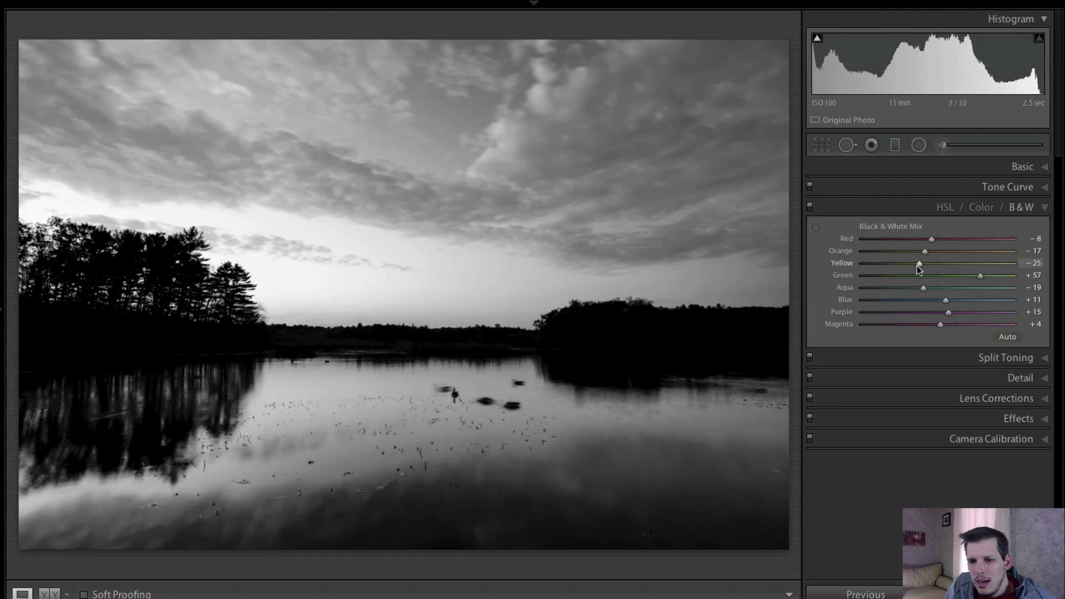
{"action": "left_click_drag", "start_coordinate": [919, 263], "coordinate": [947, 263]}
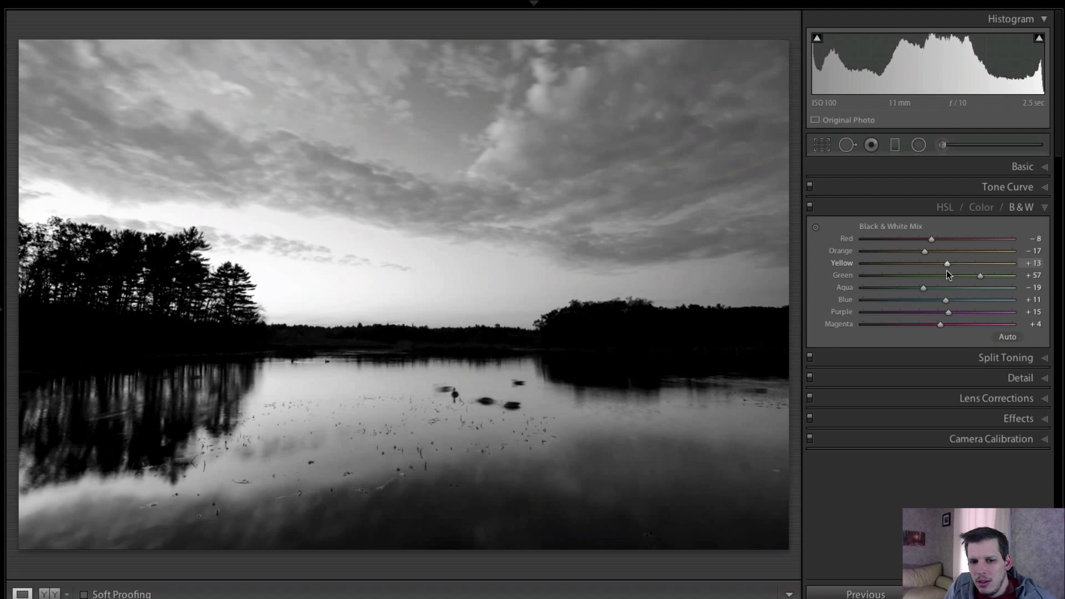
{"action": "left_click_drag", "start_coordinate": [947, 263], "coordinate": [967, 263]}
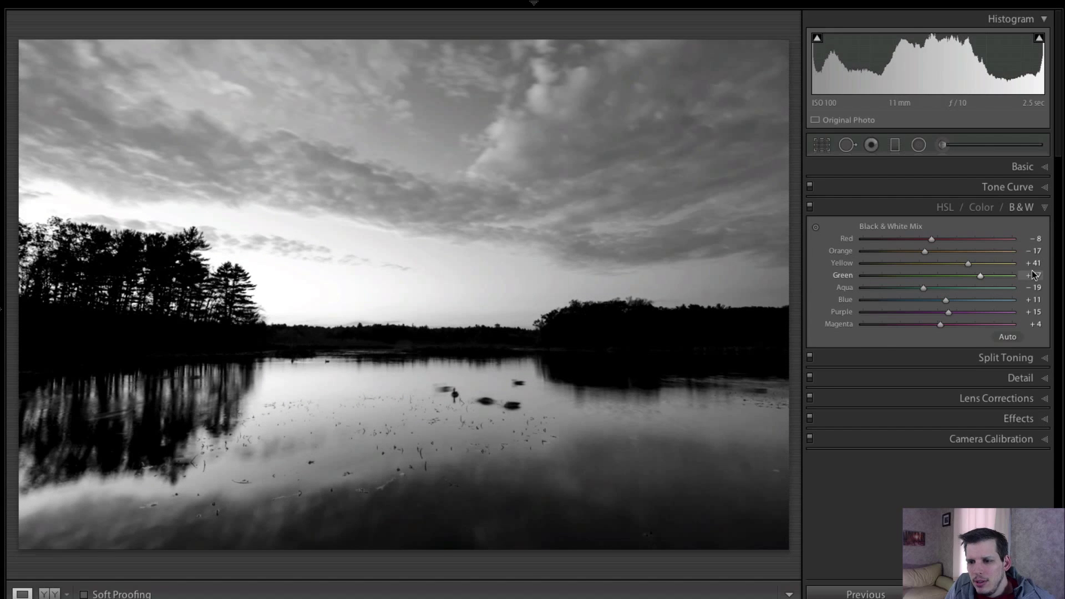
- Swing Orange from -94 back up and leave it at the +100 maximum
{"action": "left_click_drag", "start_coordinate": [924, 251], "coordinate": [948, 251]}
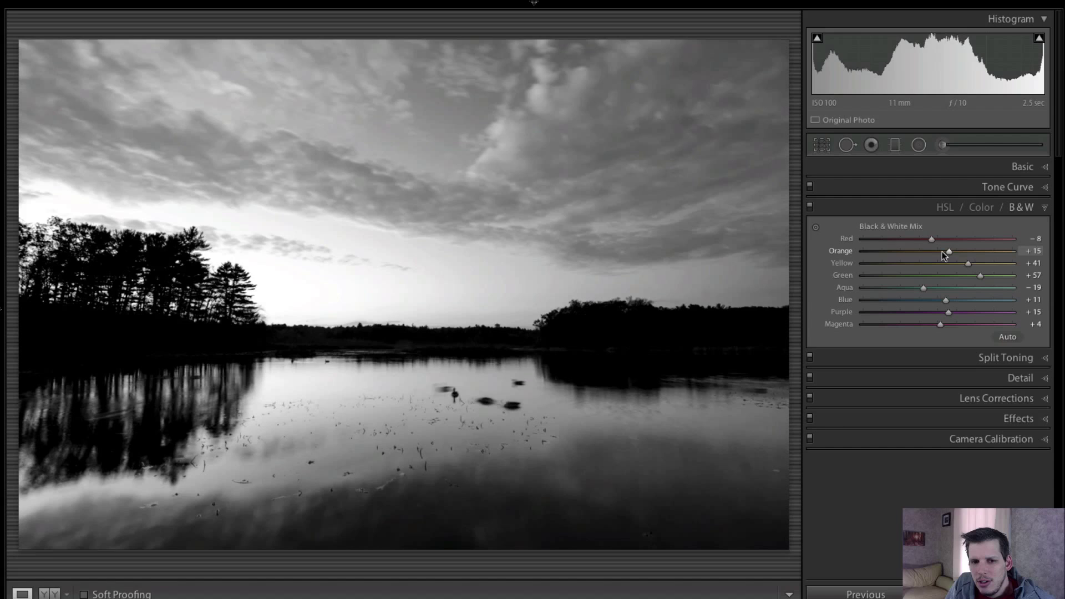
{"action": "left_click_drag", "start_coordinate": [947, 251], "coordinate": [868, 251]}
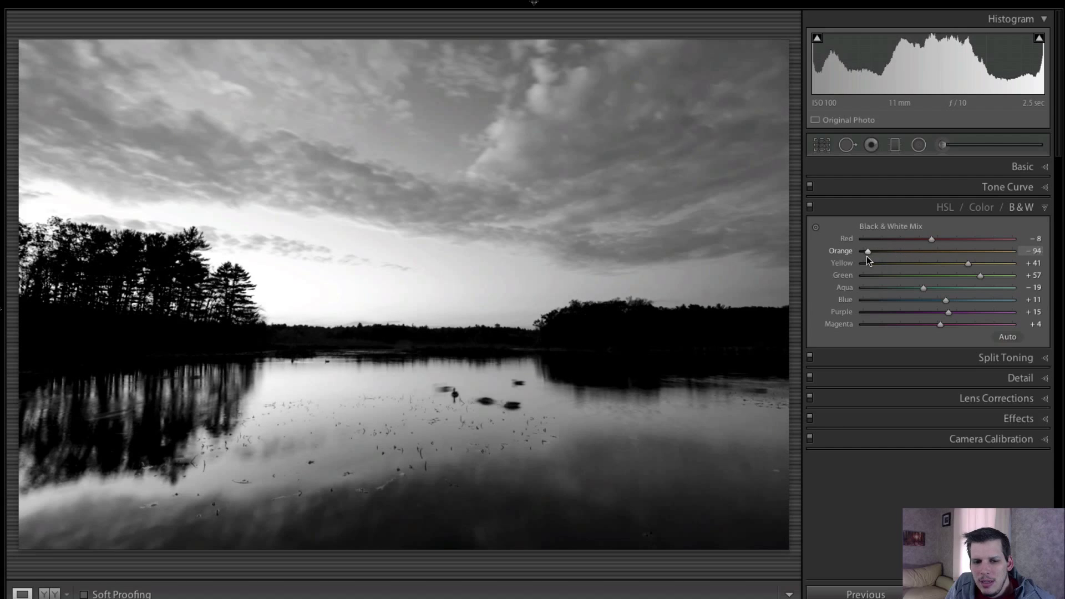
{"action": "left_click_drag", "start_coordinate": [867, 251], "coordinate": [914, 250]}
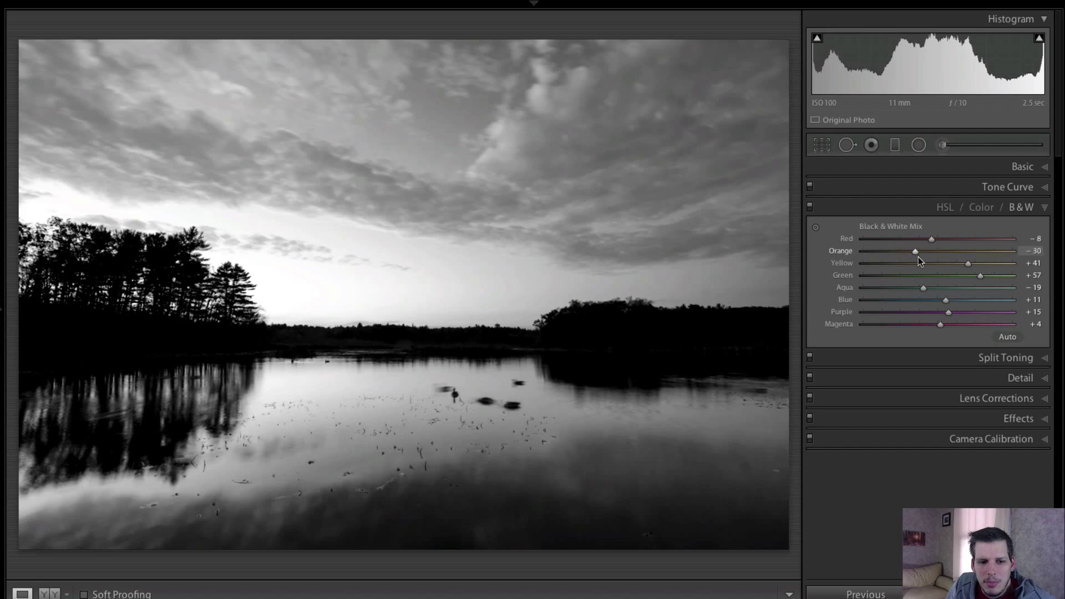
{"action": "left_click_drag", "start_coordinate": [915, 251], "coordinate": [1012, 250]}
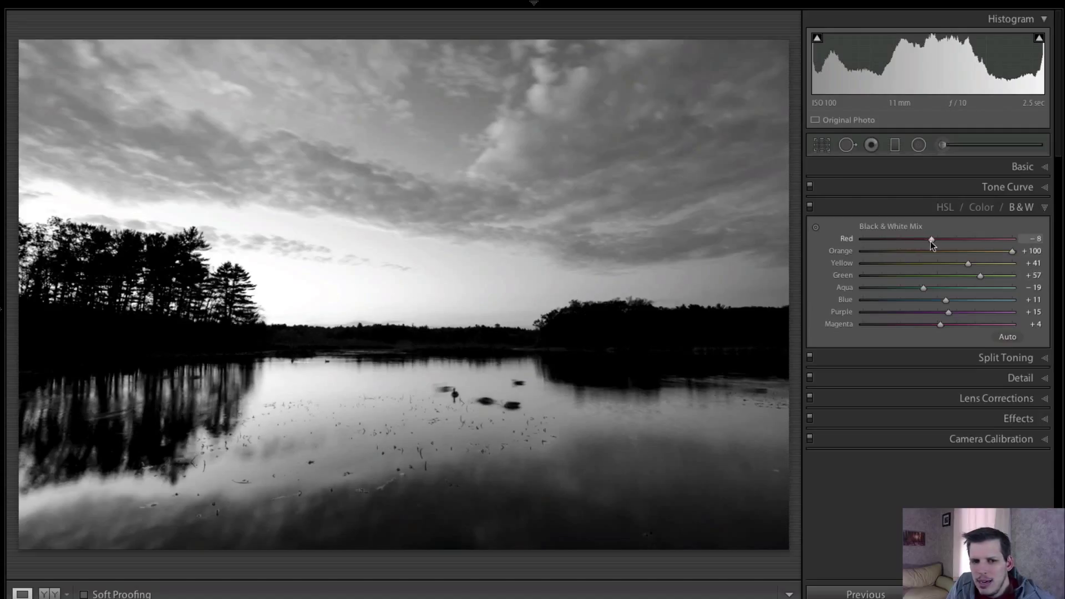
- Set Aqua to +71, Blue and Purple near zero (+1, +2) and Magenta to -11
{"action": "left_click_drag", "start_coordinate": [933, 240], "coordinate": [990, 239]}
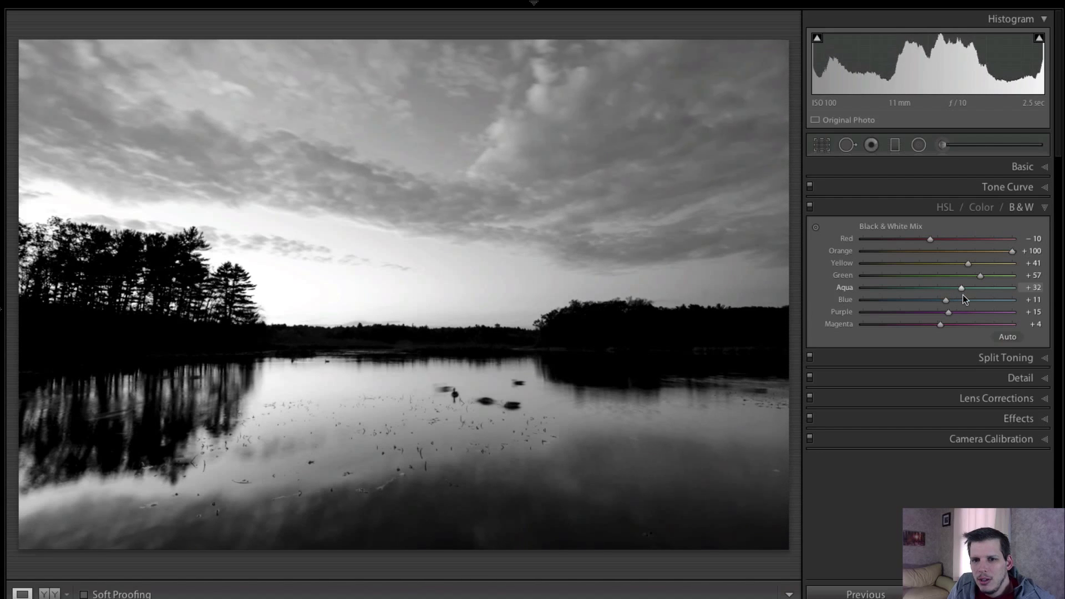
{"action": "left_click_drag", "start_coordinate": [960, 287], "coordinate": [989, 287]}
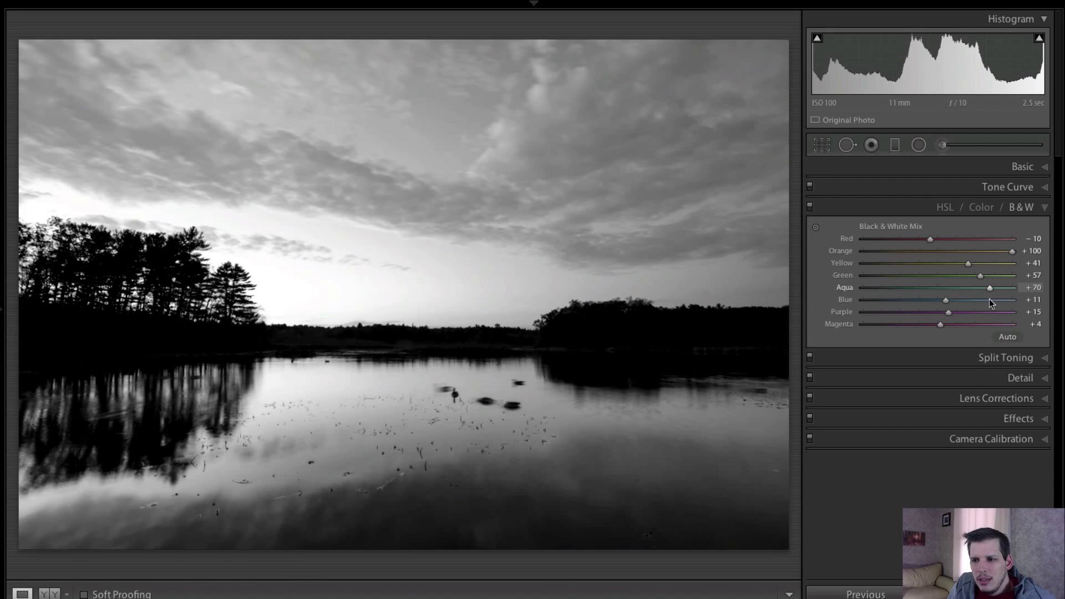
{"action": "left_click_drag", "start_coordinate": [944, 300], "coordinate": [969, 299]}
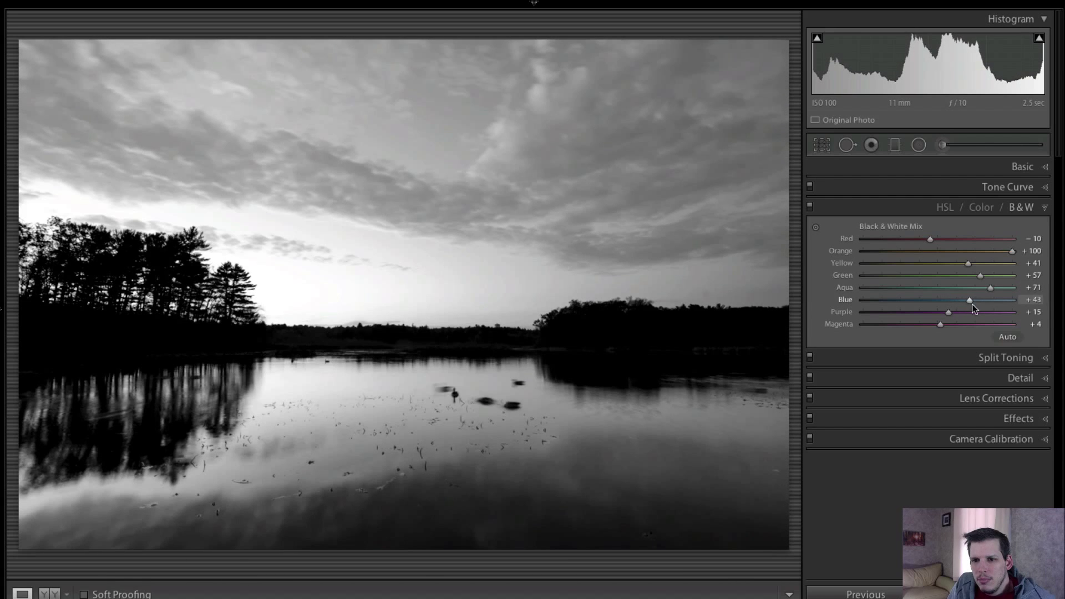
{"action": "left_click_drag", "start_coordinate": [969, 300], "coordinate": [945, 300]}
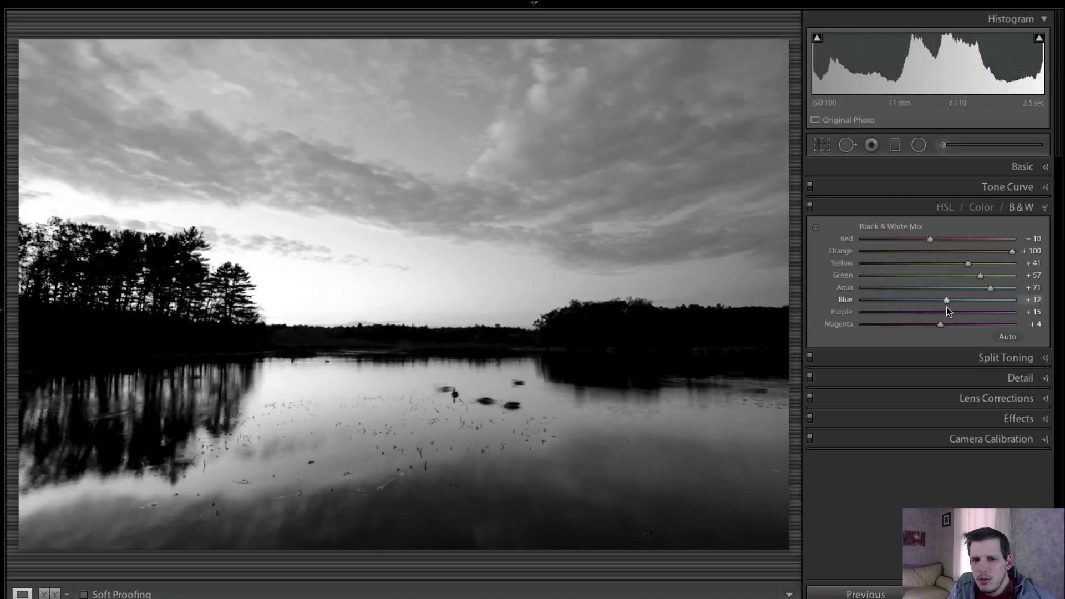
{"action": "left_click_drag", "start_coordinate": [946, 299], "coordinate": [938, 300]}
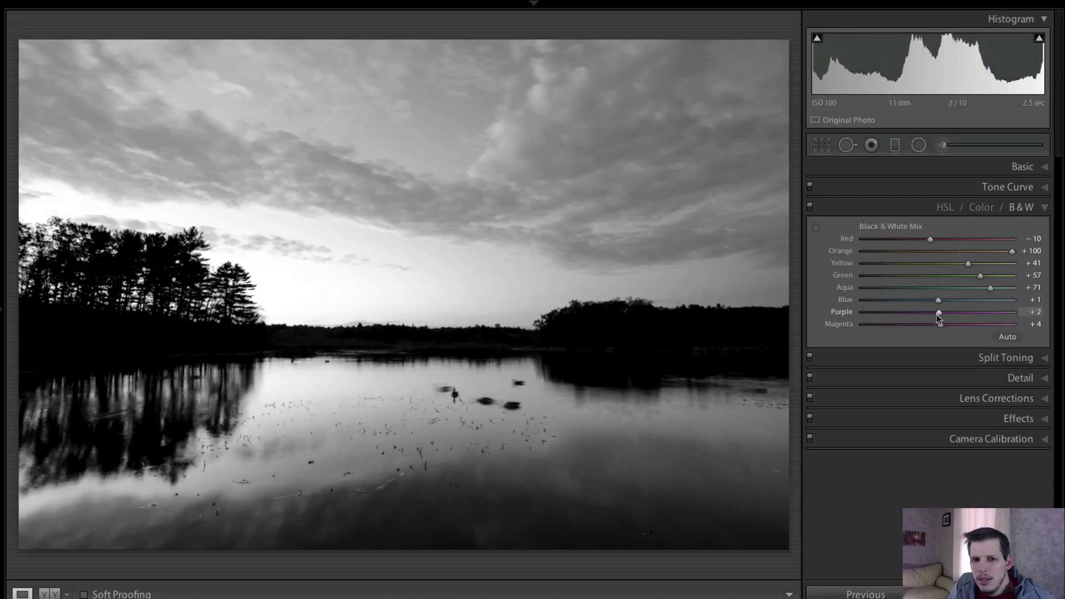
{"action": "left_click_drag", "start_coordinate": [937, 323], "coordinate": [903, 322]}
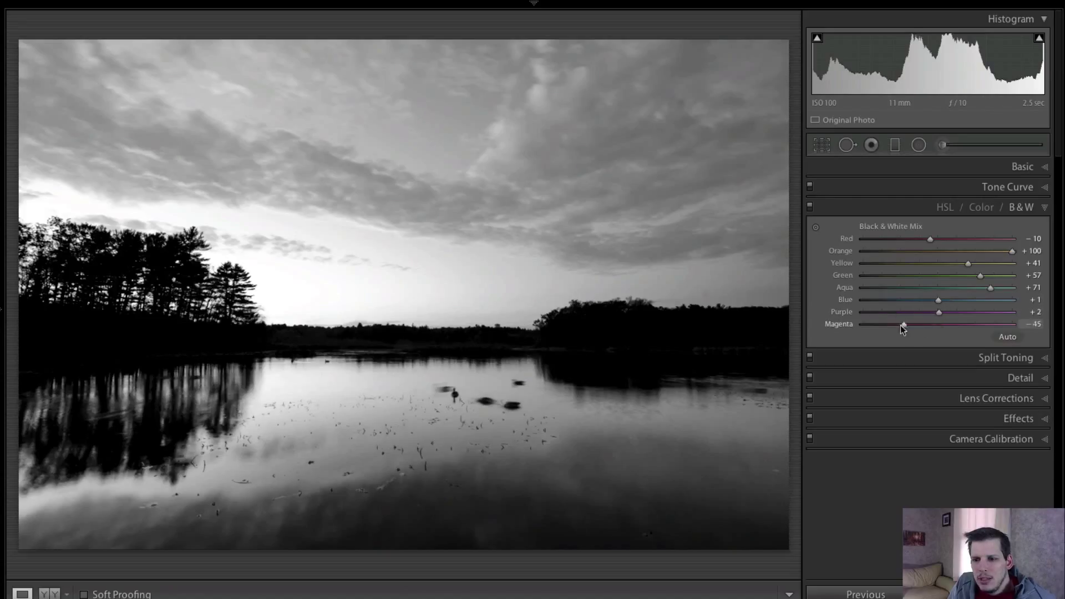
{"action": "left_click_drag", "start_coordinate": [903, 324], "coordinate": [930, 324]}
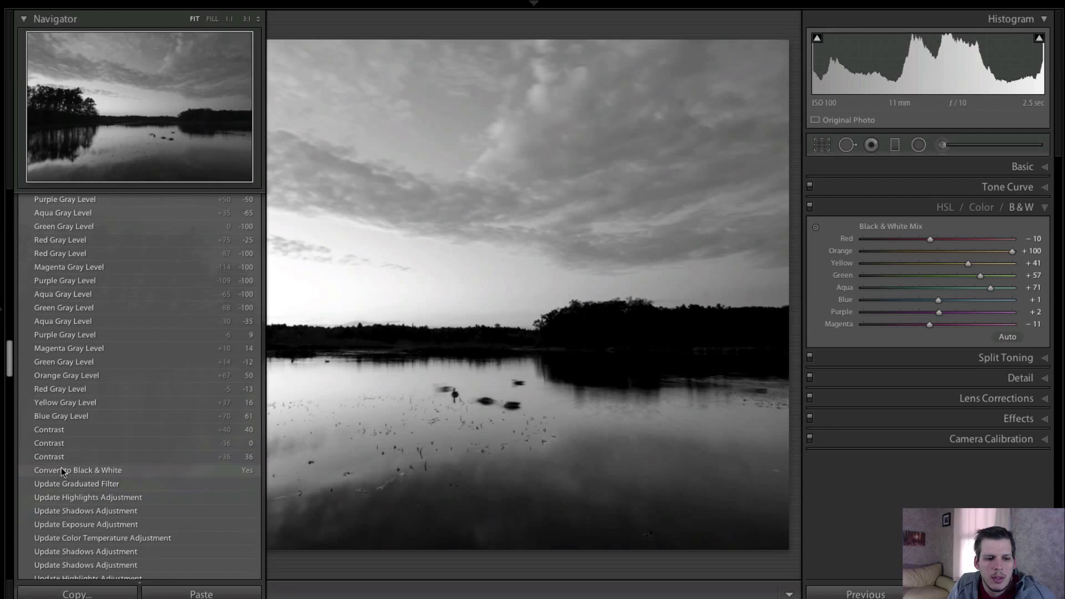
{"action": "left_click", "coordinate": [77, 470]}
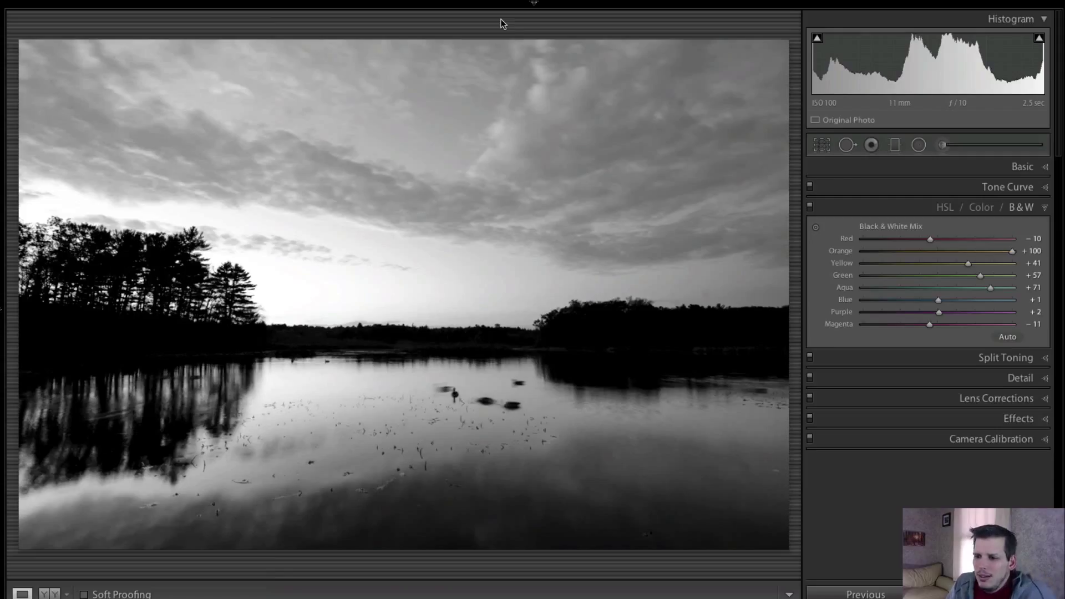
{"action": "mouse_move", "coordinate": [1033, 355]}
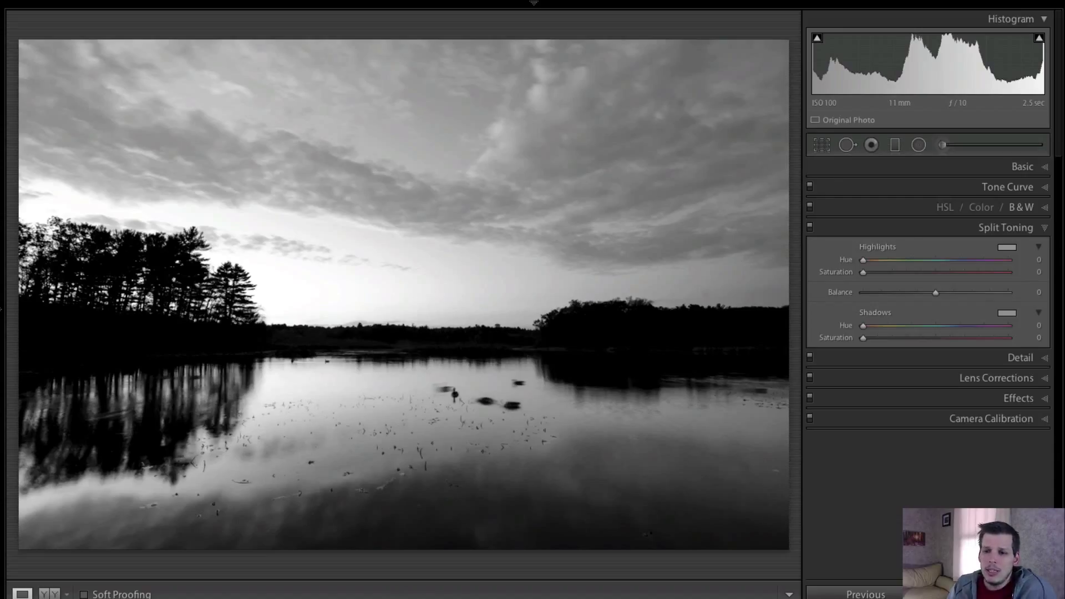
{"action": "mouse_move", "coordinate": [912, 265]}
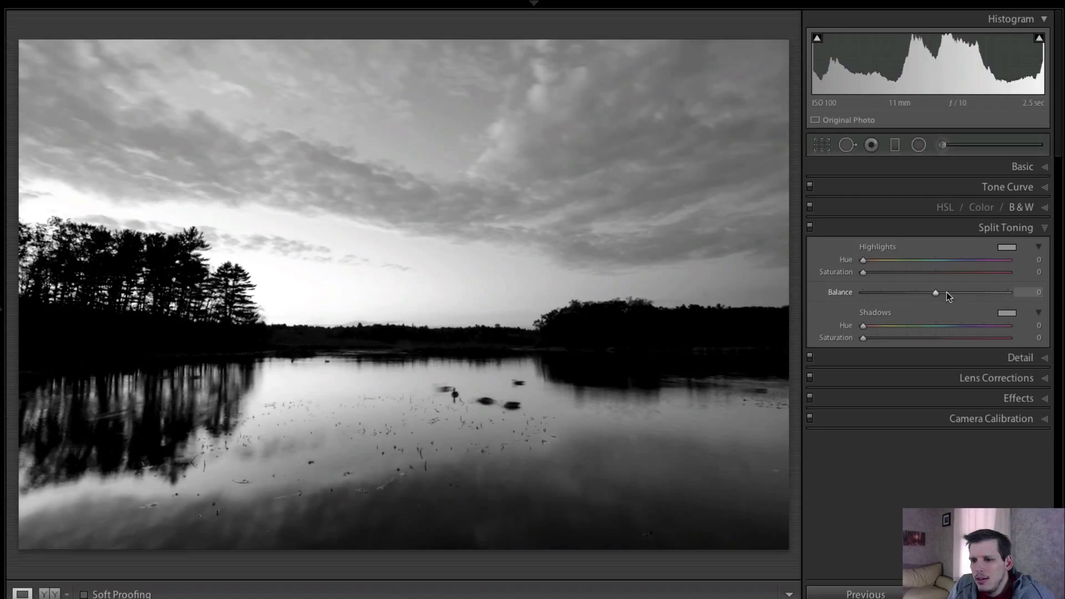
{"action": "mouse_move", "coordinate": [941, 315]}
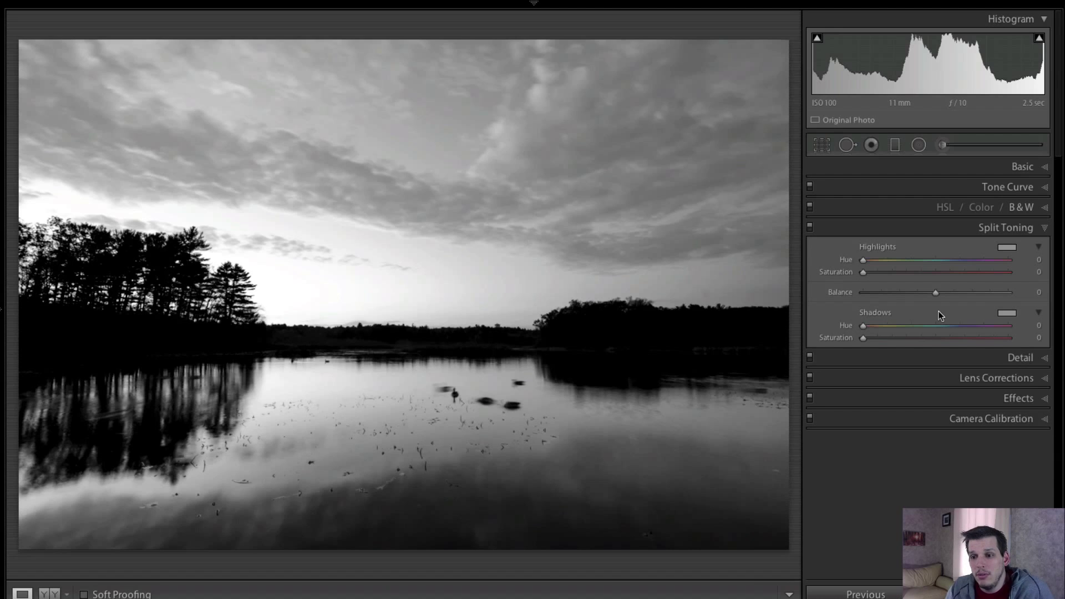
- Shift the Split Toning highlight hue to blue and settle it at 234
{"action": "left_click_drag", "start_coordinate": [863, 260], "coordinate": [912, 259]}
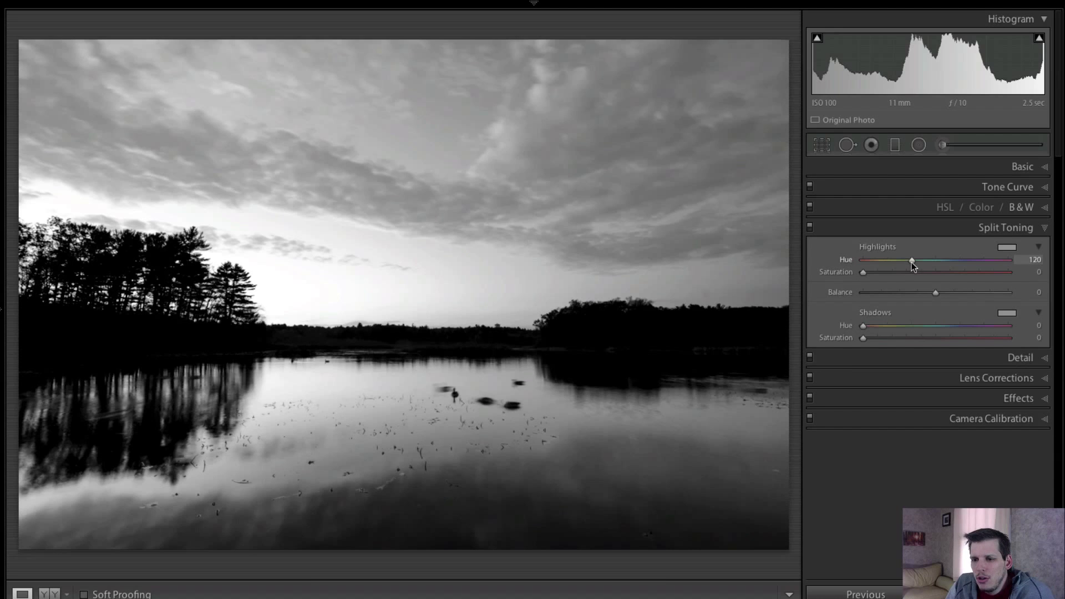
{"action": "left_click_drag", "start_coordinate": [863, 272], "coordinate": [925, 271]}
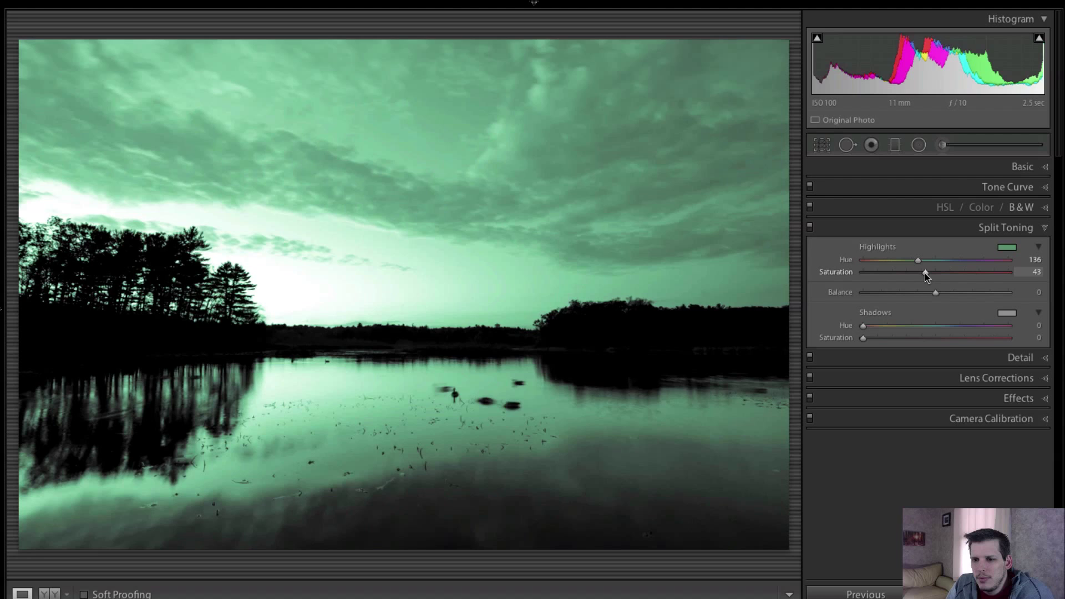
{"action": "left_click_drag", "start_coordinate": [918, 271], "coordinate": [931, 272]}
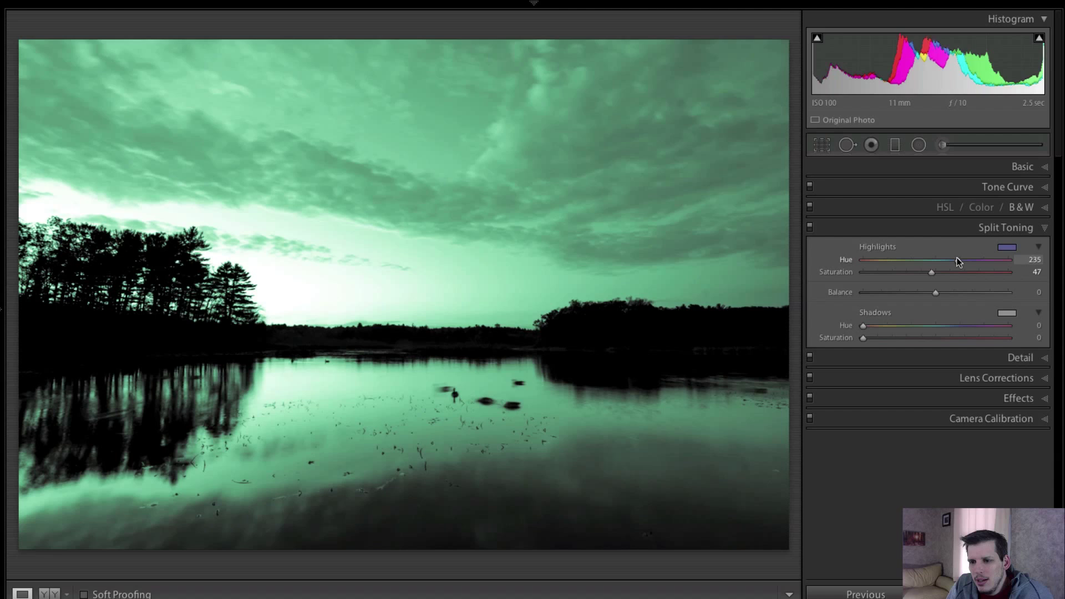
{"action": "left_click_drag", "start_coordinate": [954, 260], "coordinate": [957, 260]}
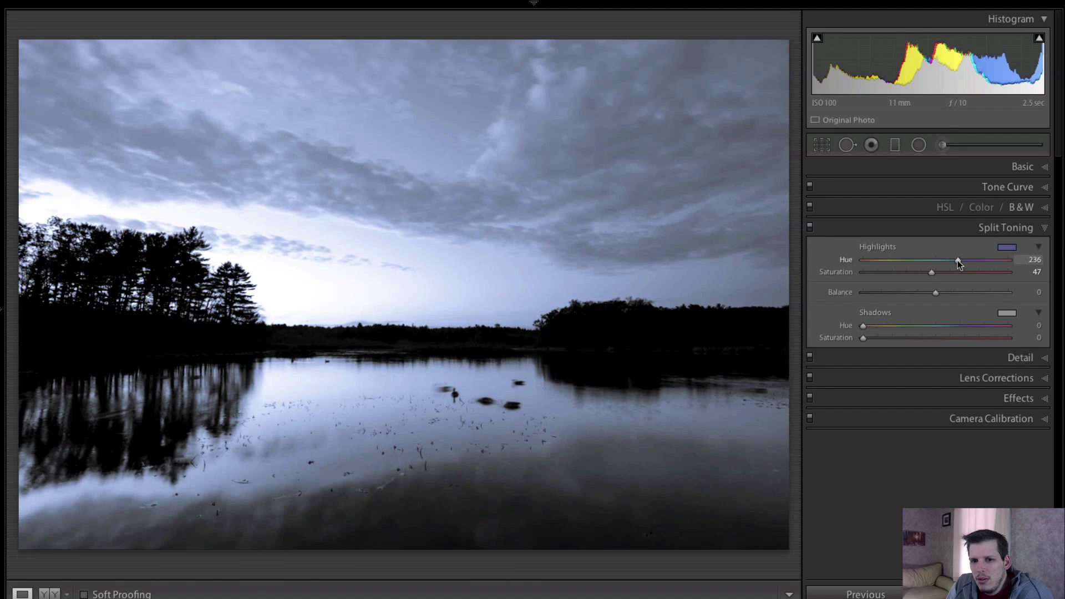
{"action": "left_click_drag", "start_coordinate": [985, 260], "coordinate": [957, 260]}
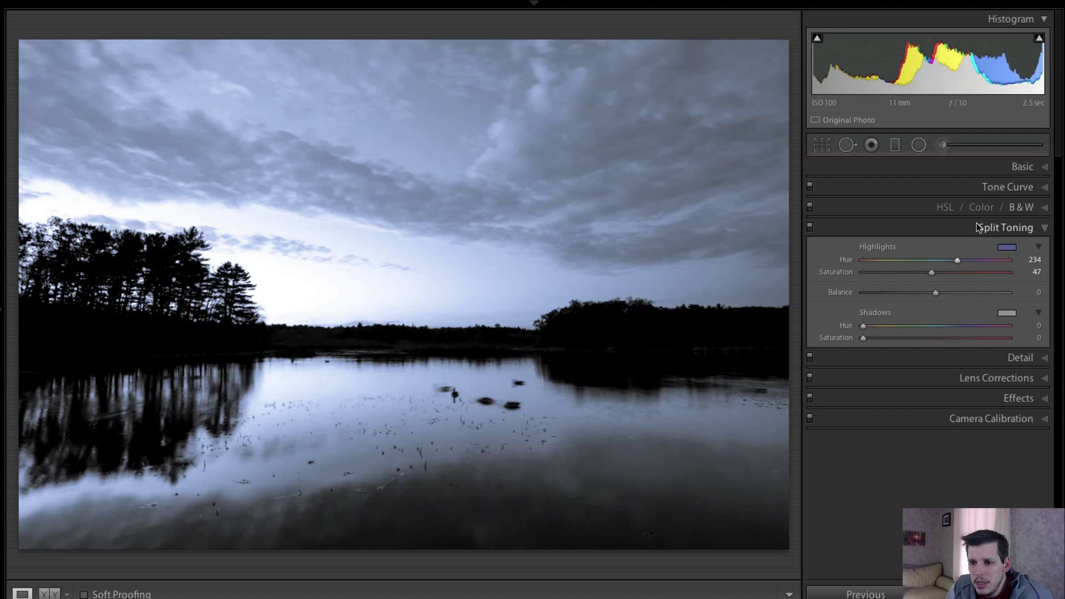
- Try subtle highlight saturation values, then boost it to 100 for a strong blue tint
{"action": "left_click_drag", "start_coordinate": [931, 272], "coordinate": [1012, 272]}
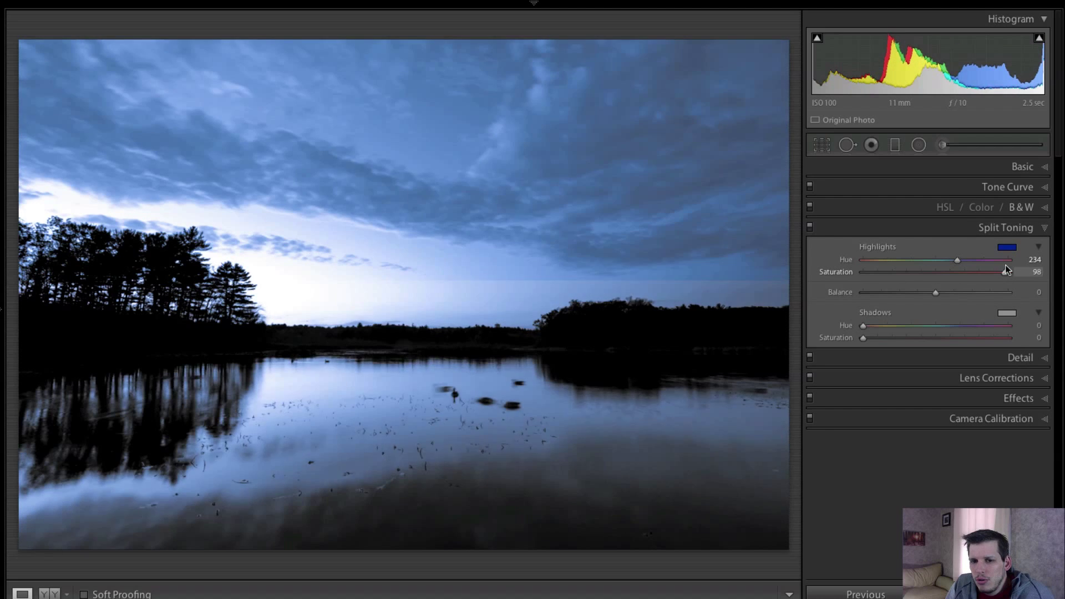
{"action": "left_click_drag", "start_coordinate": [994, 271], "coordinate": [902, 272]}
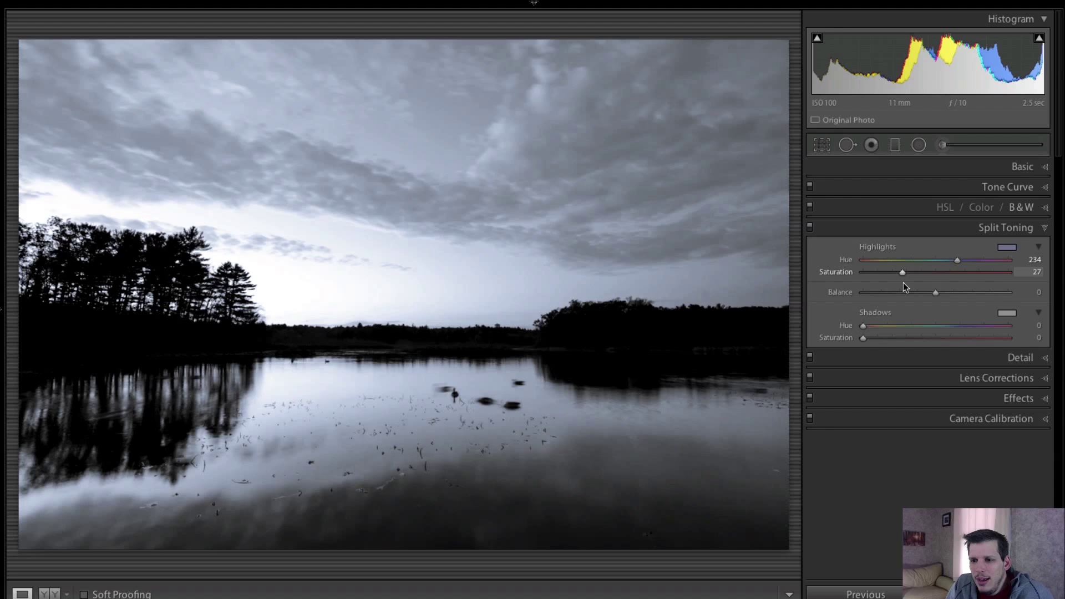
{"action": "left_click_drag", "start_coordinate": [903, 272], "coordinate": [896, 271]}
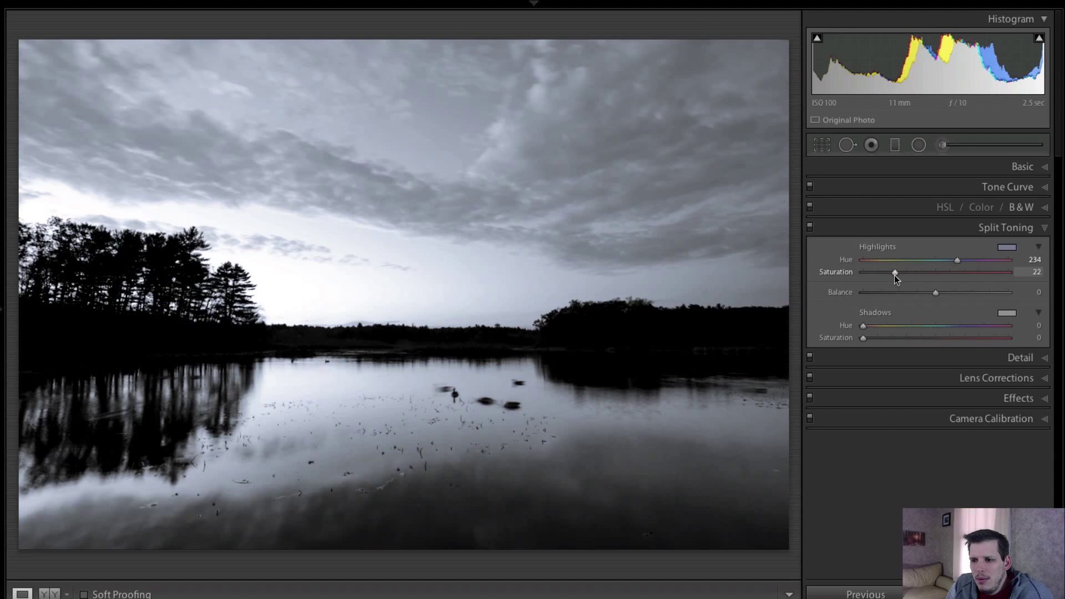
{"action": "left_click_drag", "start_coordinate": [896, 273], "coordinate": [901, 273]}
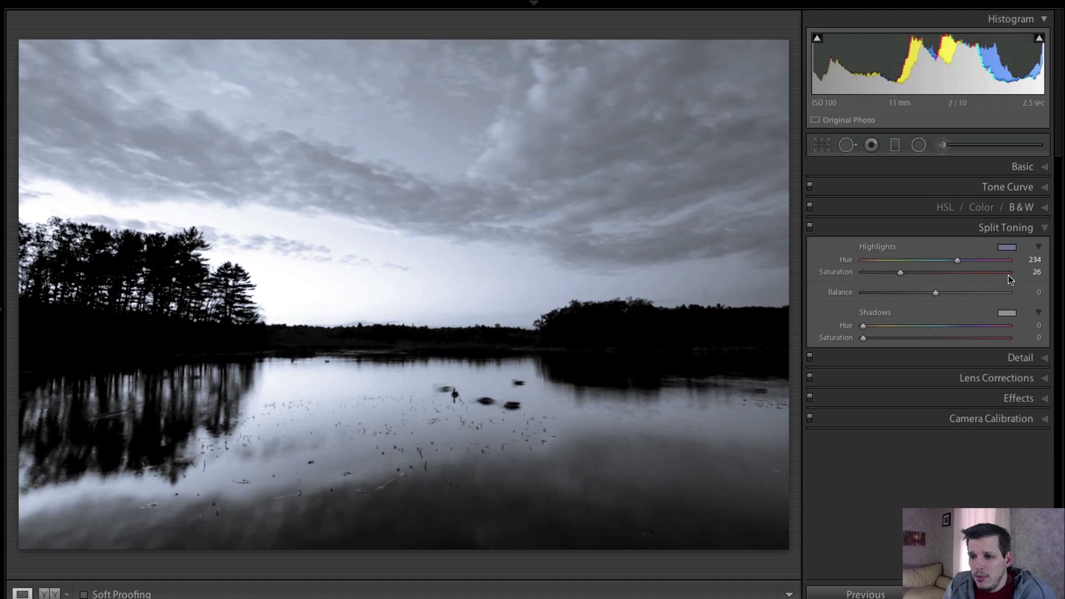
{"action": "left_click_drag", "start_coordinate": [899, 272], "coordinate": [1008, 272]}
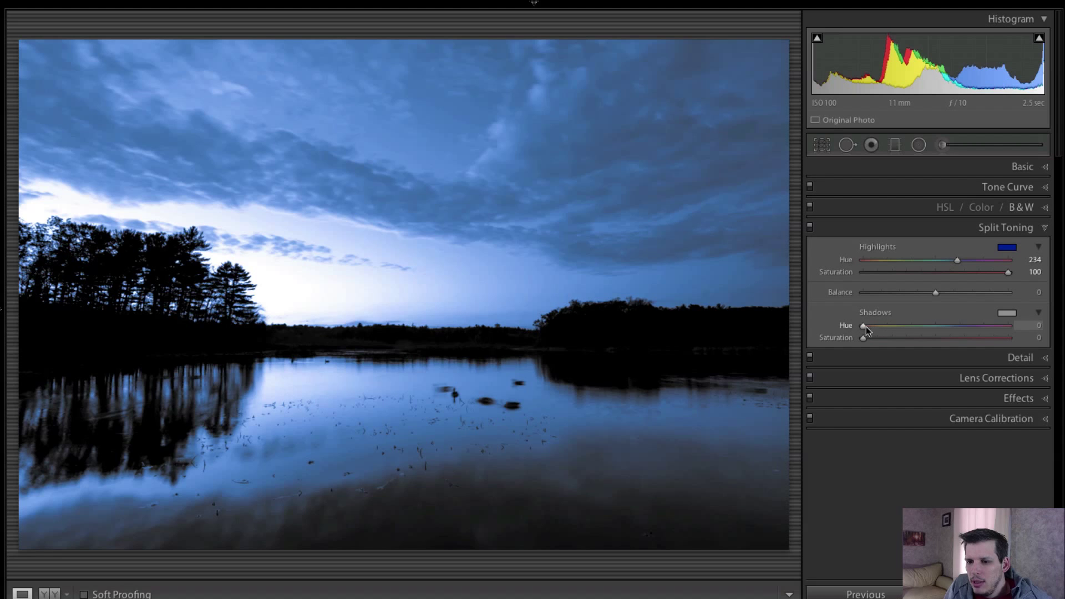
- Saturate the shadow tint, sweep Balance across its range and return it near neutral at +2
{"action": "left_click_drag", "start_coordinate": [863, 337], "coordinate": [1009, 338]}
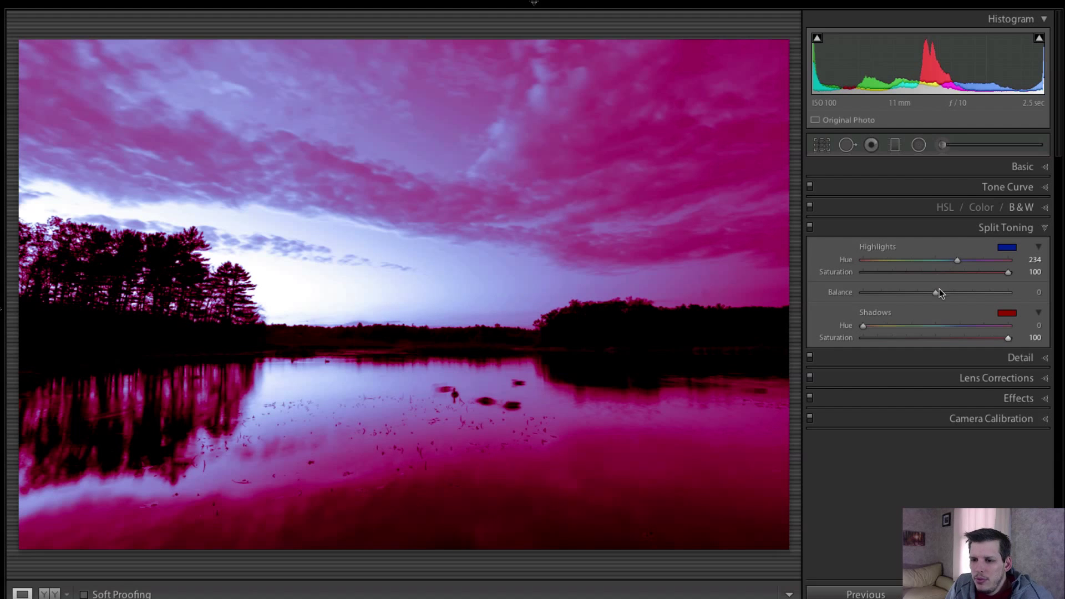
{"action": "left_click_drag", "start_coordinate": [934, 292], "coordinate": [975, 291]}
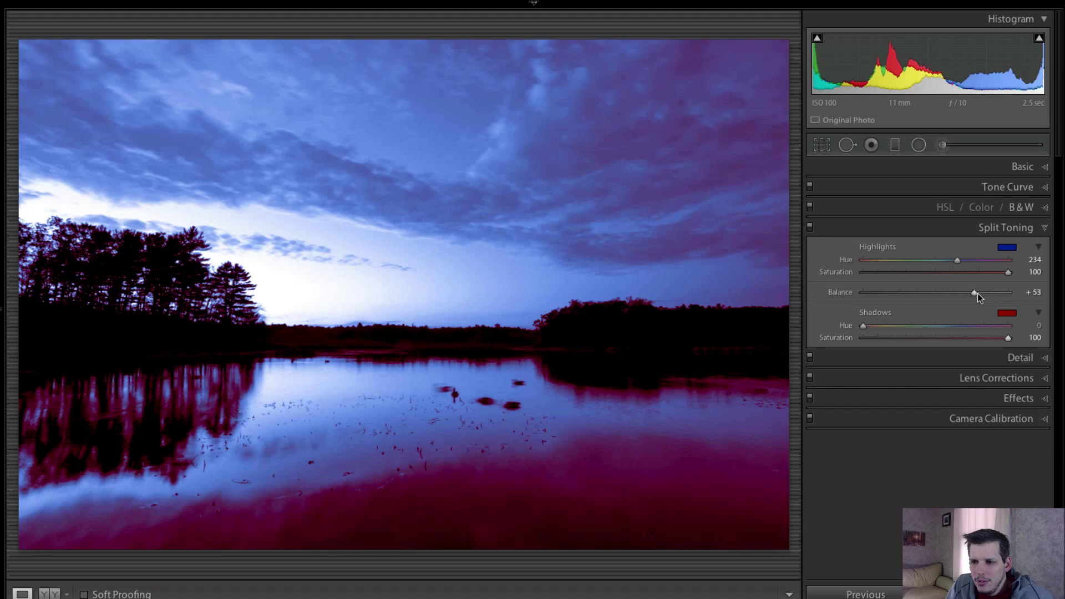
{"action": "left_click_drag", "start_coordinate": [974, 292], "coordinate": [984, 292]}
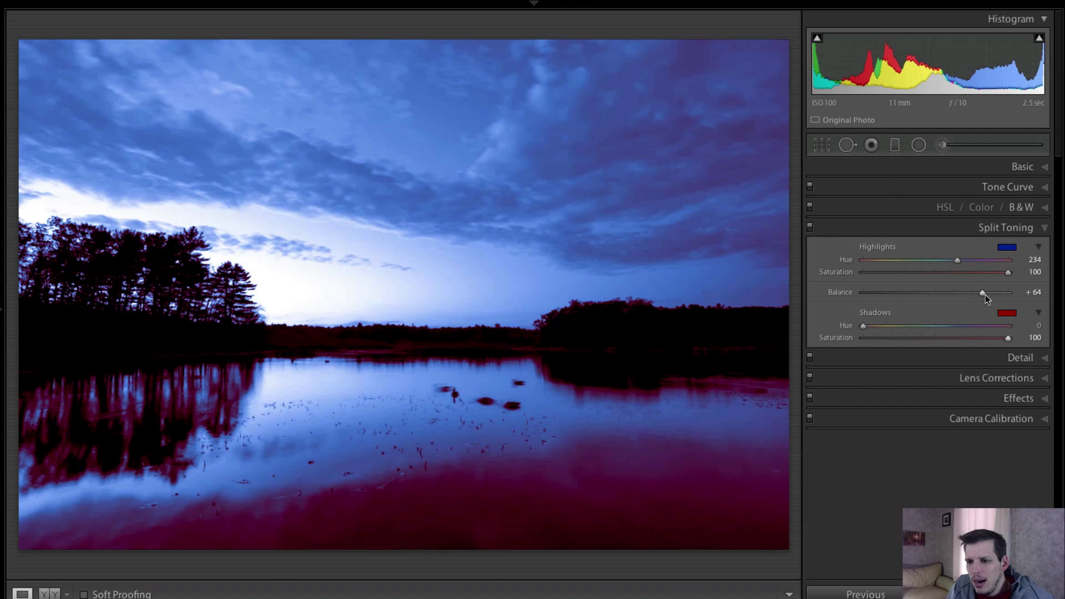
{"action": "left_click_drag", "start_coordinate": [982, 292], "coordinate": [996, 292]}
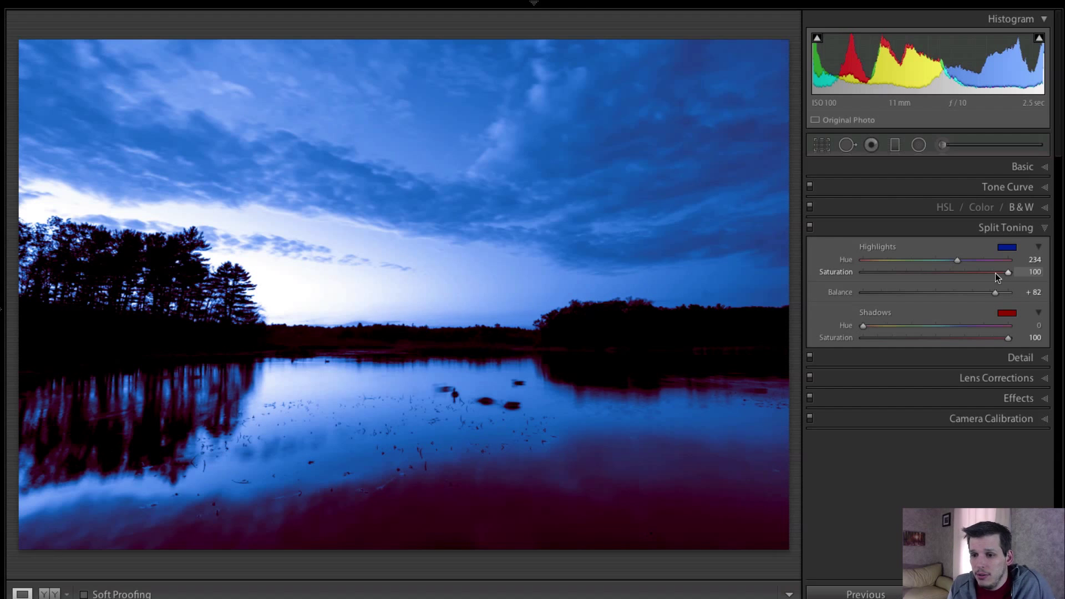
{"action": "left_click_drag", "start_coordinate": [996, 292], "coordinate": [1007, 292]}
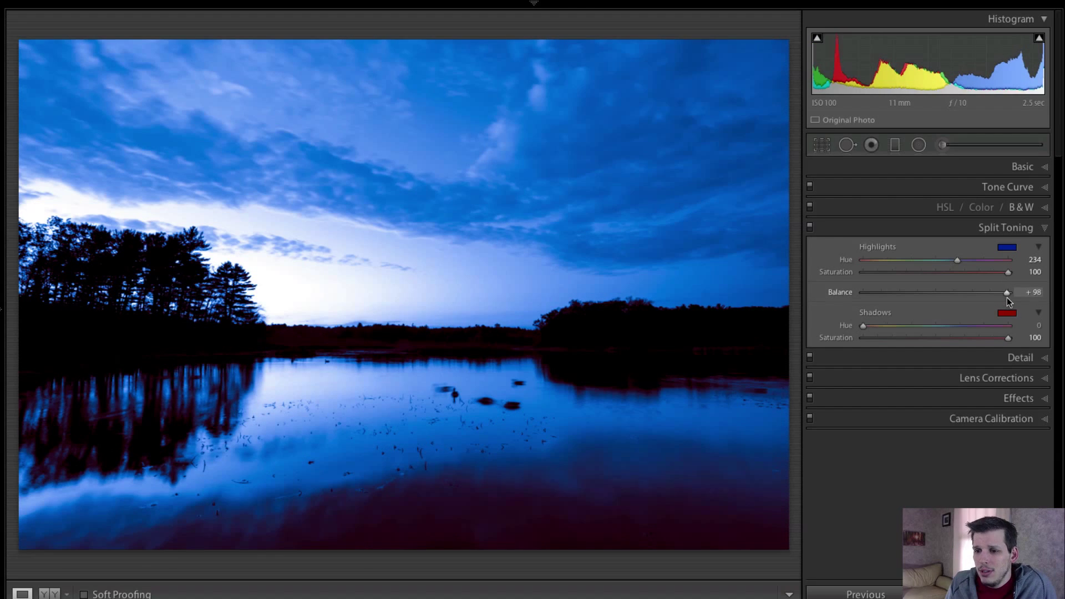
{"action": "left_click_drag", "start_coordinate": [1007, 292], "coordinate": [954, 292]}
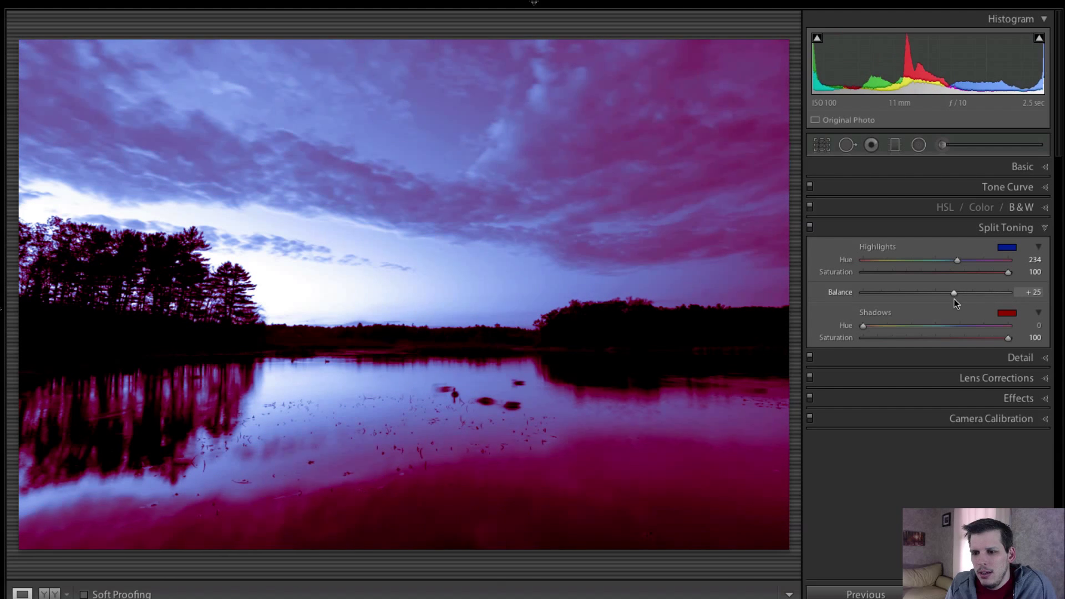
{"action": "left_click_drag", "start_coordinate": [954, 292], "coordinate": [1008, 292]}
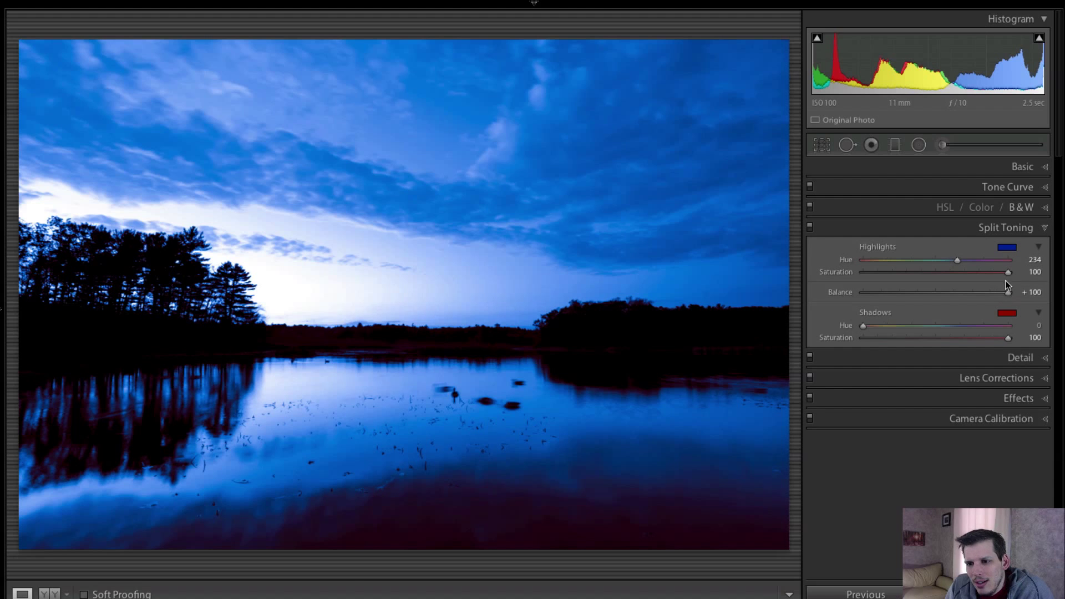
{"action": "left_click_drag", "start_coordinate": [1009, 291], "coordinate": [1008, 292]}
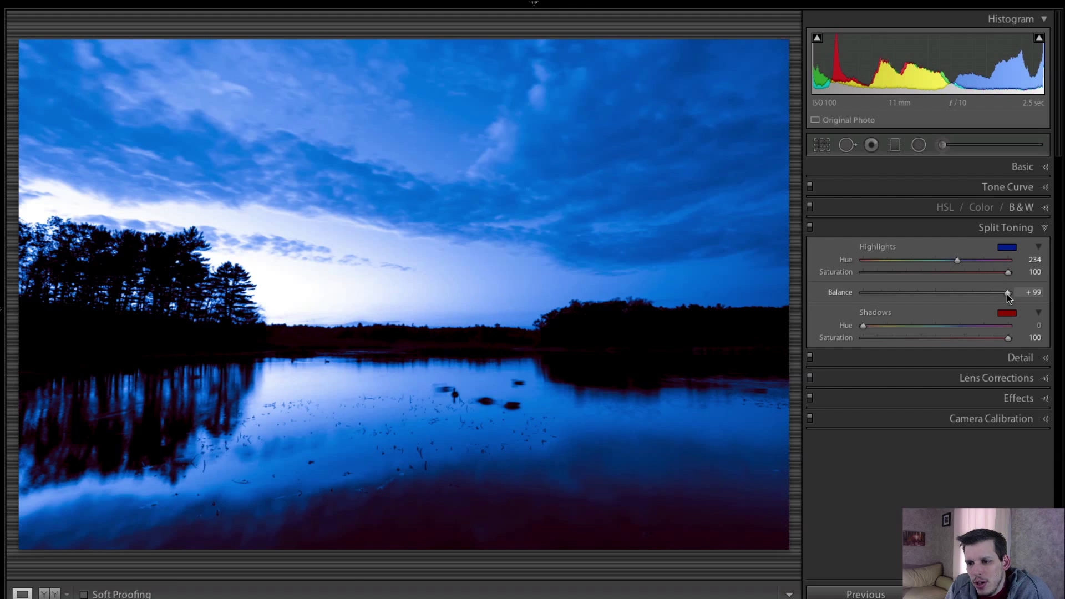
{"action": "left_click_drag", "start_coordinate": [1007, 292], "coordinate": [863, 292]}
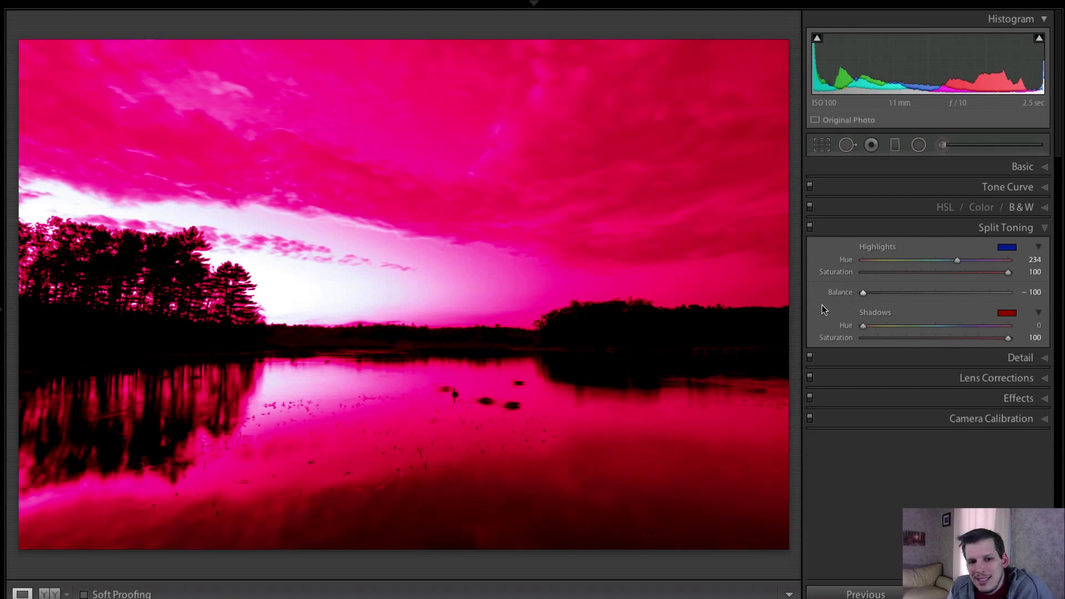
{"action": "mouse_move", "coordinate": [915, 320]}
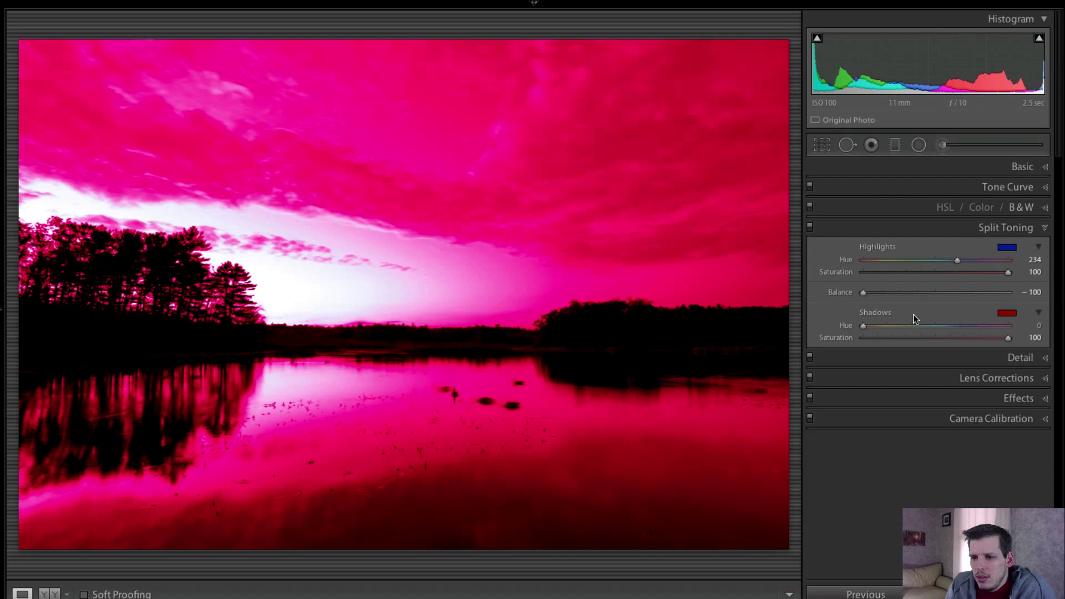
{"action": "left_click_drag", "start_coordinate": [863, 292], "coordinate": [938, 292]}
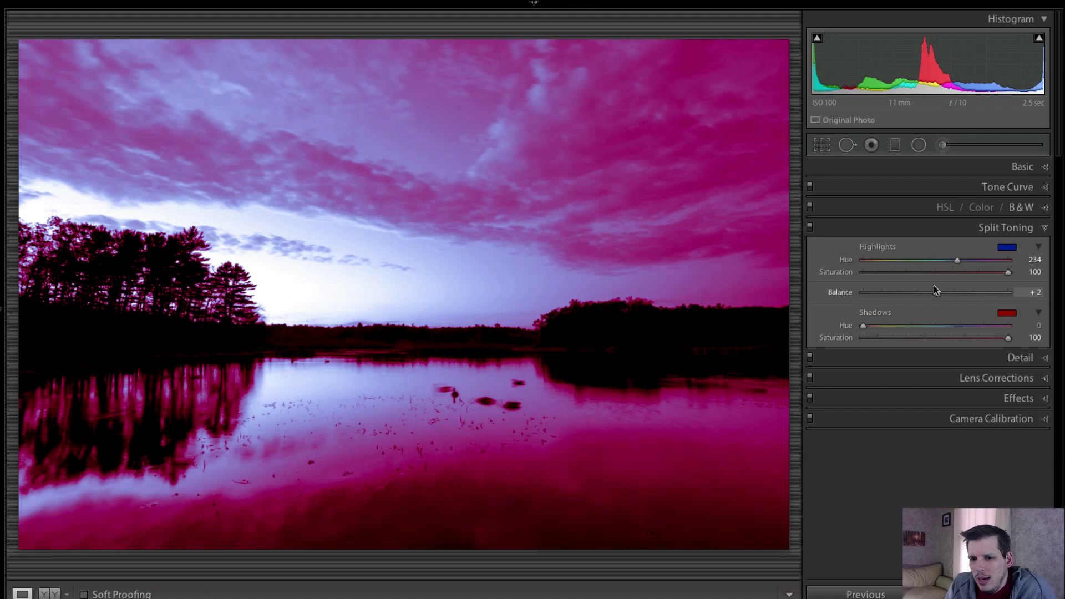
- Weaken both highlight and shadow tint saturations to subtle levels
{"action": "left_click_drag", "start_coordinate": [1009, 271], "coordinate": [891, 272]}
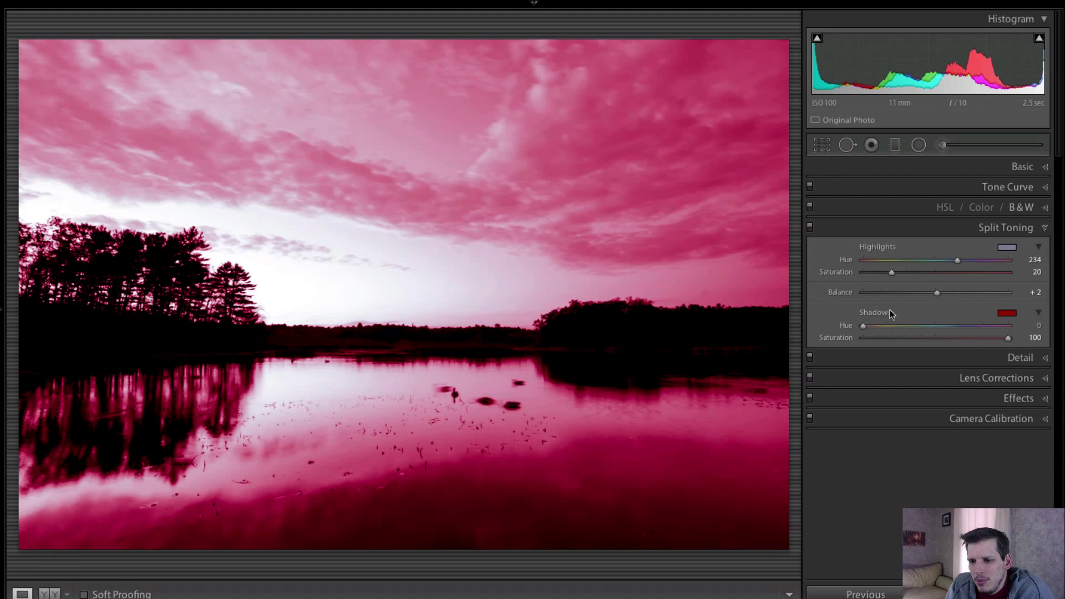
{"action": "left_click_drag", "start_coordinate": [1009, 337], "coordinate": [900, 337]}
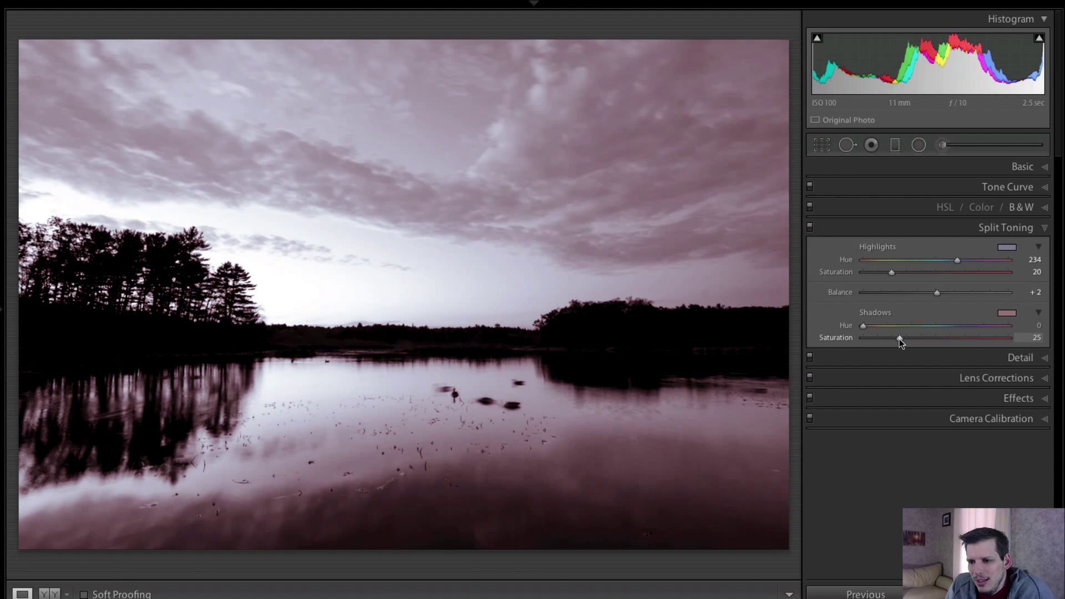
{"action": "left_click_drag", "start_coordinate": [899, 337], "coordinate": [896, 337]}
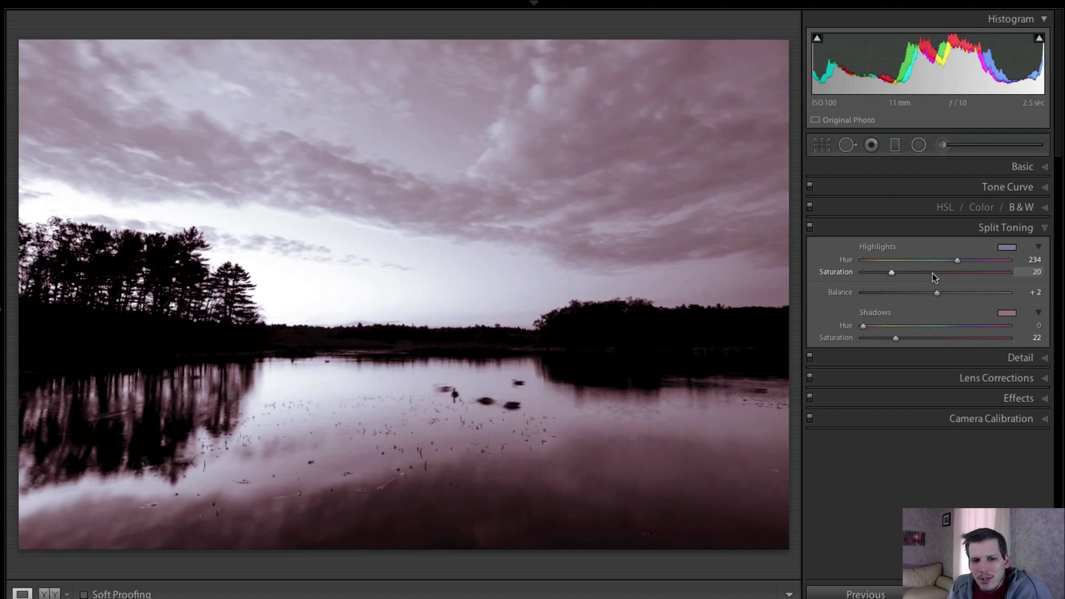
{"action": "left_click_drag", "start_coordinate": [891, 272], "coordinate": [933, 272]}
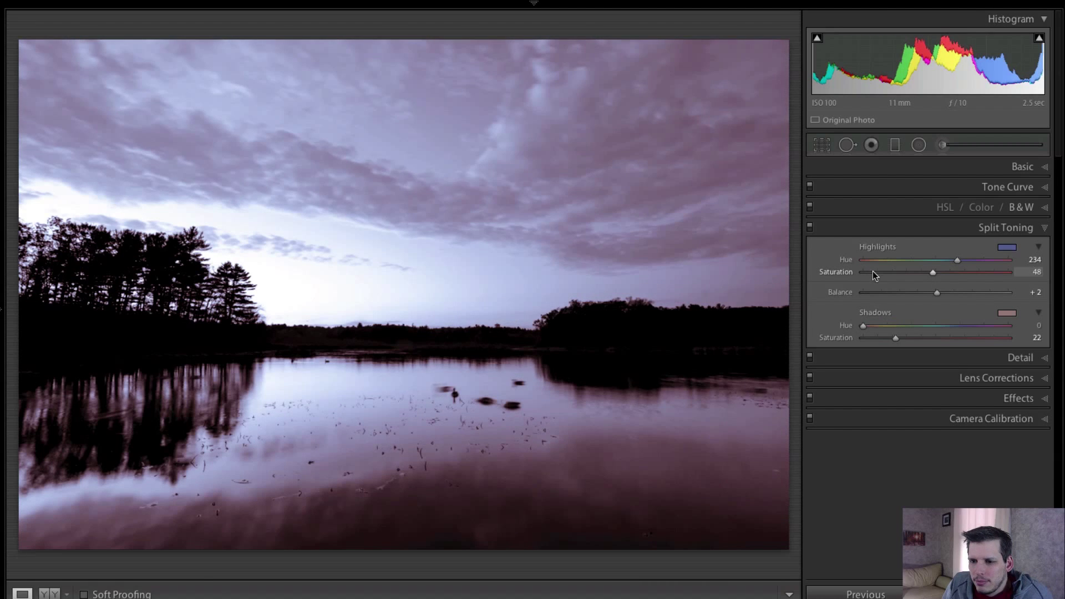
{"action": "left_click_drag", "start_coordinate": [933, 272], "coordinate": [891, 271]}
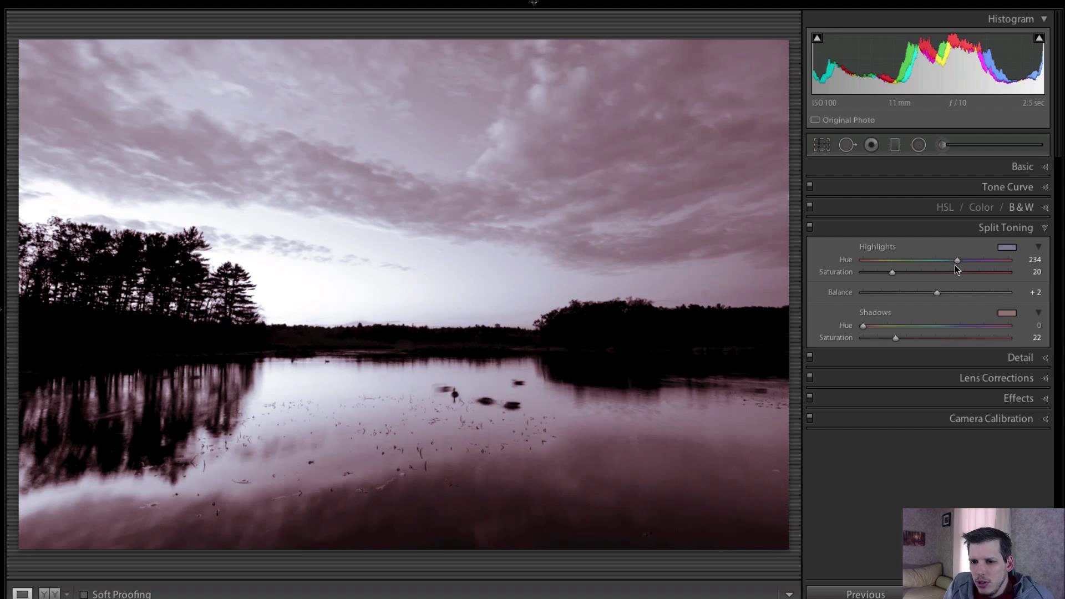
- Turn the highlight hue toward yellow and the shadow hue through teal to blue
{"action": "left_click_drag", "start_coordinate": [956, 260], "coordinate": [960, 260]}
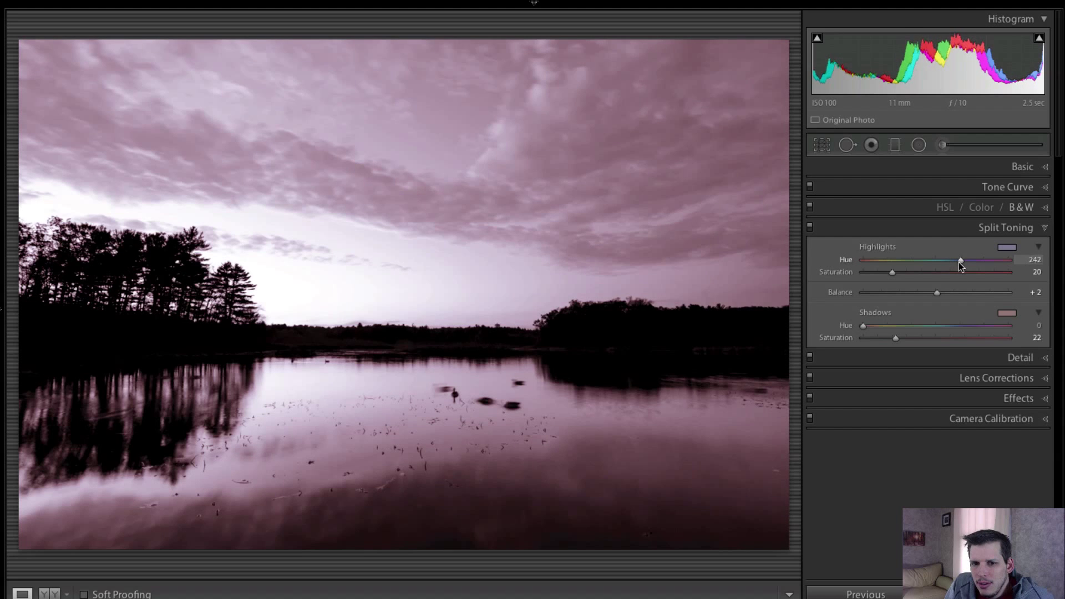
{"action": "left_click_drag", "start_coordinate": [959, 260], "coordinate": [891, 260]}
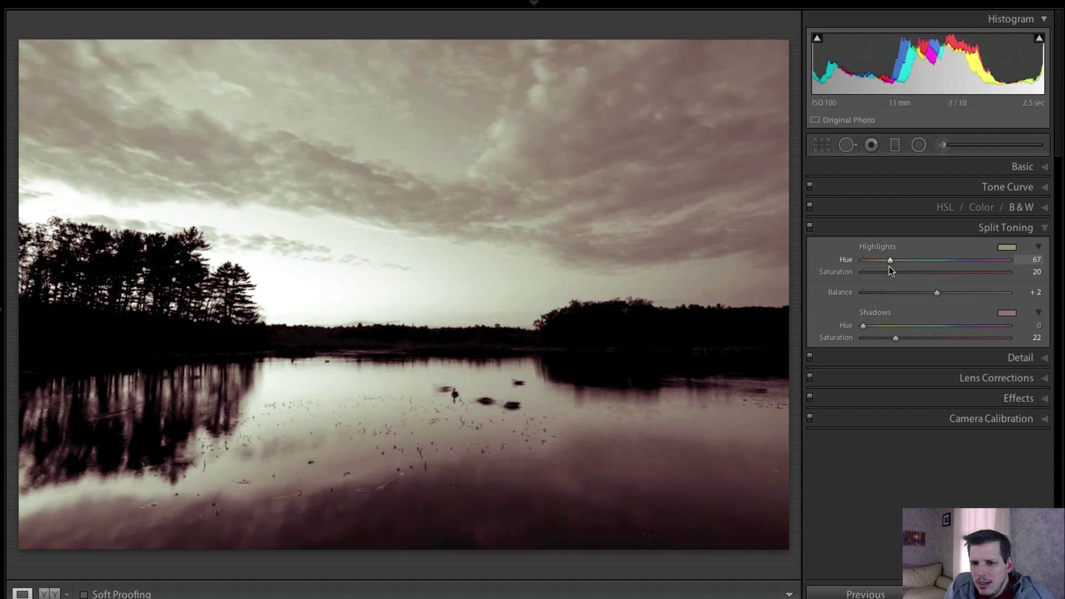
{"action": "left_click_drag", "start_coordinate": [890, 260], "coordinate": [893, 260]}
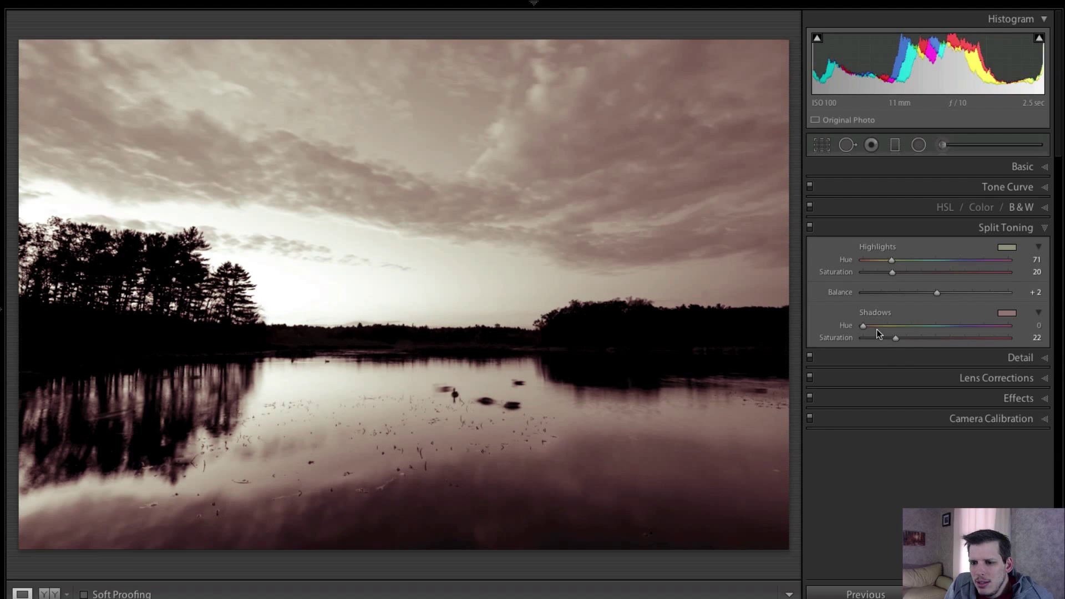
{"action": "left_click_drag", "start_coordinate": [863, 325], "coordinate": [933, 325]}
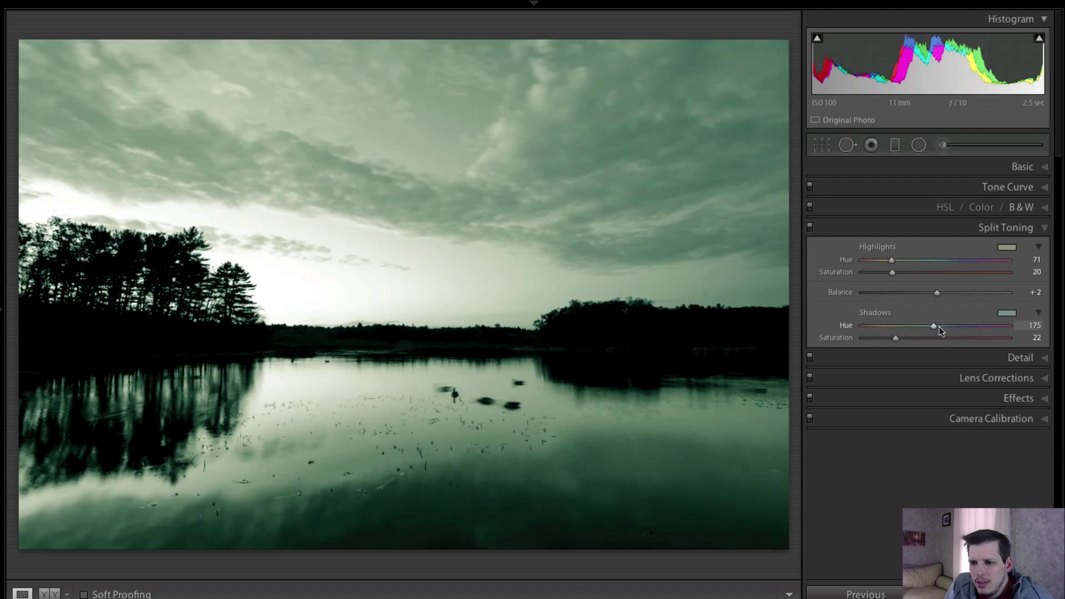
{"action": "left_click_drag", "start_coordinate": [933, 325], "coordinate": [958, 325]}
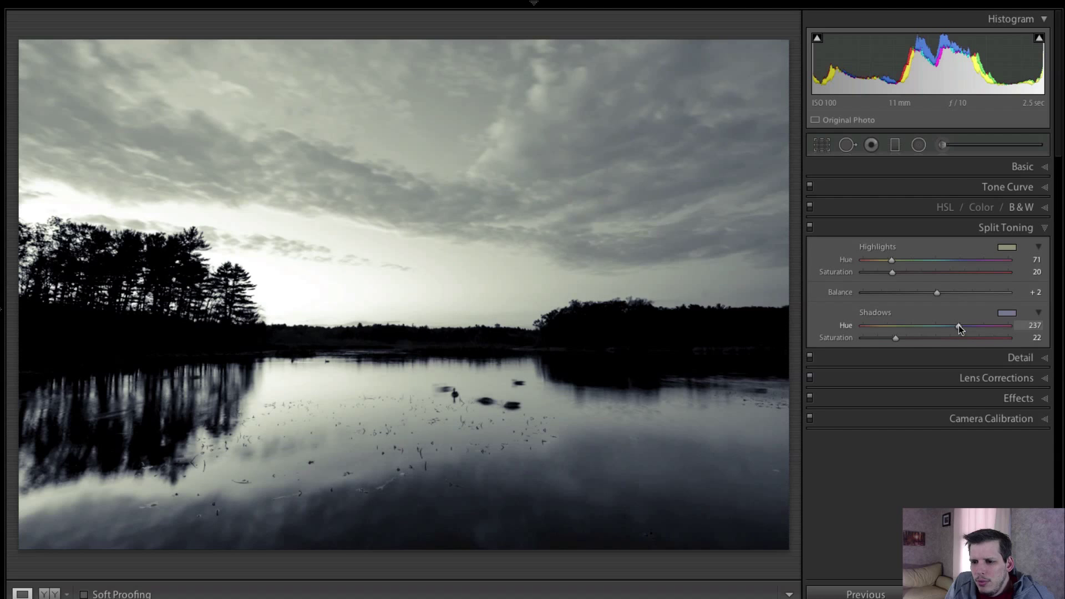
{"action": "left_click_drag", "start_coordinate": [957, 325], "coordinate": [960, 325]}
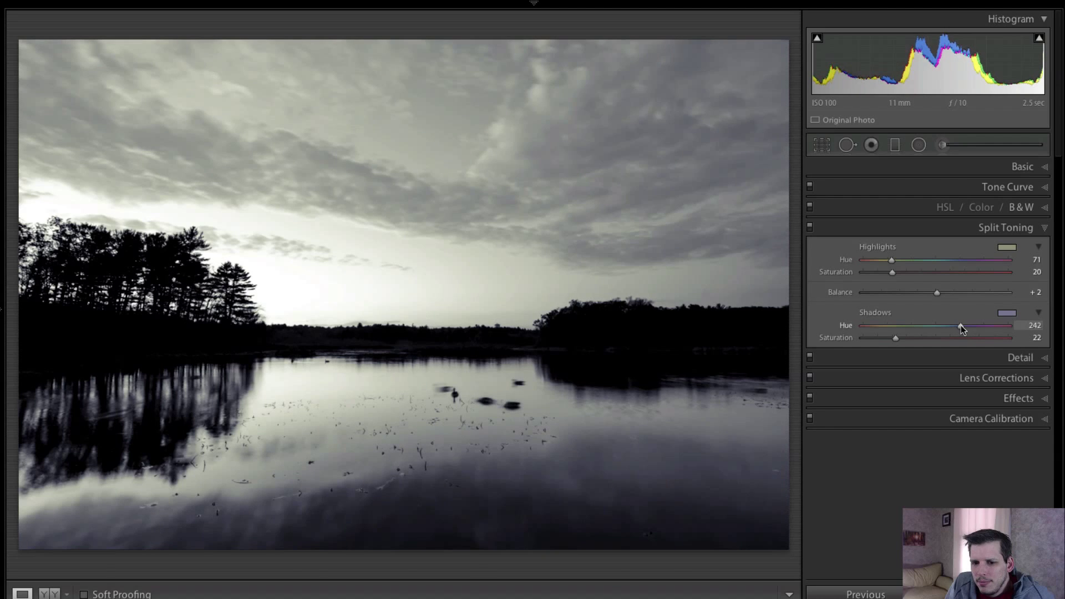
{"action": "left_click_drag", "start_coordinate": [961, 325], "coordinate": [954, 325]}
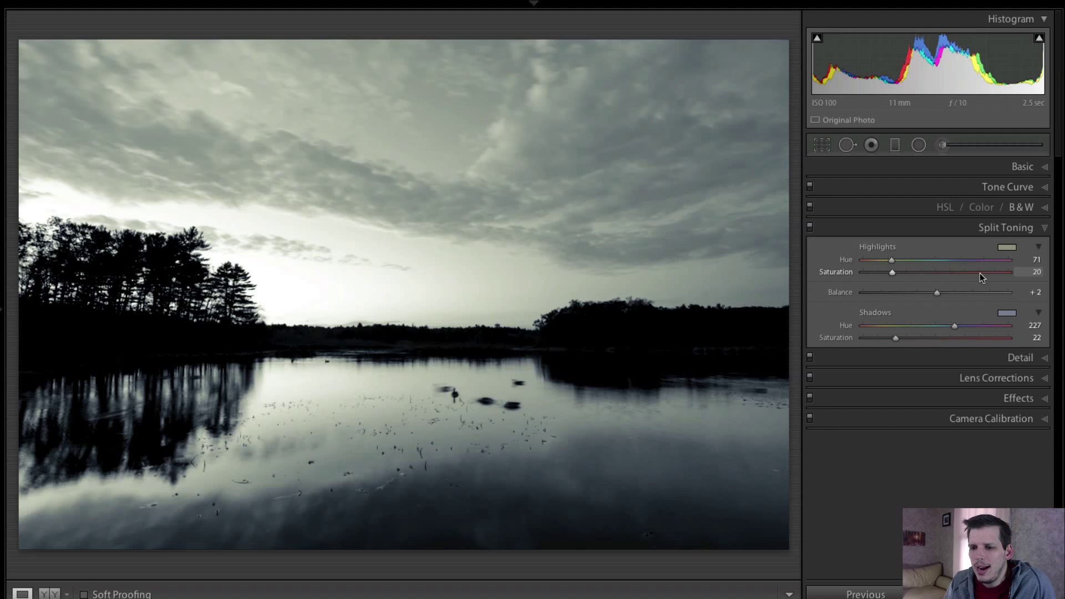
- Finalise highlights at hue 47/saturation 28 and shadows at hue 224/saturation 29
{"action": "left_click_drag", "start_coordinate": [892, 260], "coordinate": [889, 261]}
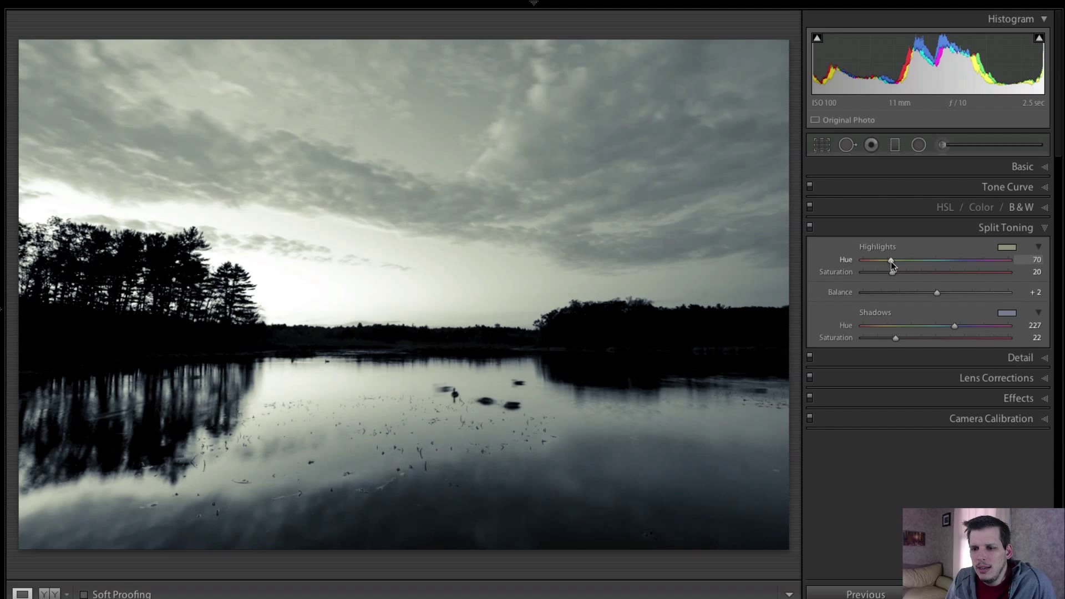
{"action": "left_click_drag", "start_coordinate": [909, 259], "coordinate": [881, 260]}
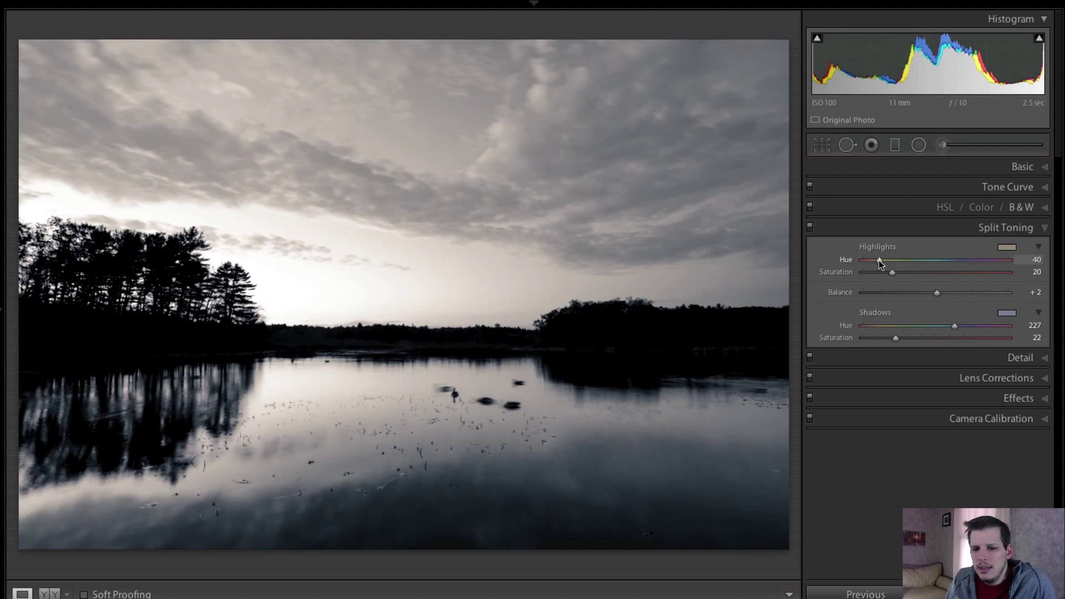
{"action": "left_click_drag", "start_coordinate": [863, 260], "coordinate": [880, 260]}
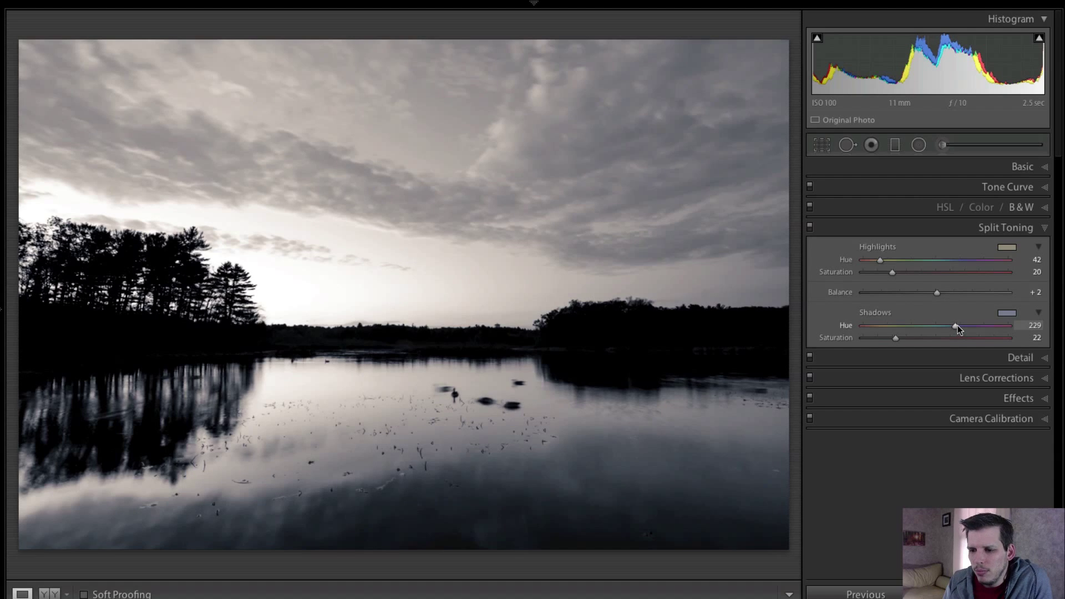
{"action": "left_click_drag", "start_coordinate": [956, 325], "coordinate": [951, 325]}
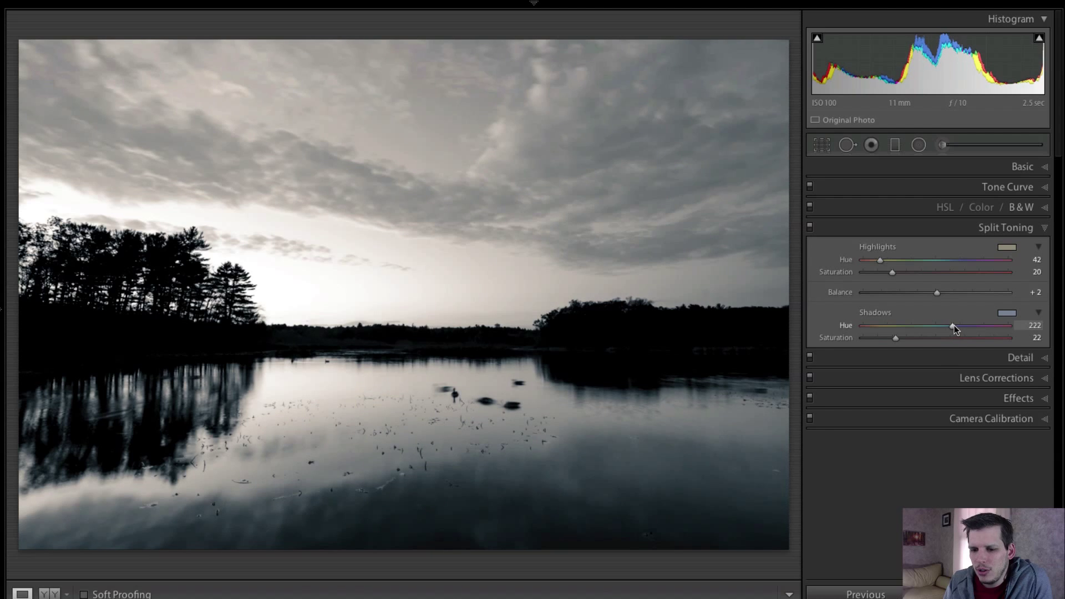
{"action": "left_click_drag", "start_coordinate": [944, 325], "coordinate": [952, 325]}
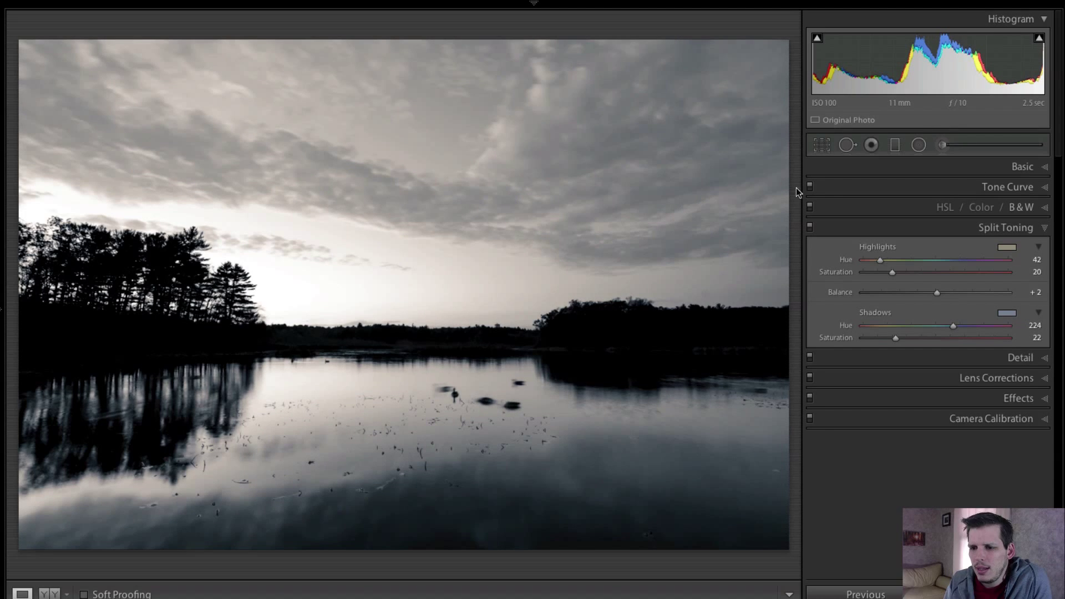
{"action": "left_click_drag", "start_coordinate": [881, 260], "coordinate": [884, 260]}
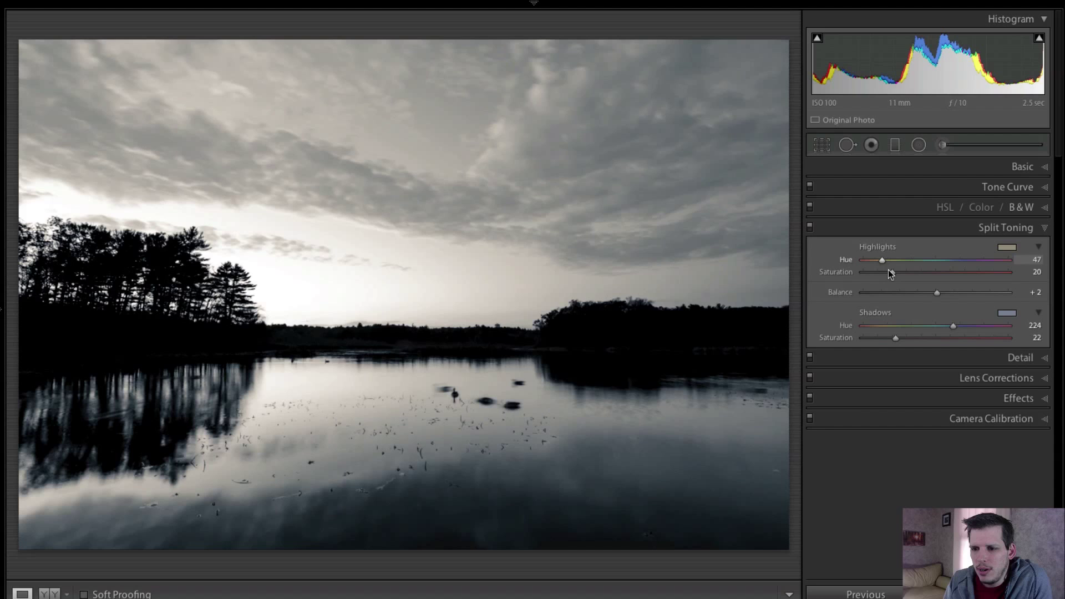
{"action": "left_click_drag", "start_coordinate": [891, 271], "coordinate": [903, 272]}
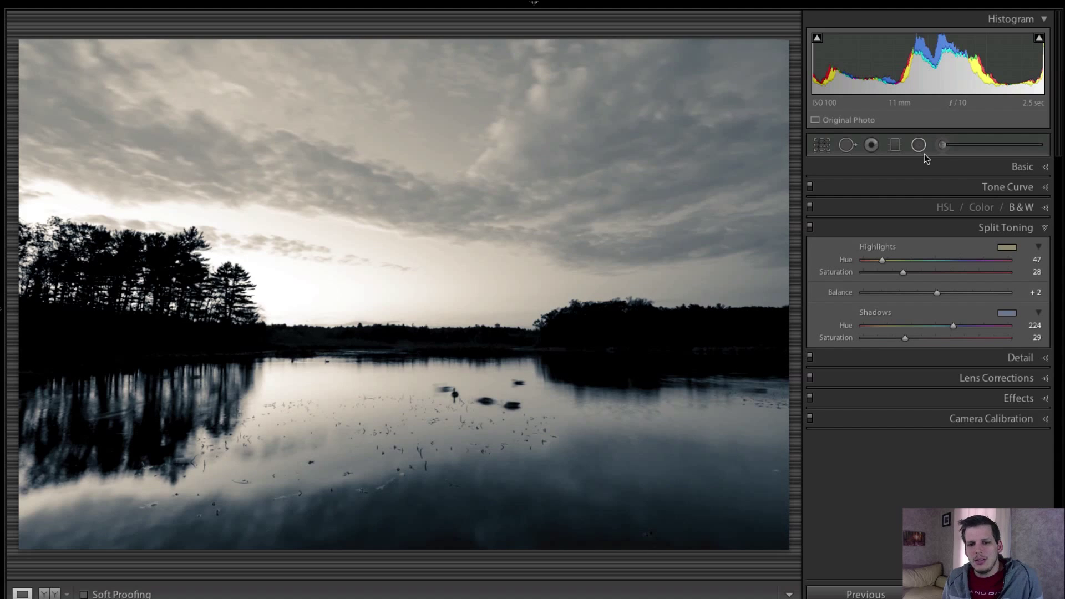
{"action": "mouse_move", "coordinate": [919, 144]}
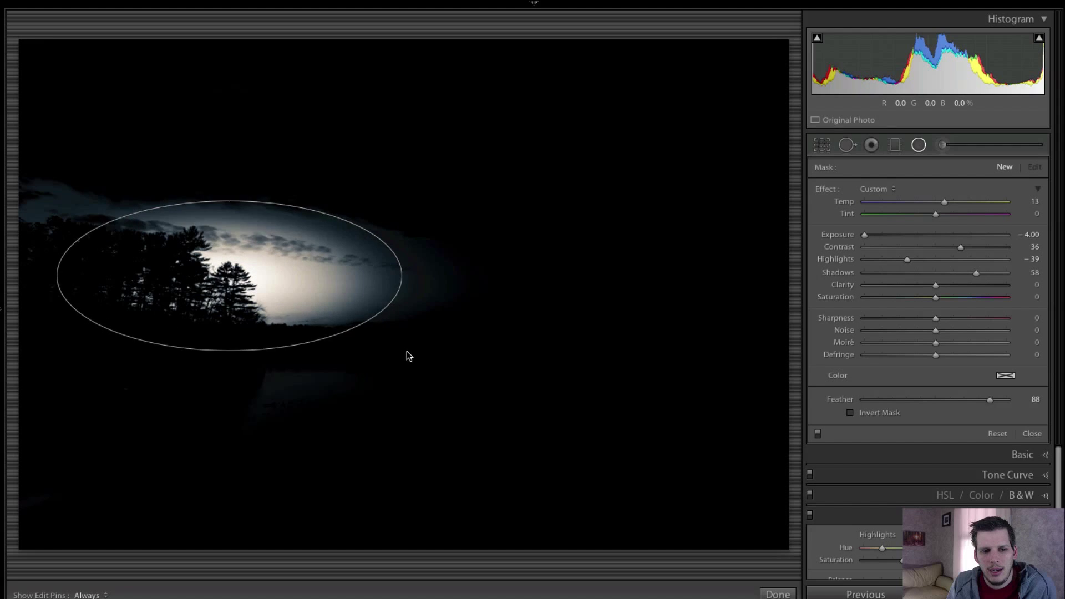
- Place the radial ellipse over the sunset glow, invert its mask and reset its sliders
{"action": "left_click_drag", "start_coordinate": [407, 355], "coordinate": [453, 320]}
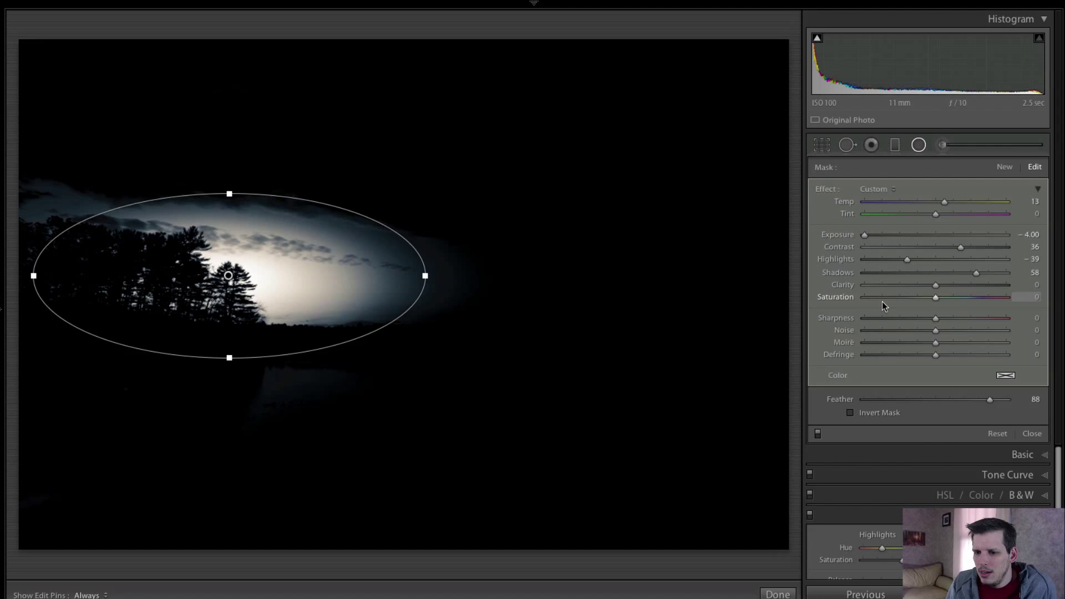
{"action": "left_click", "coordinate": [850, 412]}
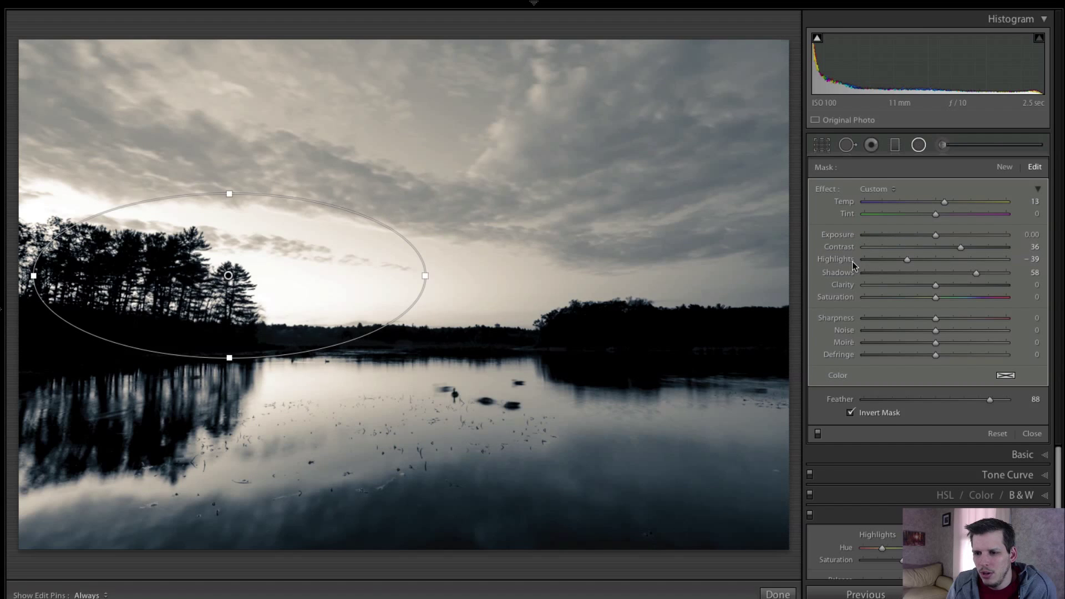
{"action": "left_click", "coordinate": [998, 433]}
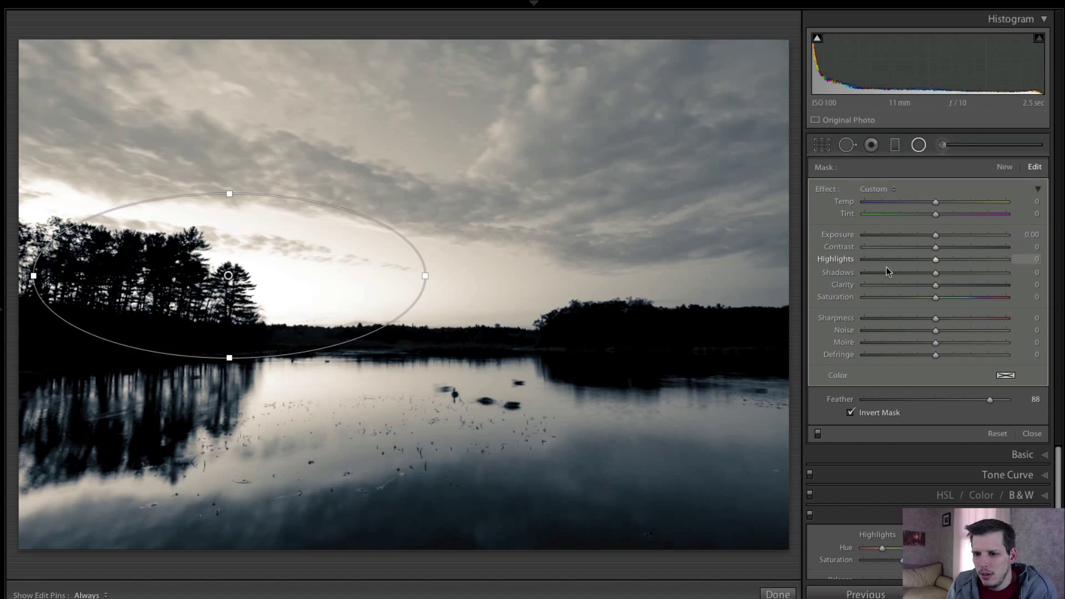
- Darken the glow inside the filter to Exposure -0.59 and Highlights -58, then finish the filter
{"action": "left_click_drag", "start_coordinate": [935, 258], "coordinate": [913, 258]}
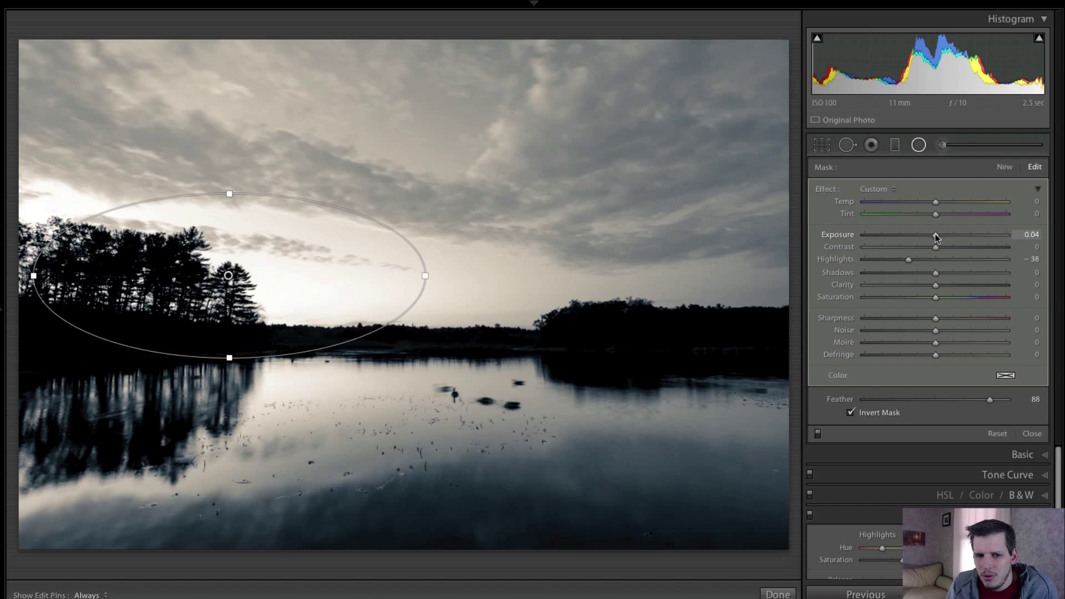
{"action": "left_click_drag", "start_coordinate": [936, 234], "coordinate": [926, 234]}
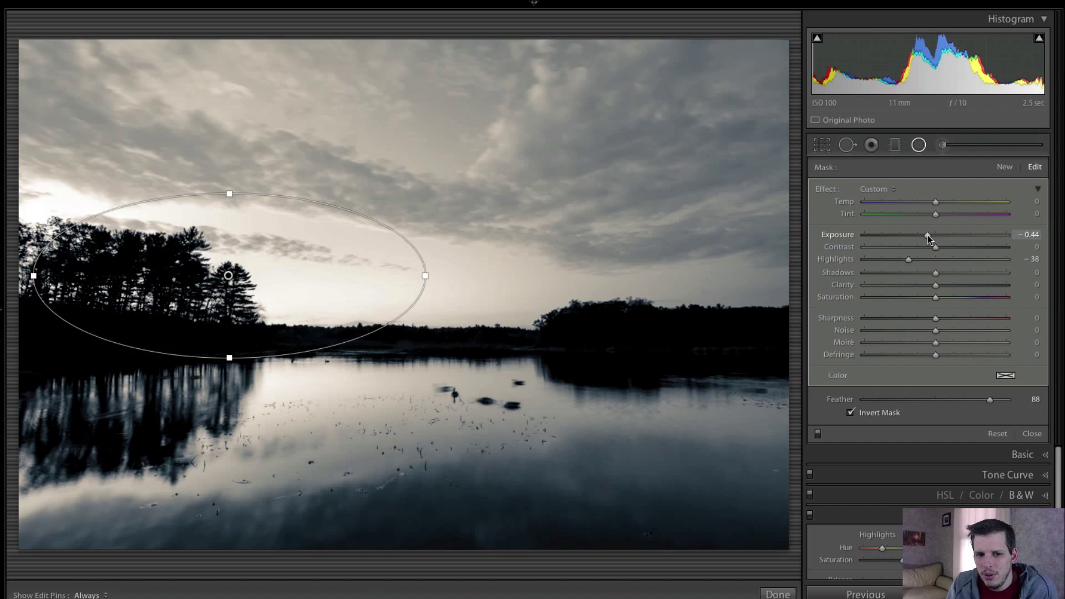
{"action": "left_click_drag", "start_coordinate": [908, 259], "coordinate": [898, 258]}
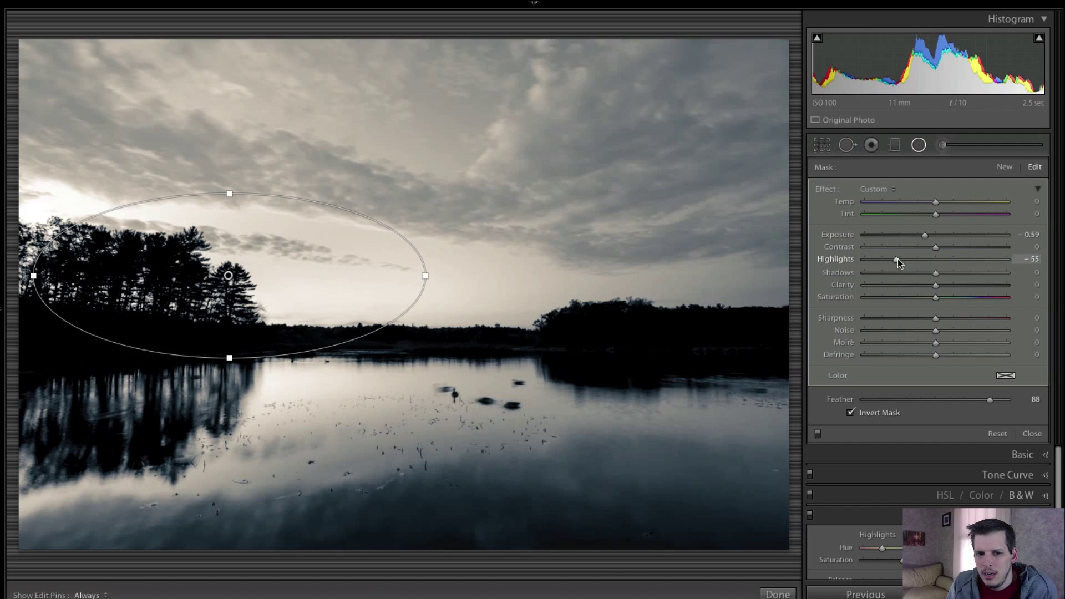
{"action": "left_click_drag", "start_coordinate": [900, 259], "coordinate": [894, 259]}
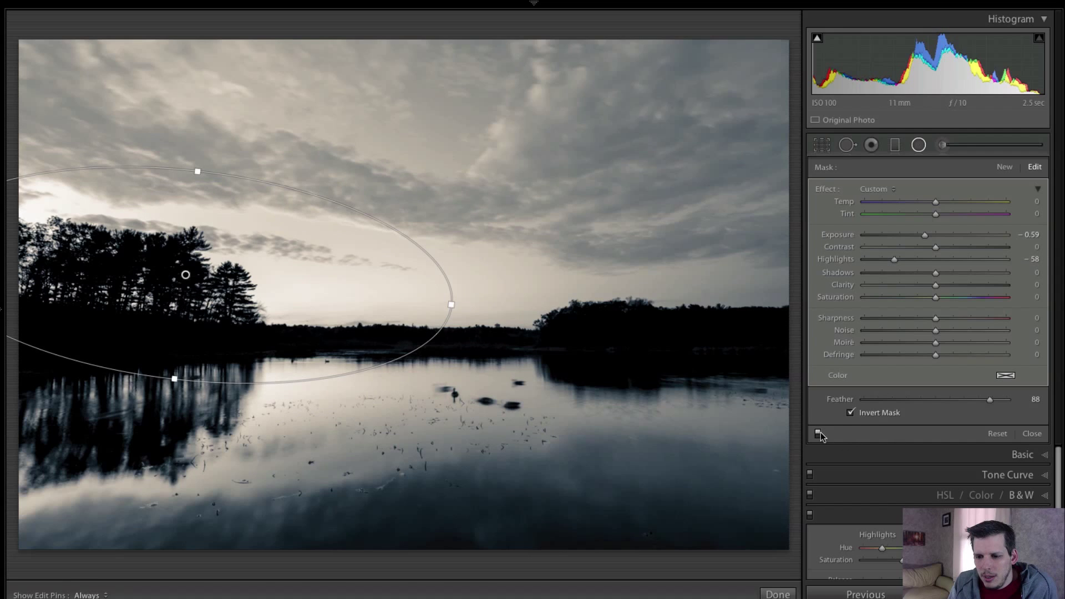
{"action": "left_click", "coordinate": [818, 435]}
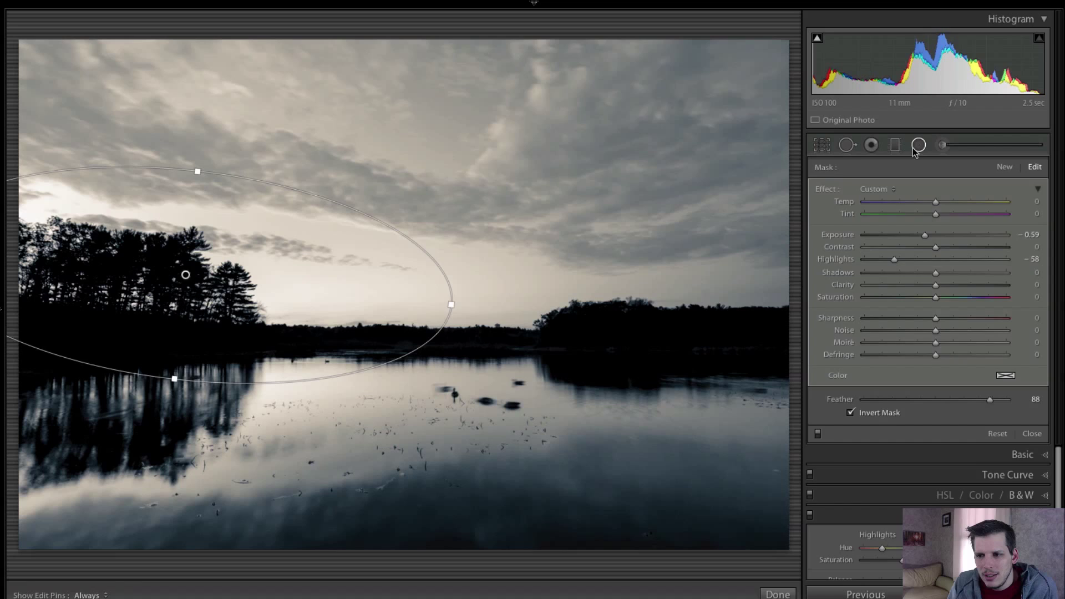
{"action": "left_click", "coordinate": [1031, 434]}
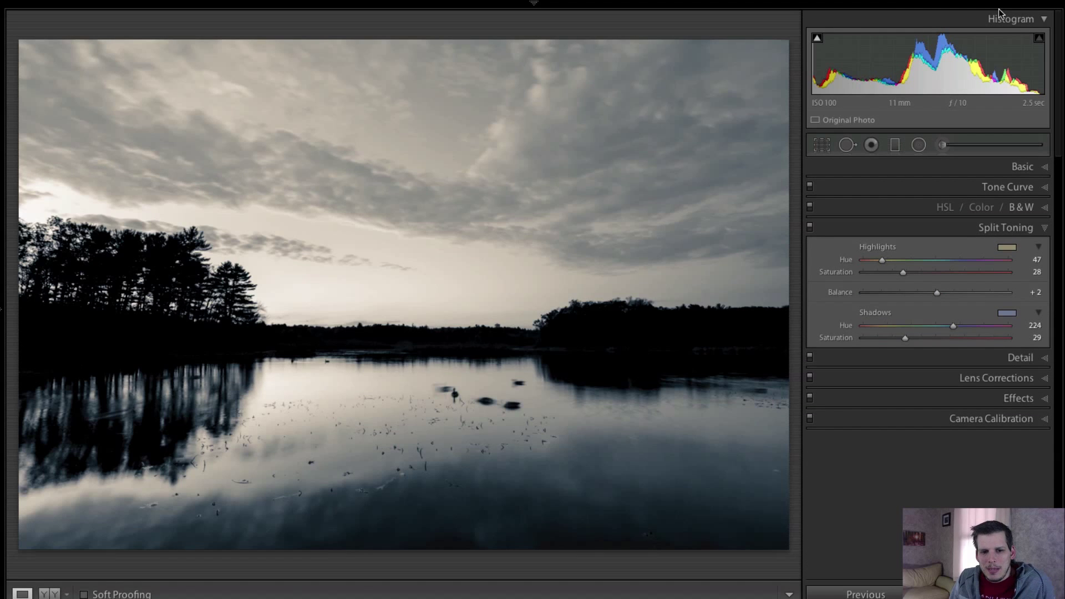
- In Basic tone, set Highlights -23 and Shadows +21 for the whole photo
{"action": "left_click", "coordinate": [1022, 167]}
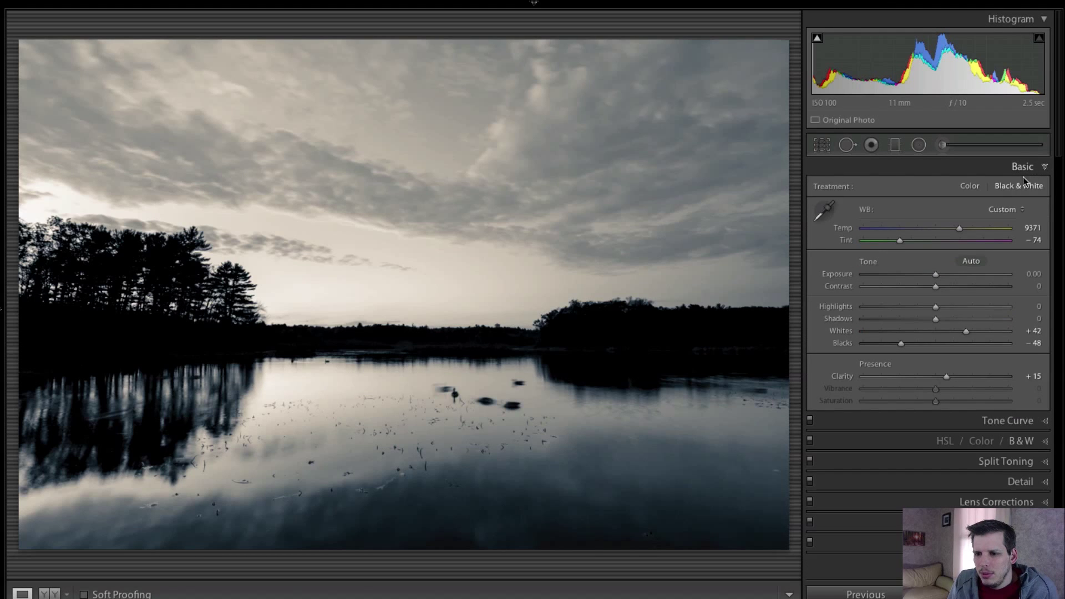
{"action": "left_click_drag", "start_coordinate": [936, 307], "coordinate": [917, 306]}
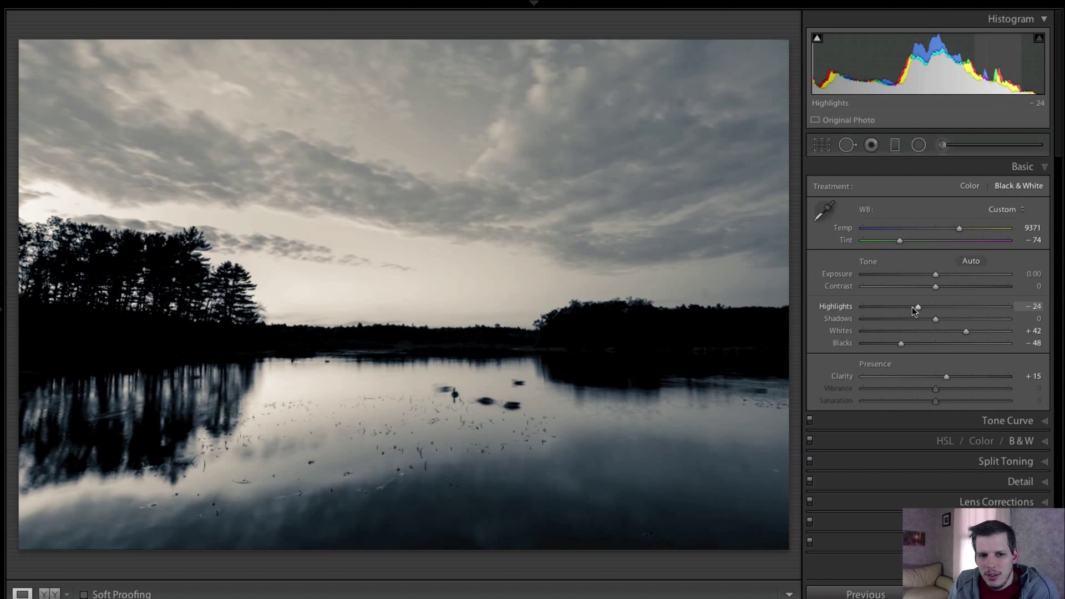
{"action": "left_click_drag", "start_coordinate": [921, 319], "coordinate": [936, 318]}
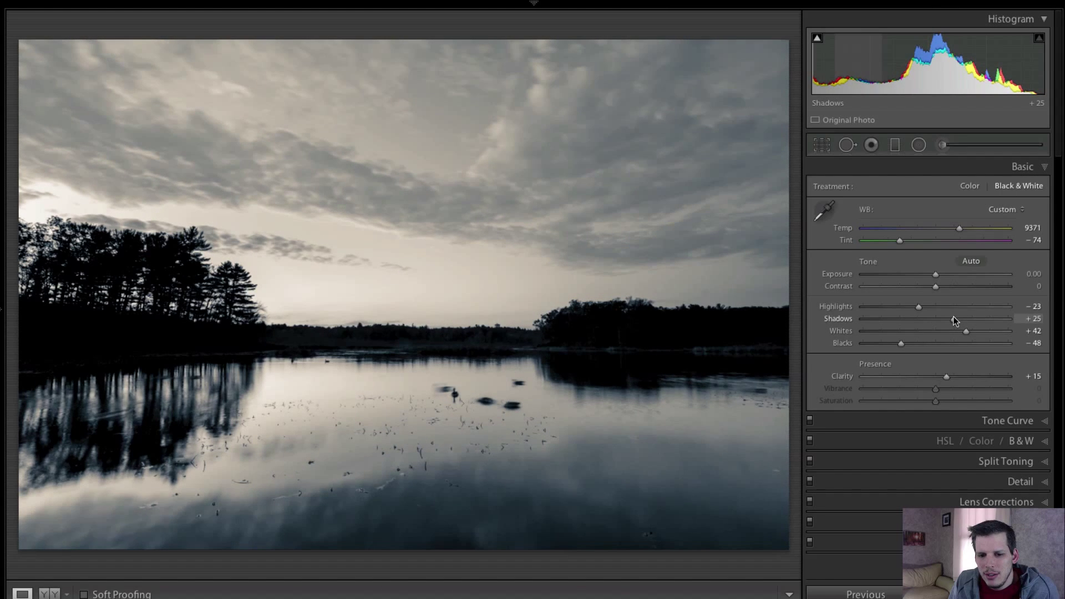
- Boost overall Contrast to +49 and brighten Exposure to +0.10
{"action": "left_click_drag", "start_coordinate": [935, 286], "coordinate": [941, 286]}
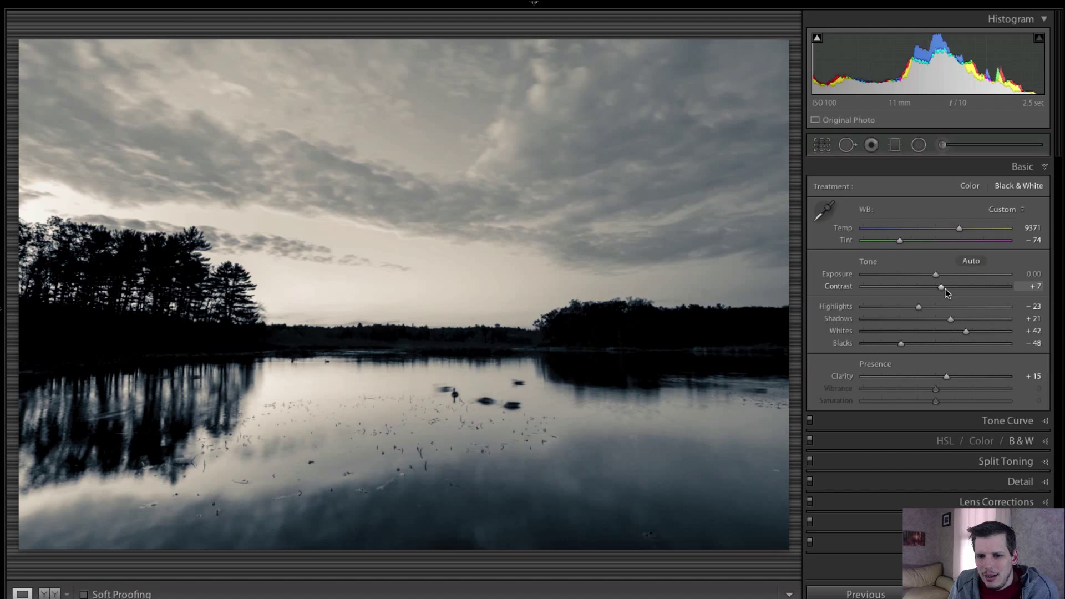
{"action": "left_click_drag", "start_coordinate": [939, 286], "coordinate": [951, 286]}
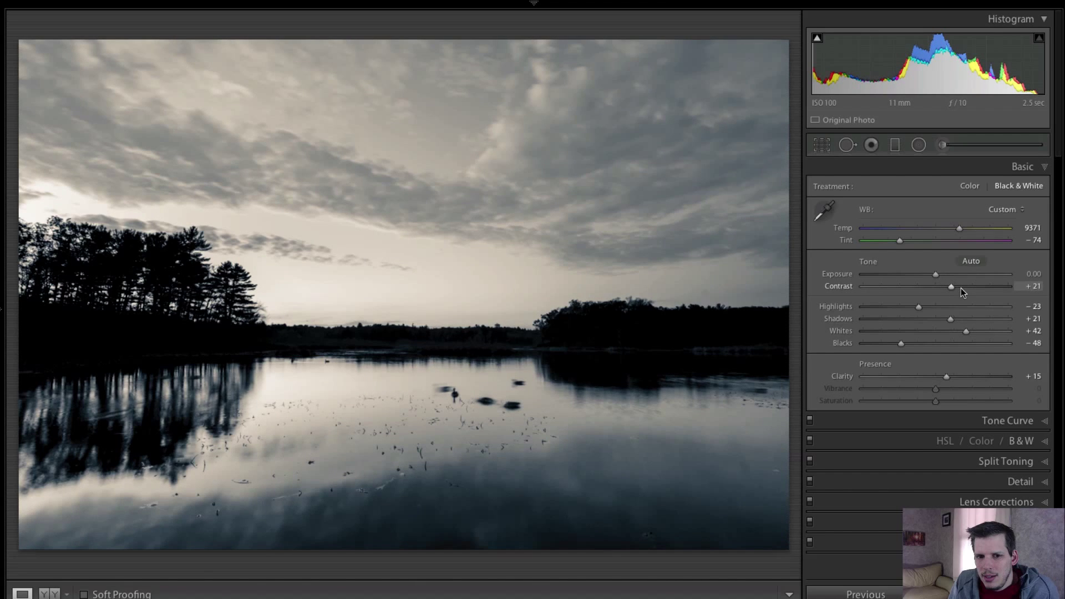
{"action": "left_click_drag", "start_coordinate": [951, 287], "coordinate": [958, 286]}
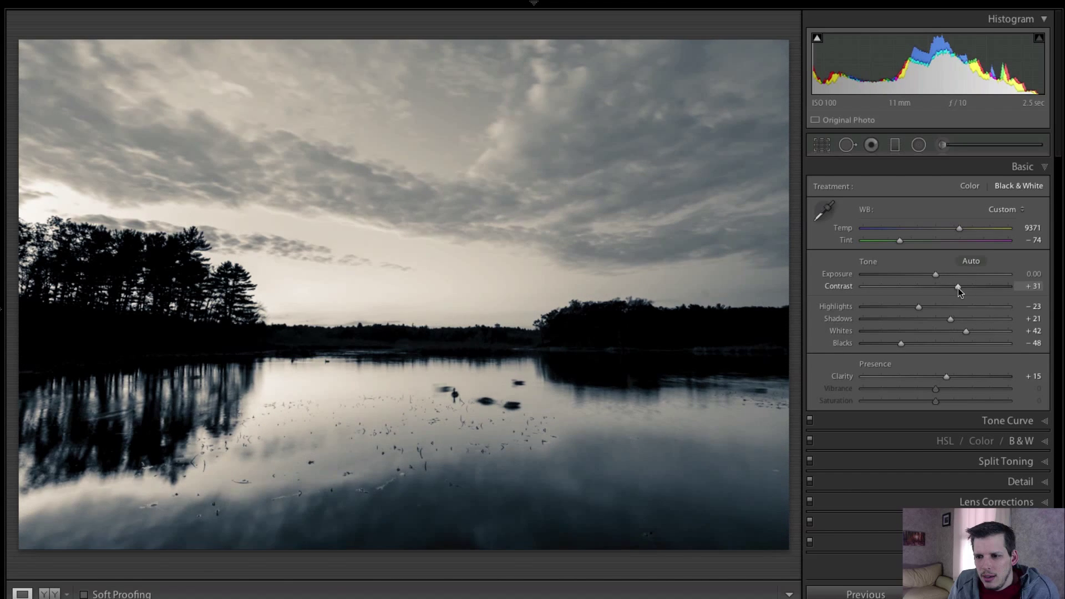
{"action": "left_click_drag", "start_coordinate": [956, 286], "coordinate": [970, 287]}
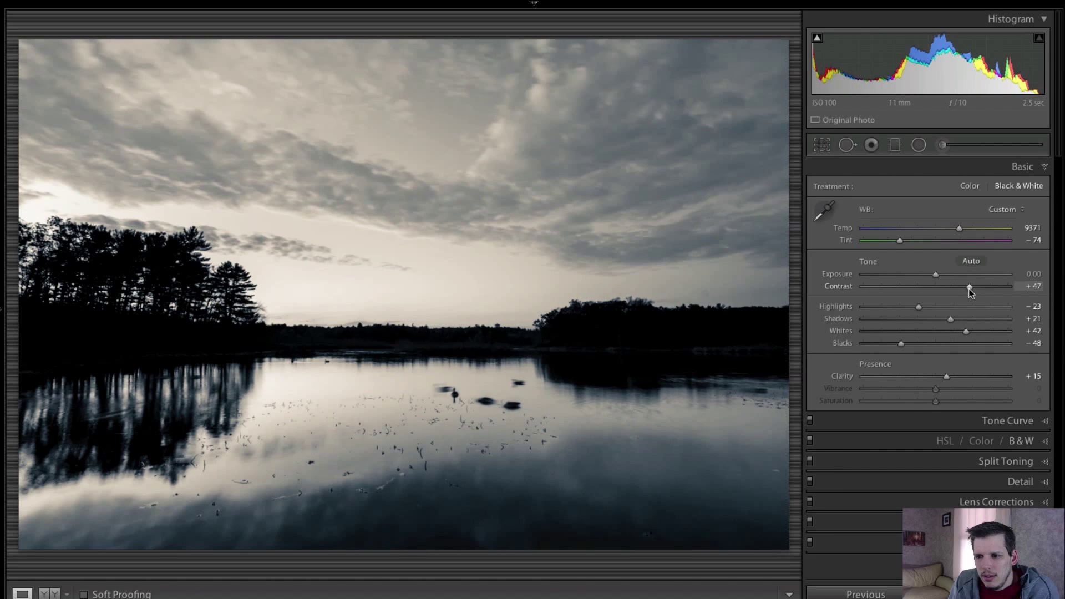
{"action": "left_click_drag", "start_coordinate": [969, 287], "coordinate": [972, 287]}
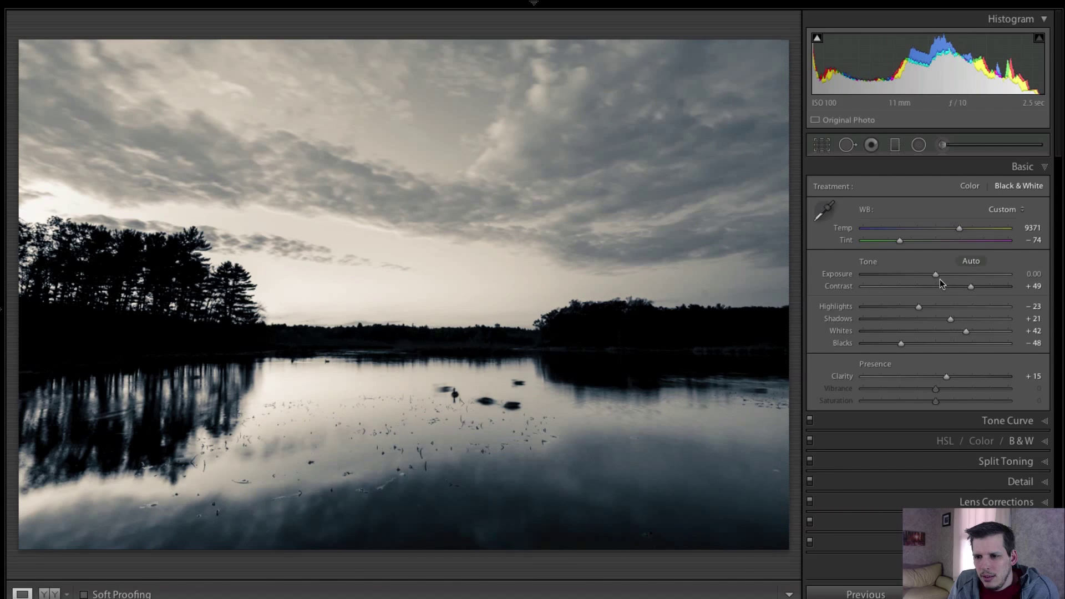
{"action": "left_click_drag", "start_coordinate": [935, 274], "coordinate": [938, 274]}
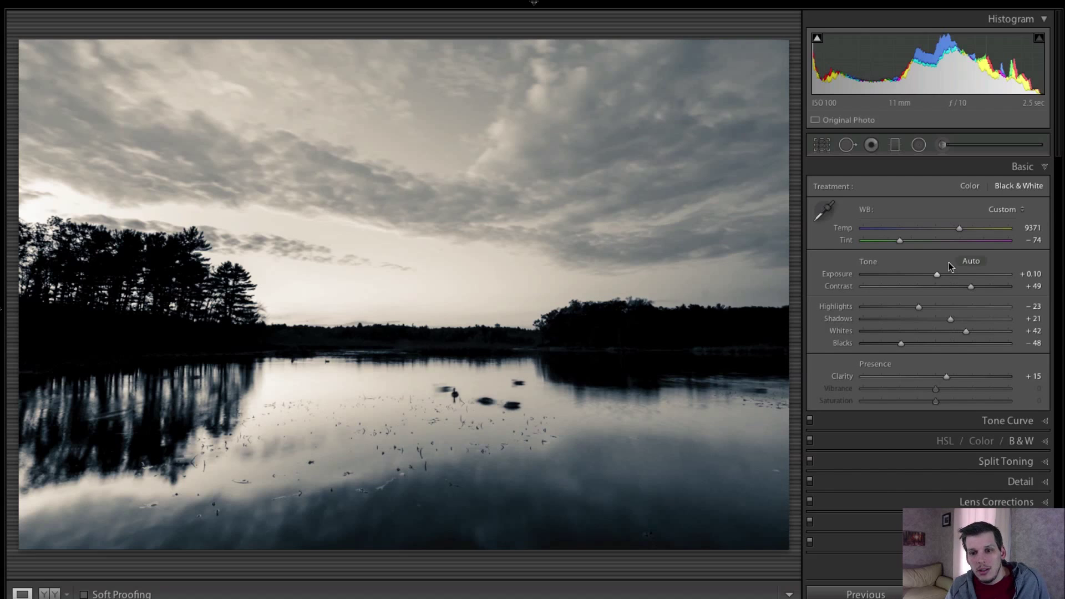
{"action": "mouse_move", "coordinate": [966, 256]}
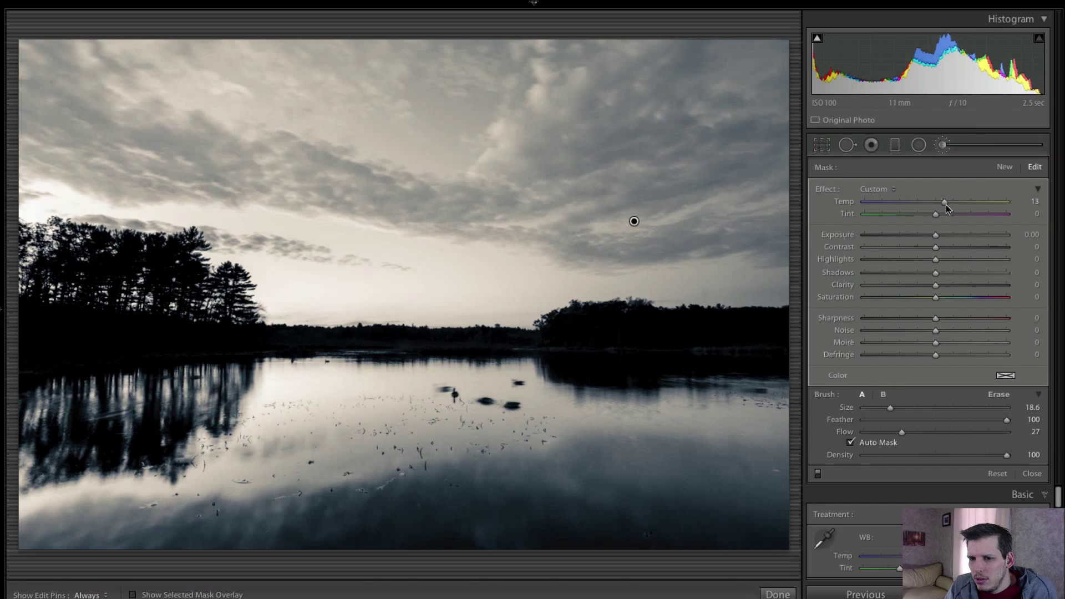
- Settle the Adjustment Brush size at 17.6
{"action": "left_click_drag", "start_coordinate": [891, 407], "coordinate": [903, 408]}
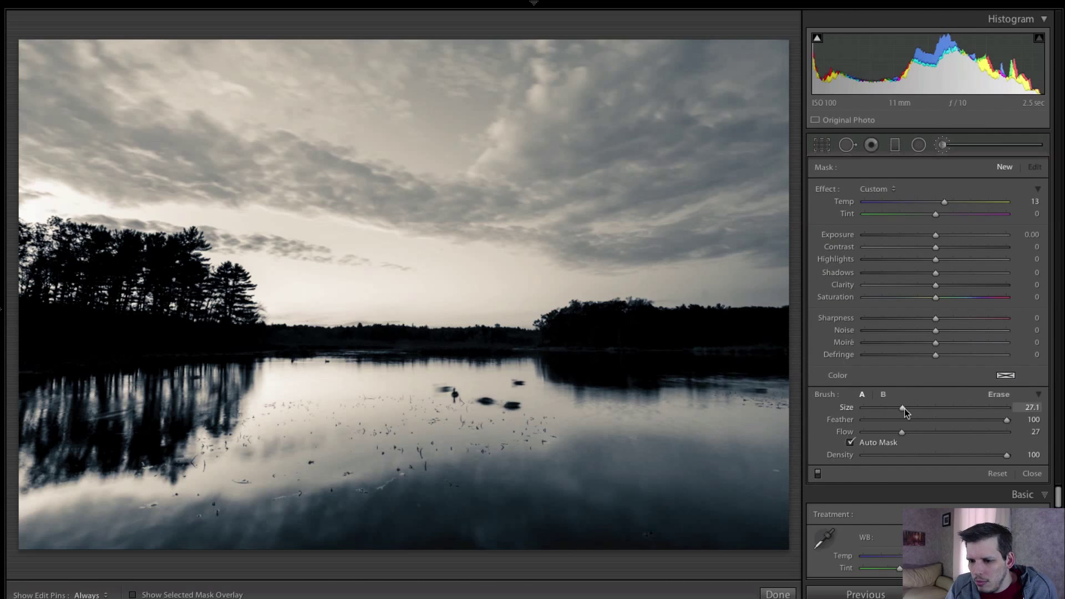
{"action": "left_click_drag", "start_coordinate": [902, 407], "coordinate": [887, 408]}
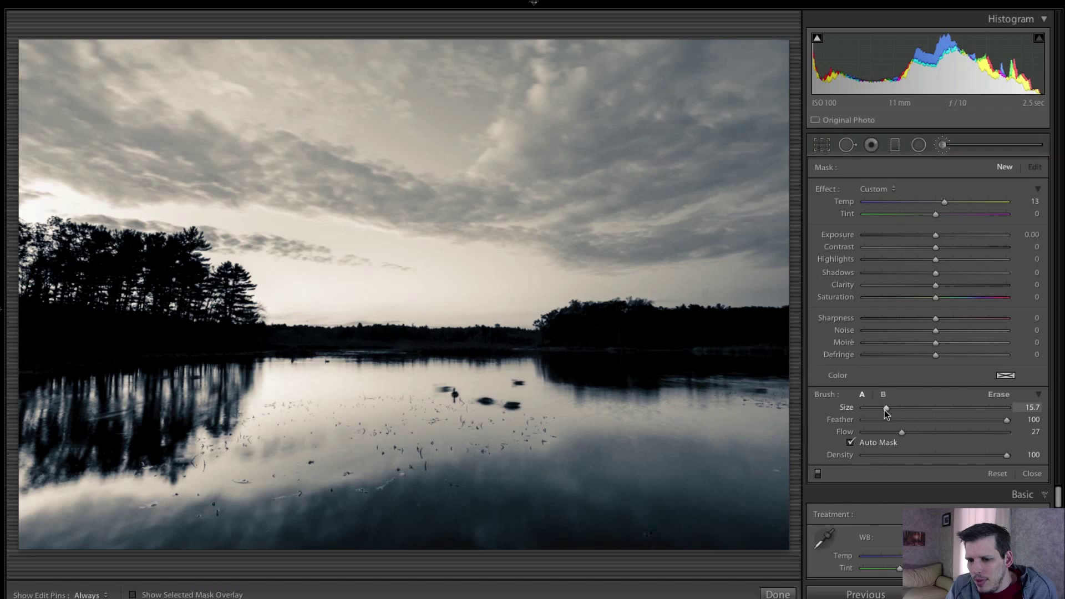
{"action": "left_click_drag", "start_coordinate": [885, 407], "coordinate": [888, 407]}
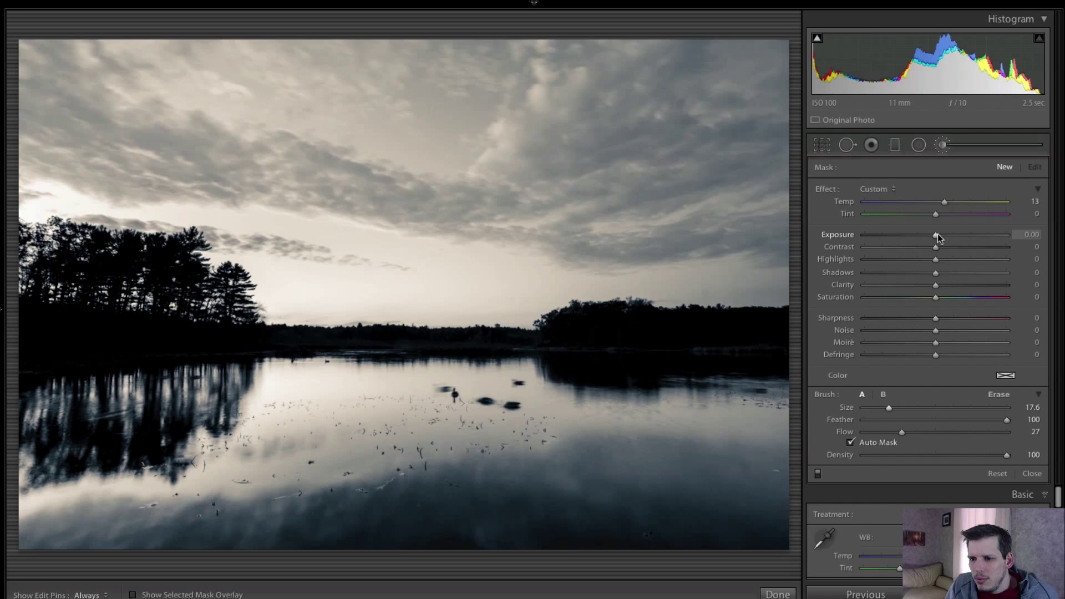
- Brush the upper clouds darker with Exposure -0.33 and Shadows -14, then finish the brush
{"action": "left_click_drag", "start_coordinate": [936, 234], "coordinate": [929, 234]}
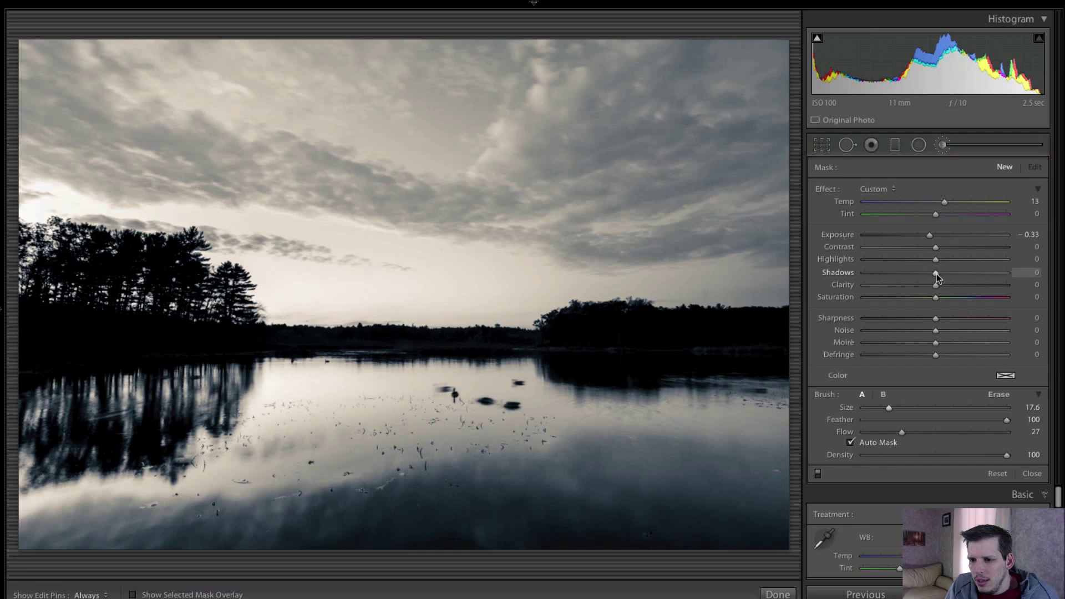
{"action": "left_click_drag", "start_coordinate": [935, 273], "coordinate": [924, 273]}
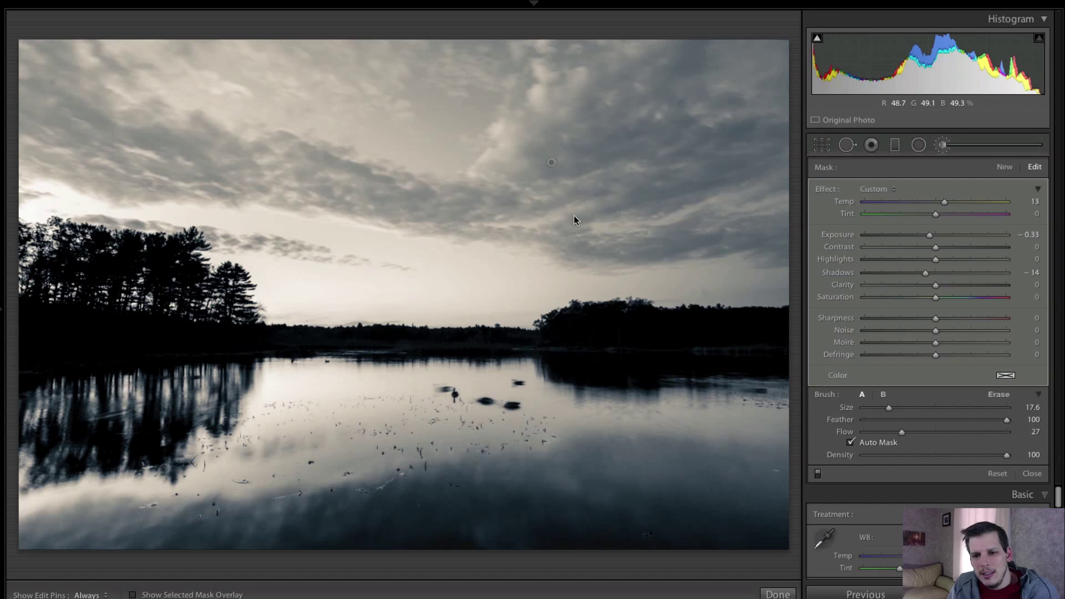
{"action": "mouse_move", "coordinate": [848, 440]}
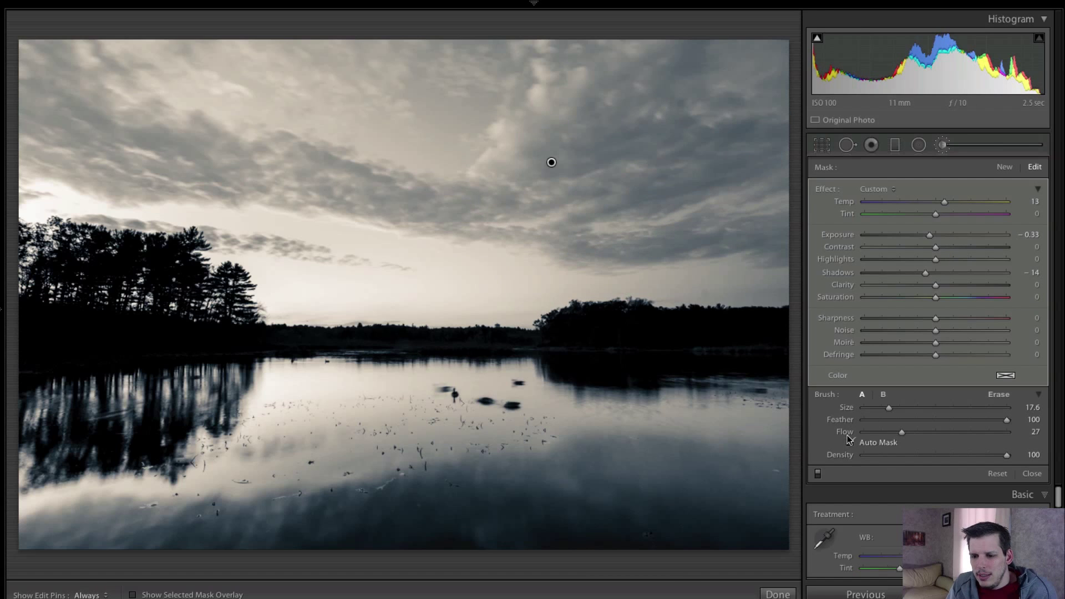
{"action": "left_click", "coordinate": [851, 443]}
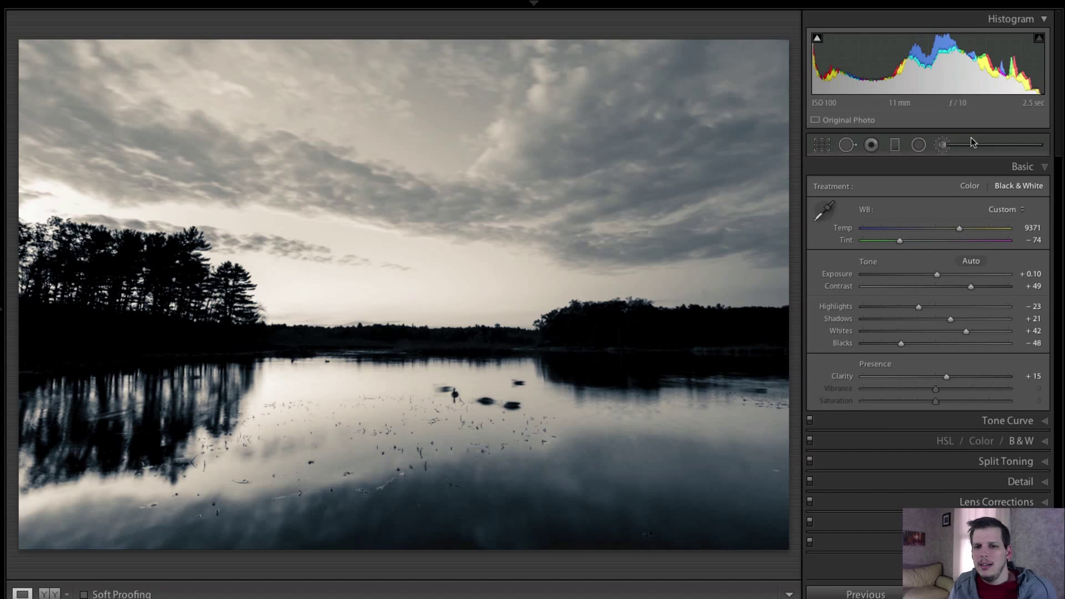
{"action": "mouse_move", "coordinate": [942, 144]}
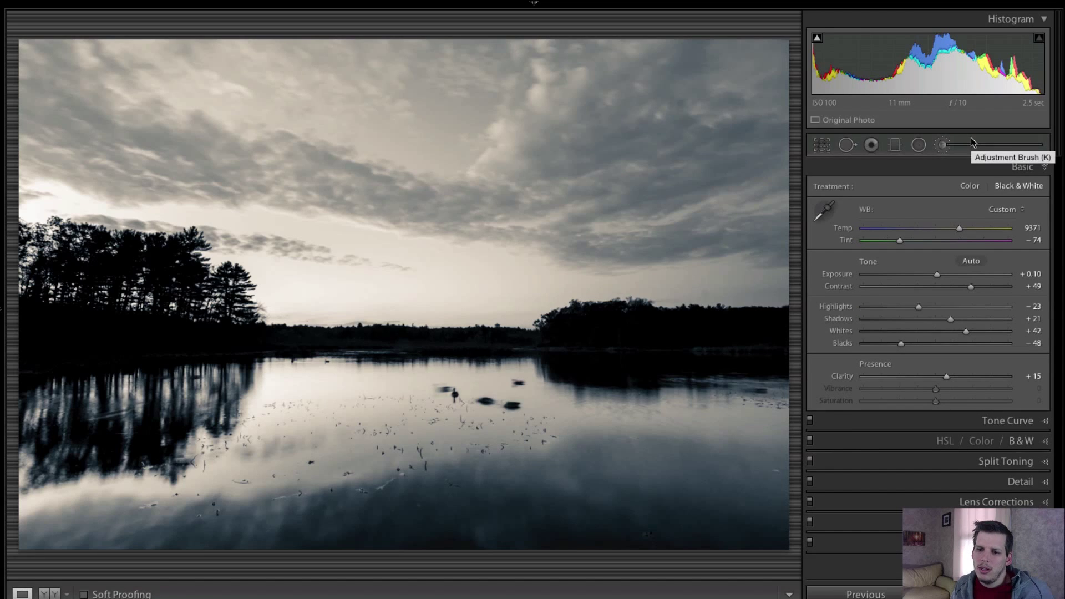